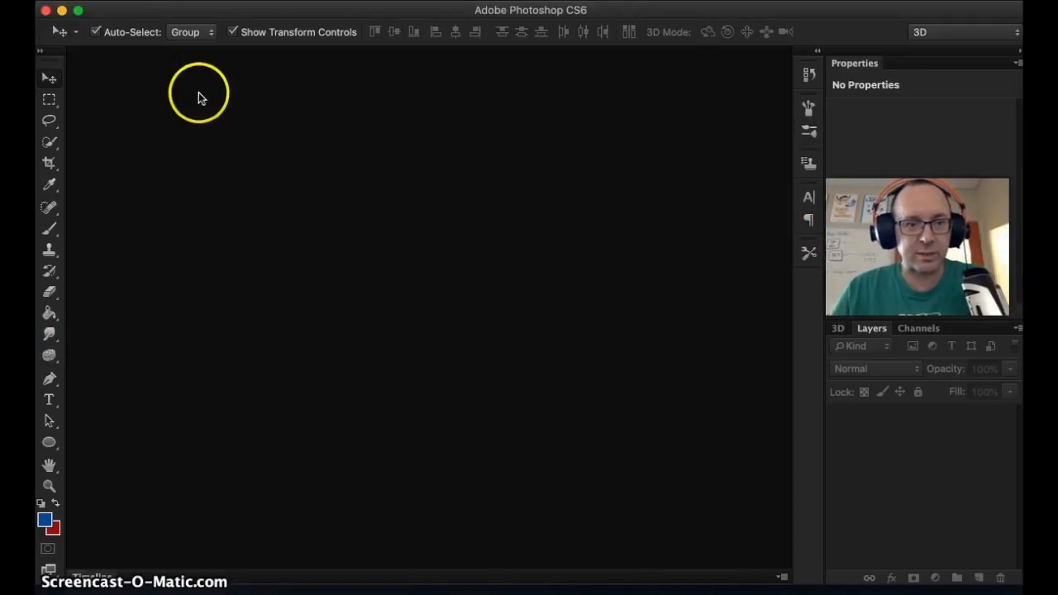
# Create a new white 20 × 12 cm document at 72 pixels per inch
pyautogui.click(149, 9)
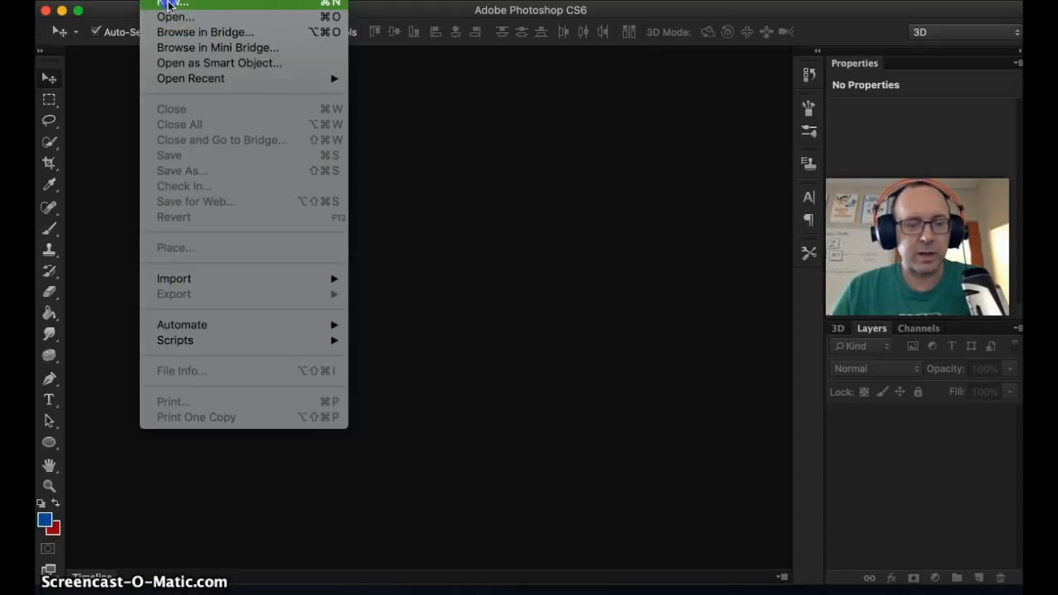
pyautogui.click(174, 4)
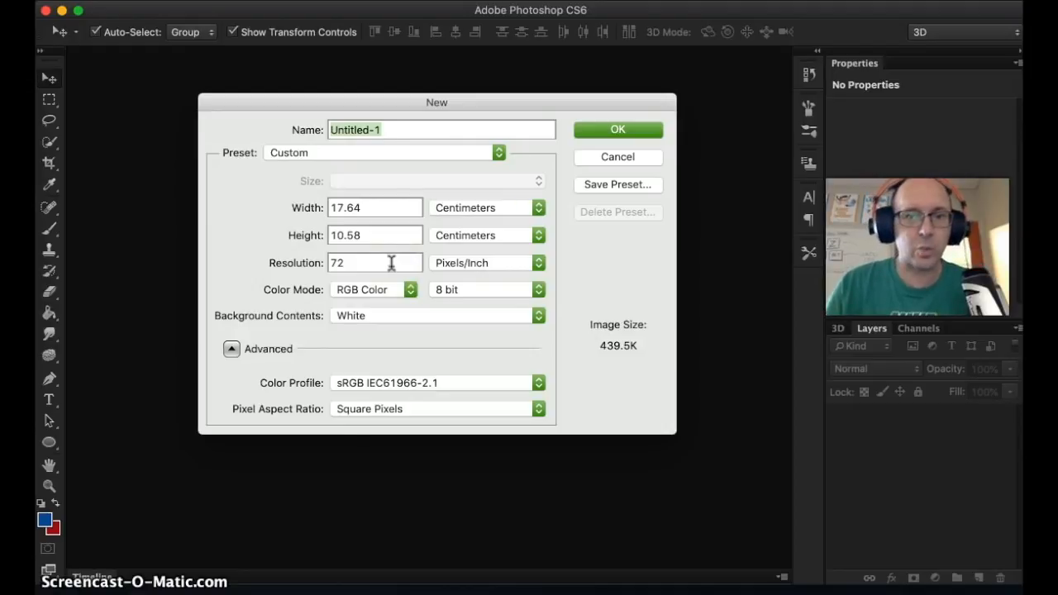
pyautogui.moveTo(395, 252)
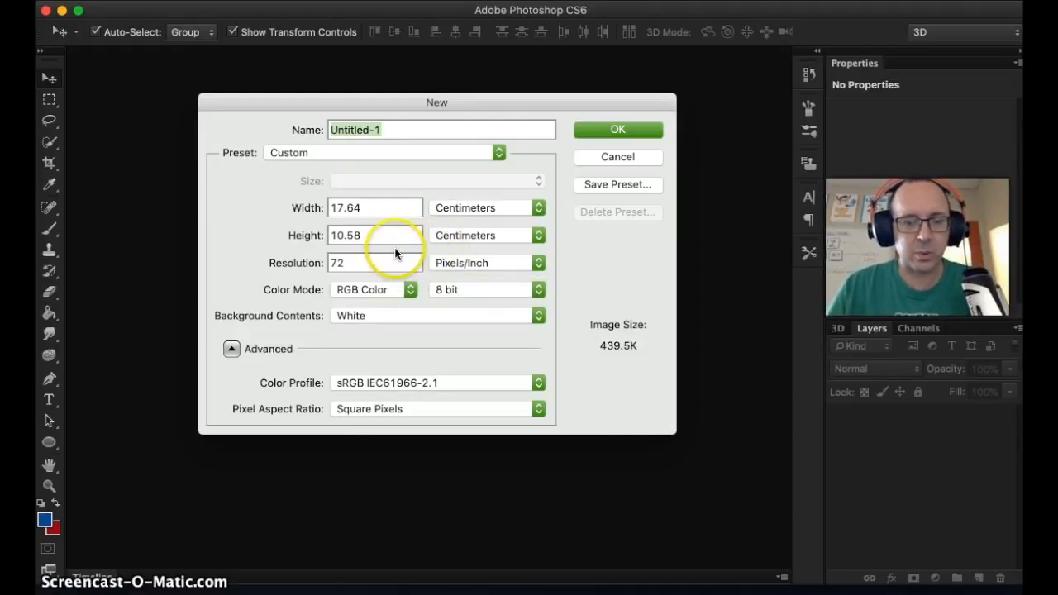
pyautogui.moveTo(464, 208)
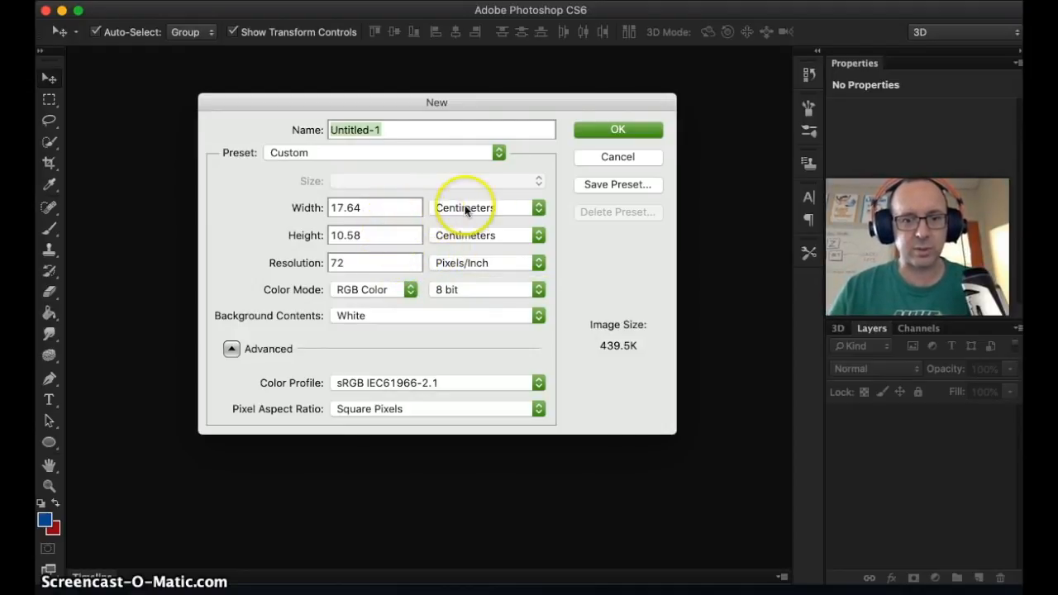
pyautogui.click(374, 207)
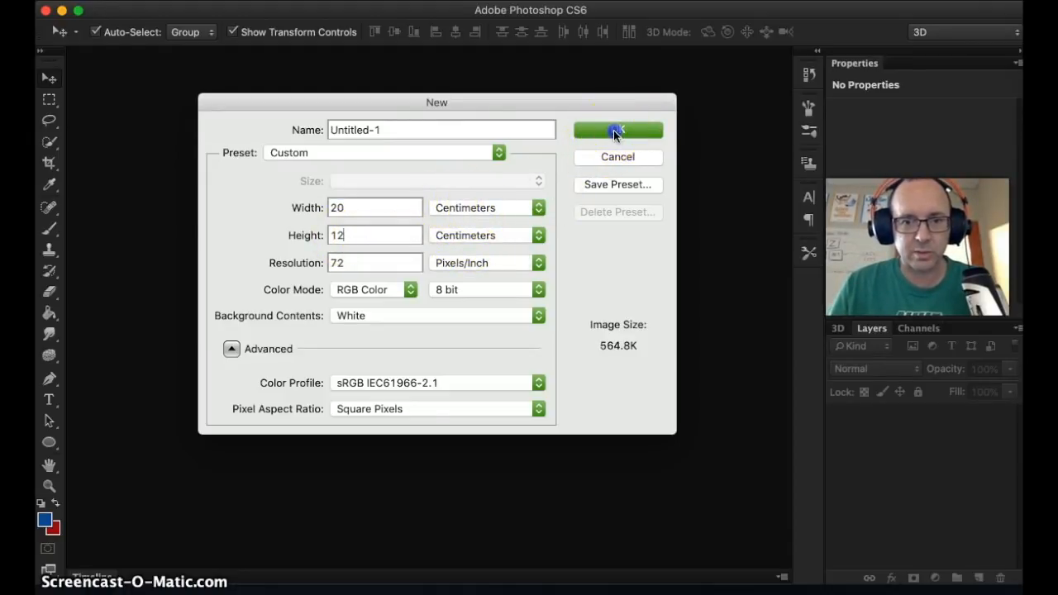
pyautogui.click(617, 129)
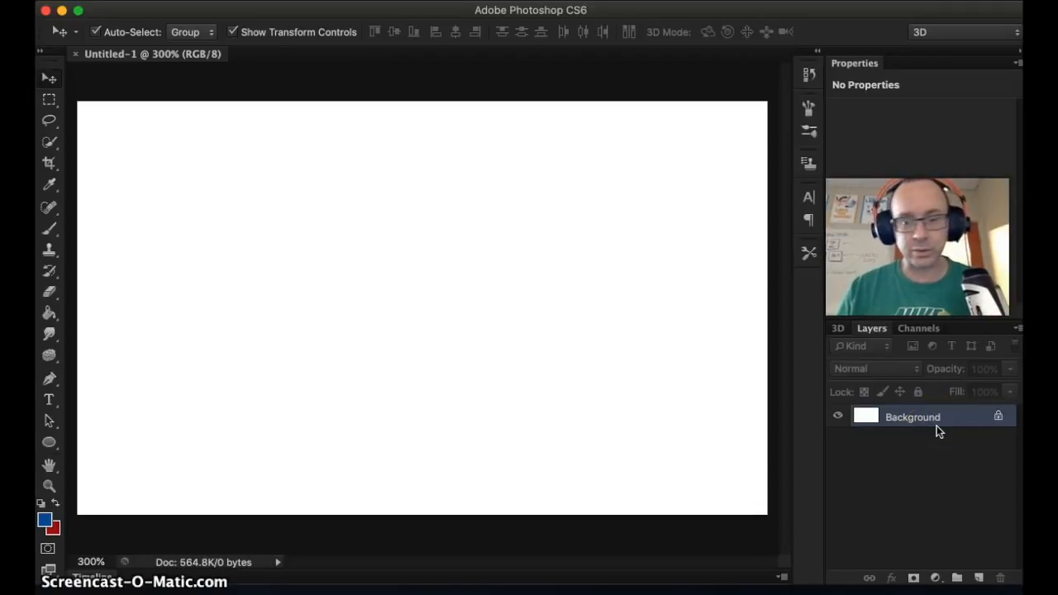
pyautogui.moveTo(979, 576)
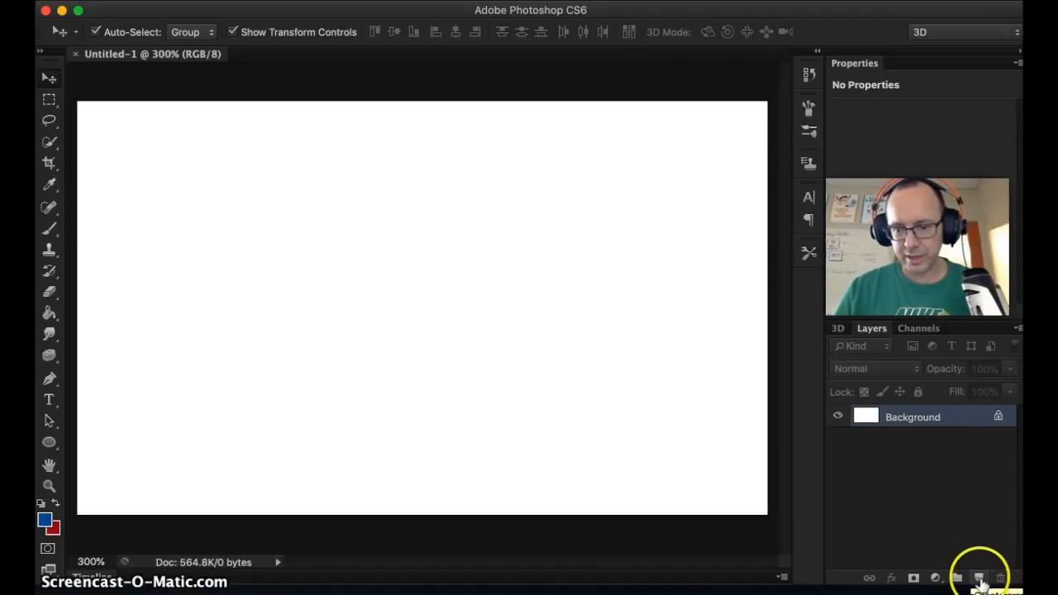
# Add an empty Layer 1 above the Background layer
pyautogui.click(977, 578)
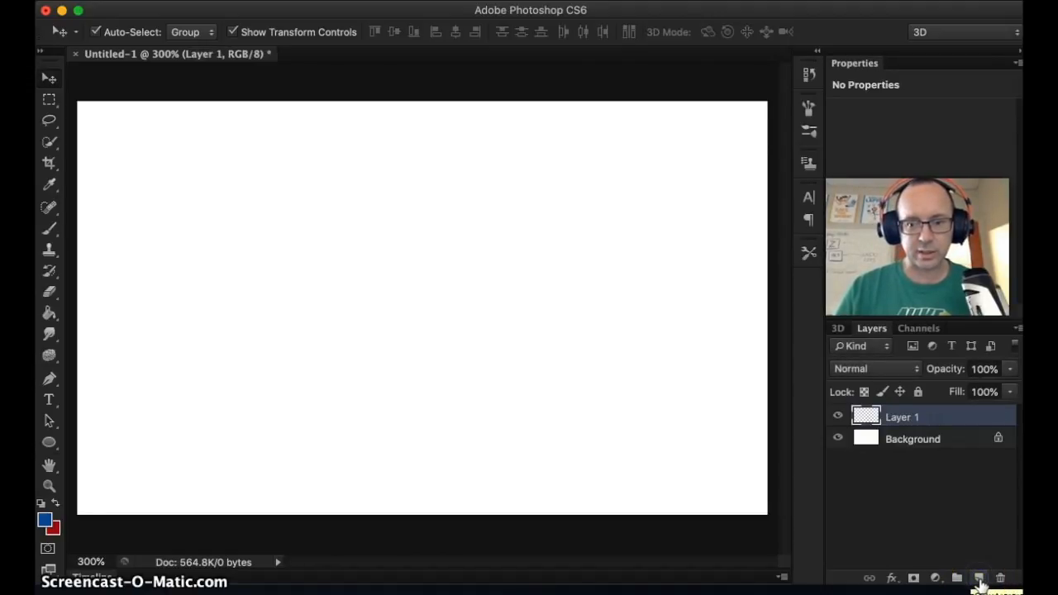
pyautogui.doubleClick(902, 416)
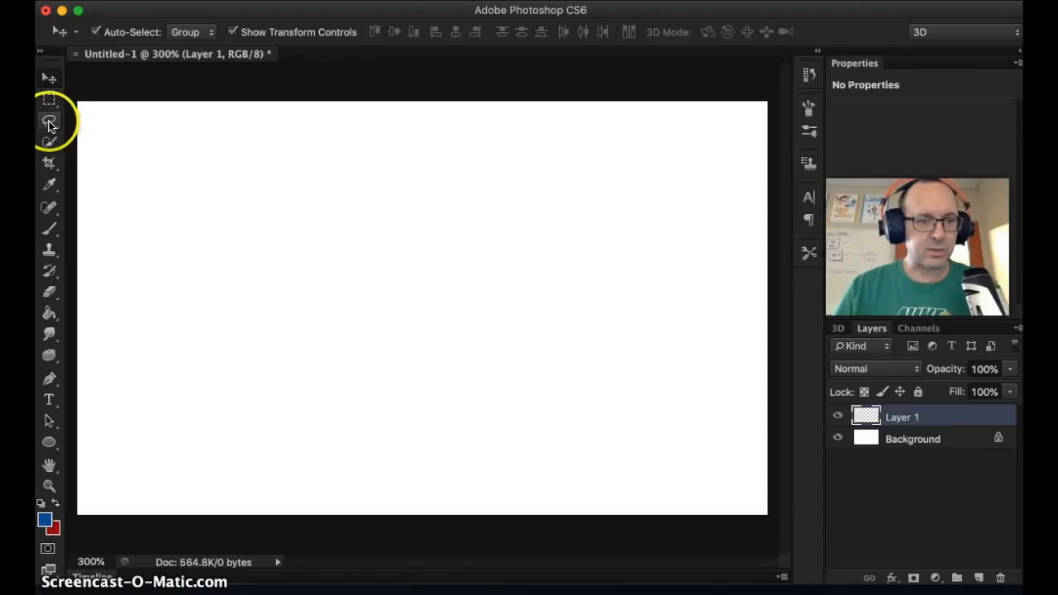
# Lasso-trace a stick figure's head, body, arms and legs on the canvas's left side
pyautogui.click(48, 121)
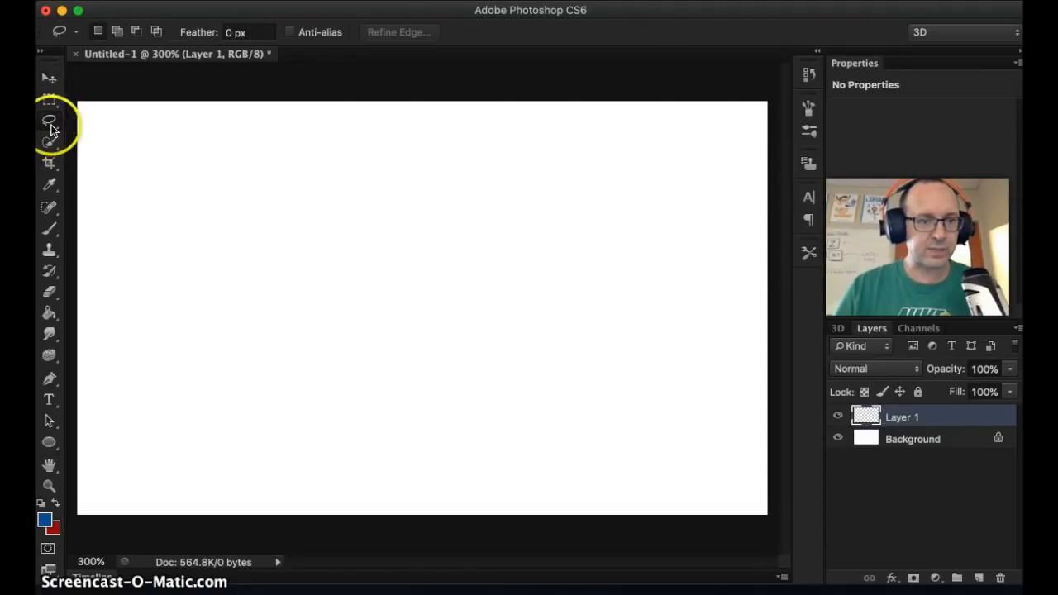
pyautogui.moveTo(232, 223)
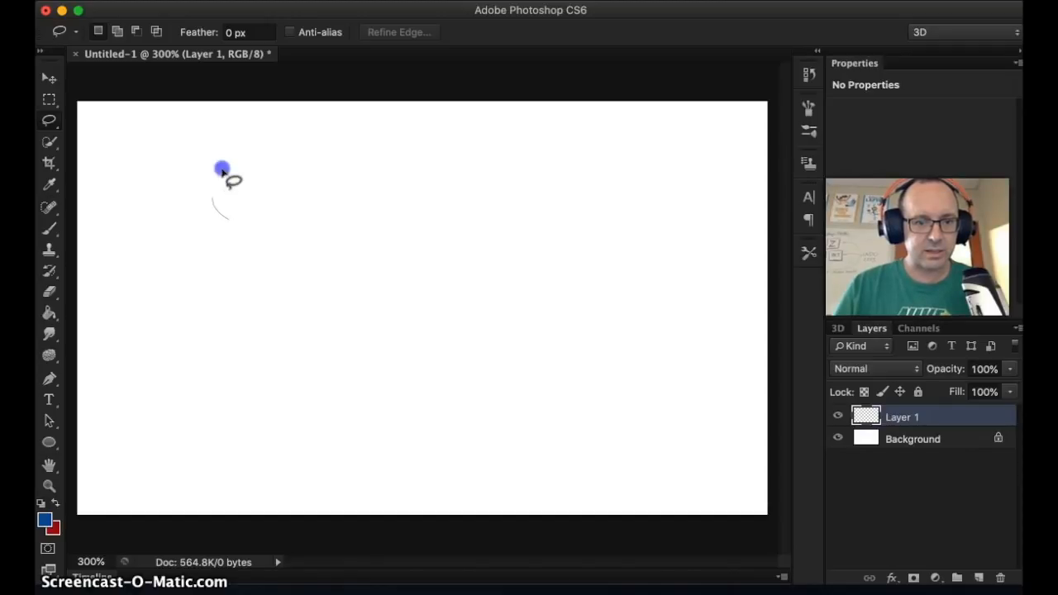
pyautogui.moveTo(223, 167); pyautogui.dragTo(262, 229)
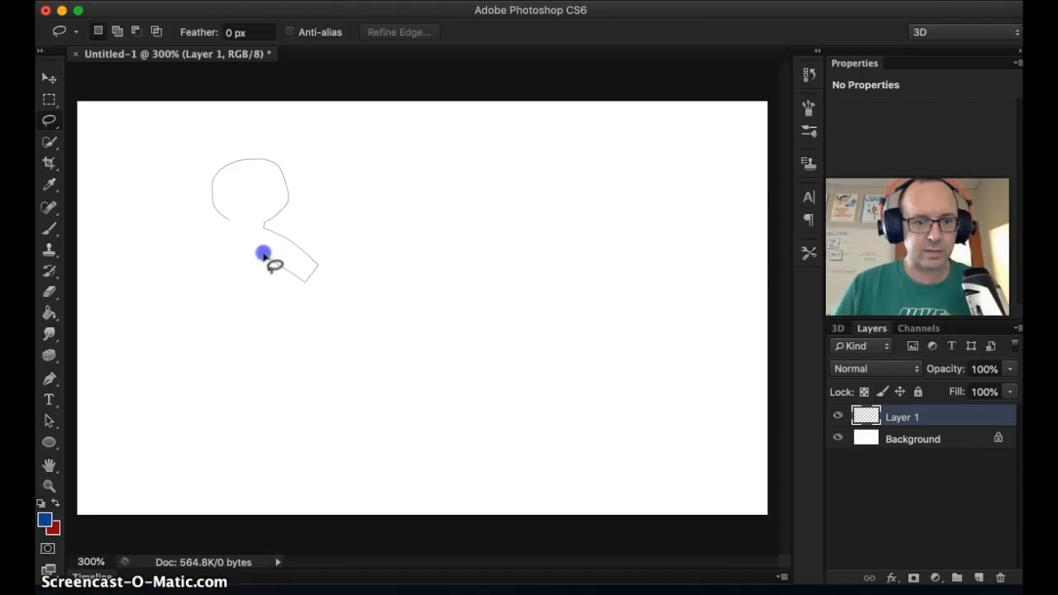
pyautogui.moveTo(263, 252); pyautogui.dragTo(296, 355)
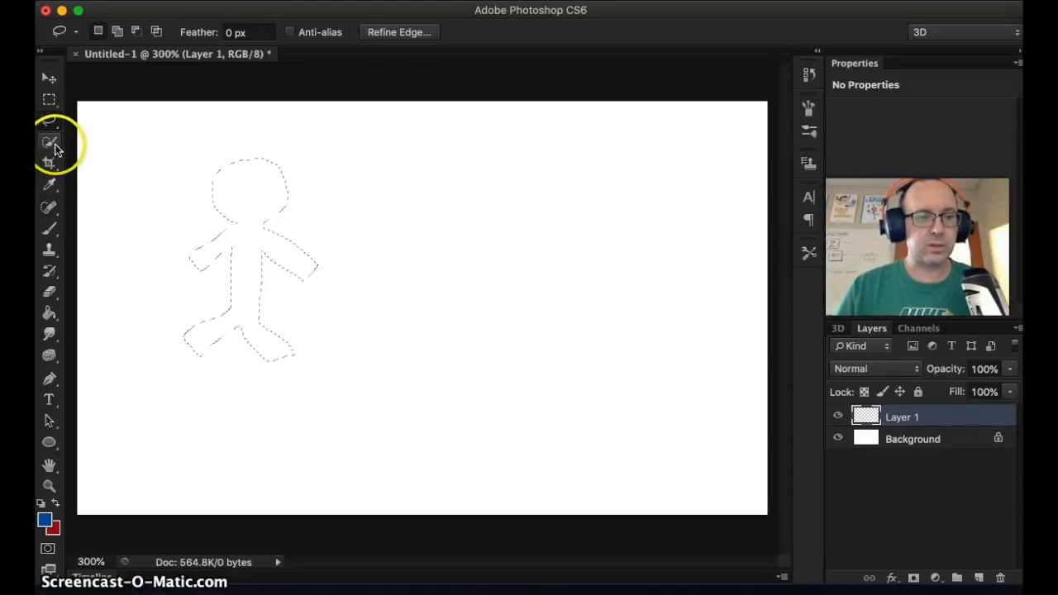
pyautogui.moveTo(49, 355)
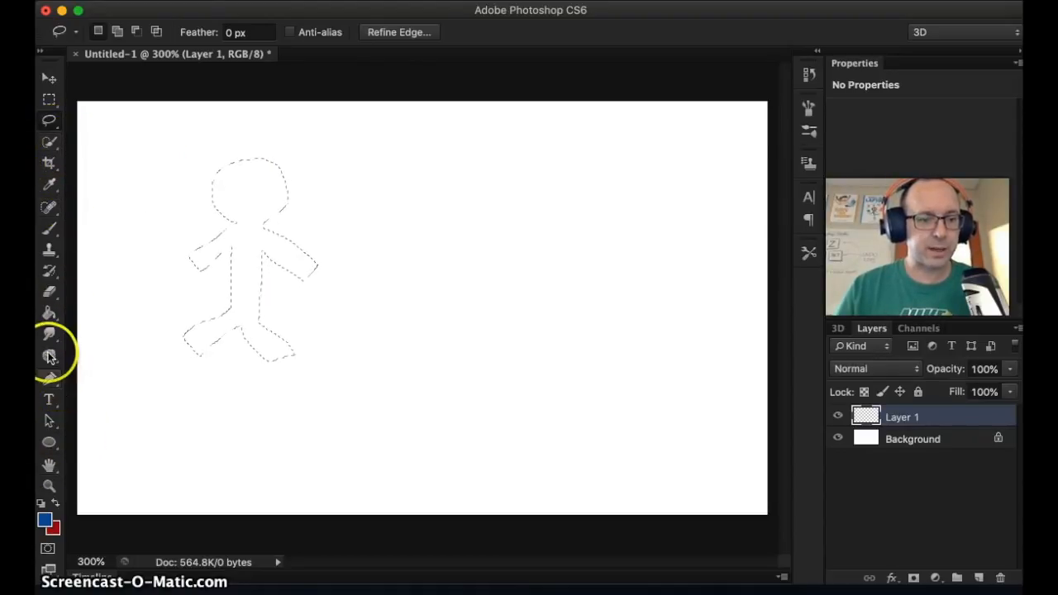
# Paint Bucket the stick-figure selection on Layer 1 with solid dark blue
pyautogui.click(48, 318)
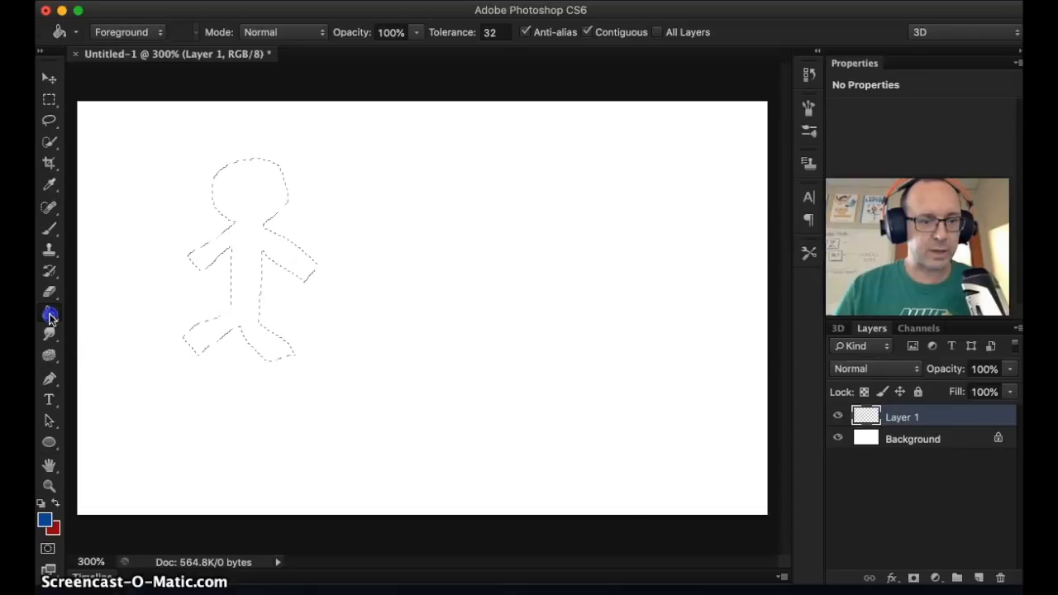
pyautogui.click(48, 314)
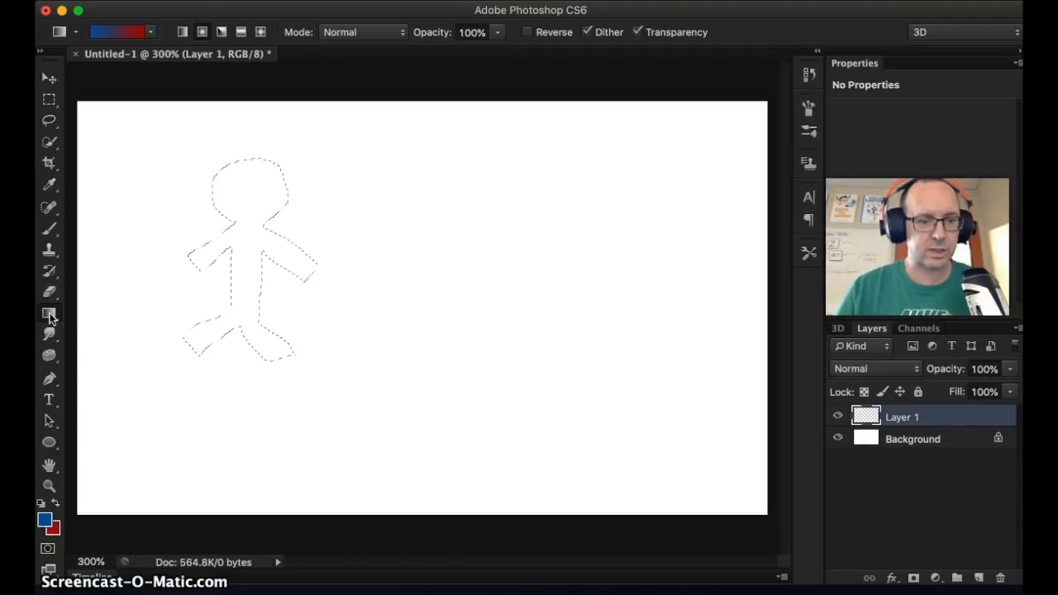
pyautogui.moveTo(48, 312)
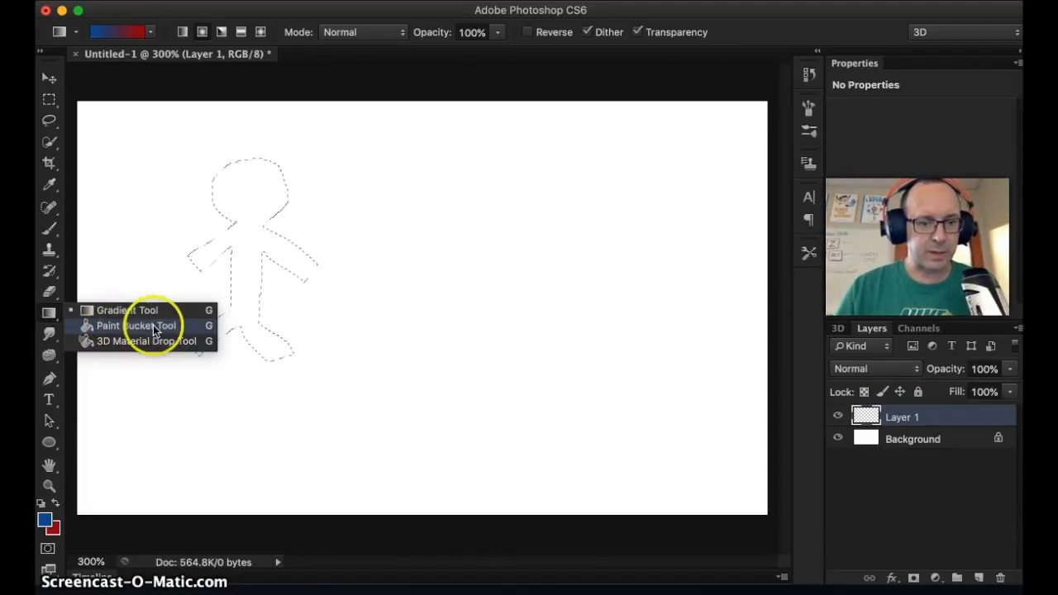
pyautogui.click(136, 325)
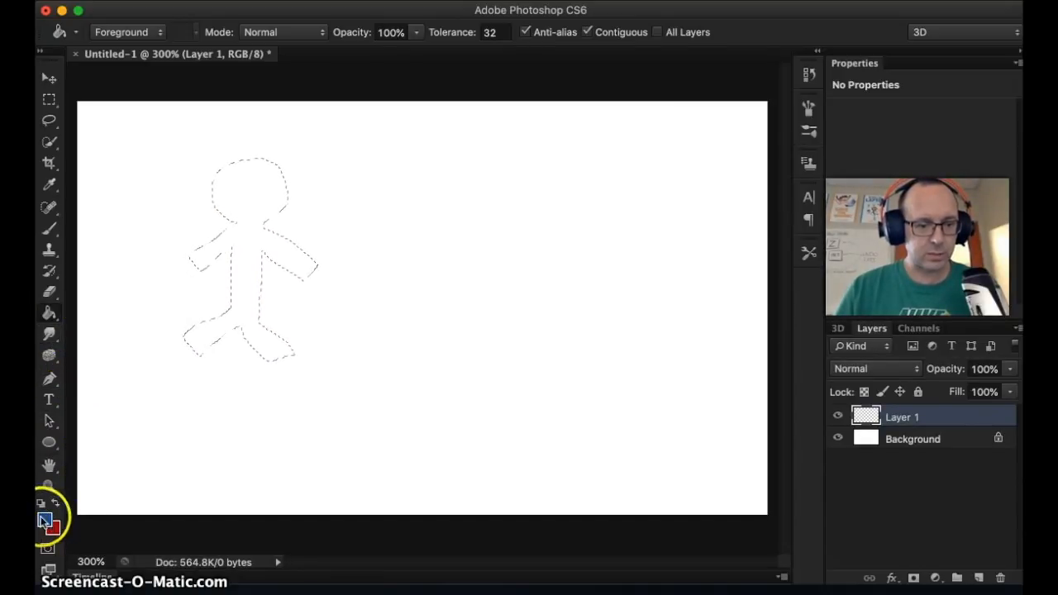
pyautogui.click(252, 211)
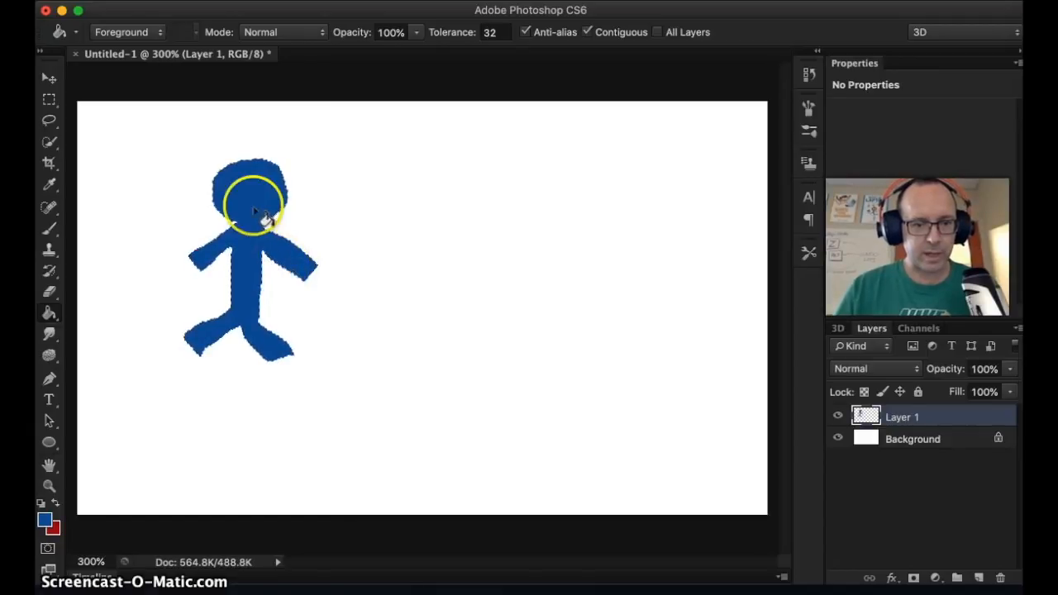
pyautogui.click(48, 76)
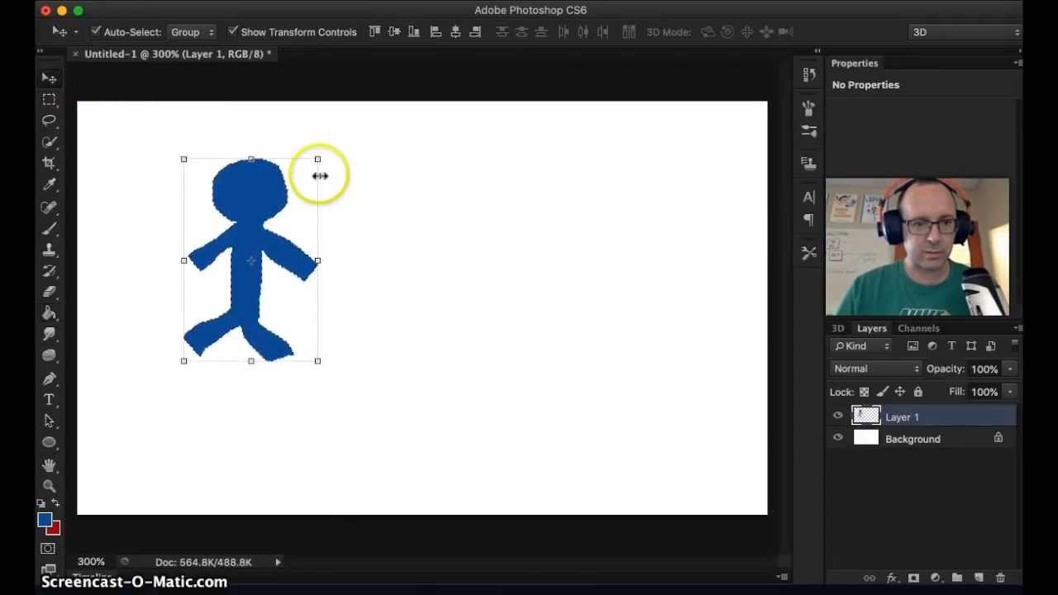
pyautogui.moveTo(99, 128)
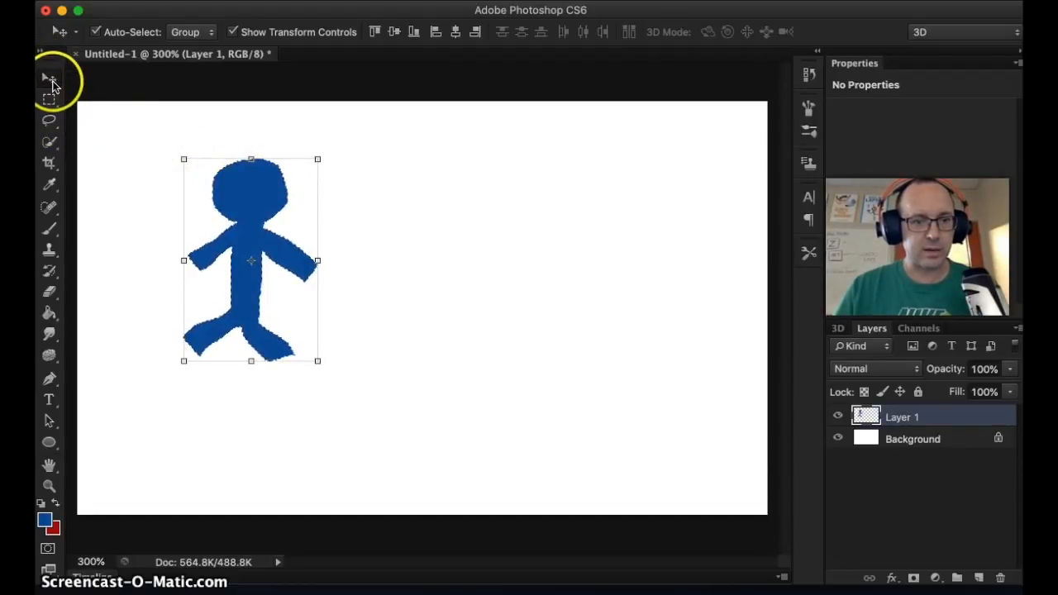
pyautogui.moveTo(260, 219)
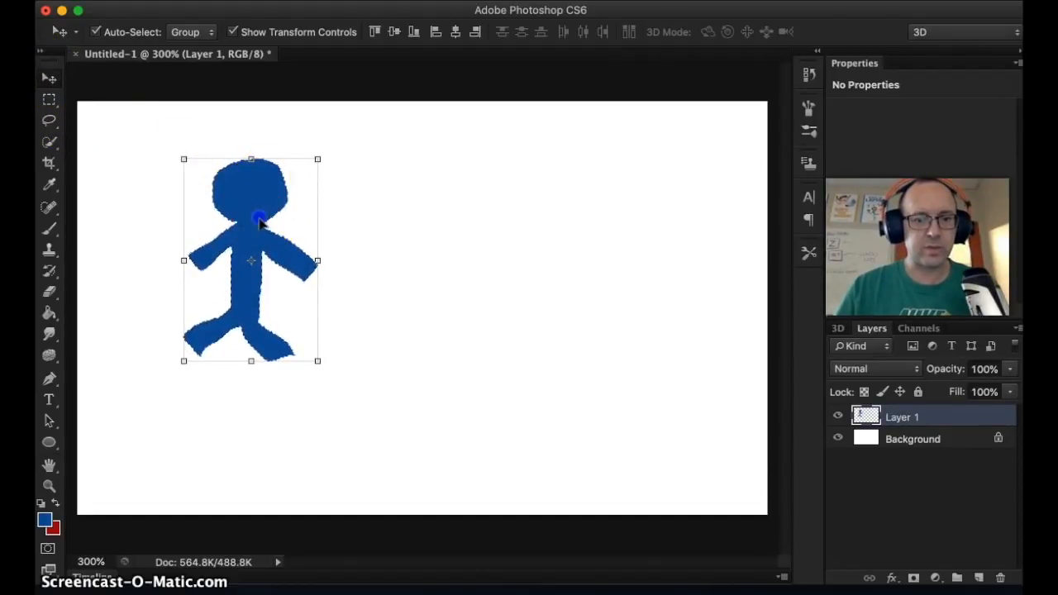
# Drag the blue stick figure about 40 pixels lower with the Move Tool
pyautogui.moveTo(252, 260); pyautogui.dragTo(252, 293)
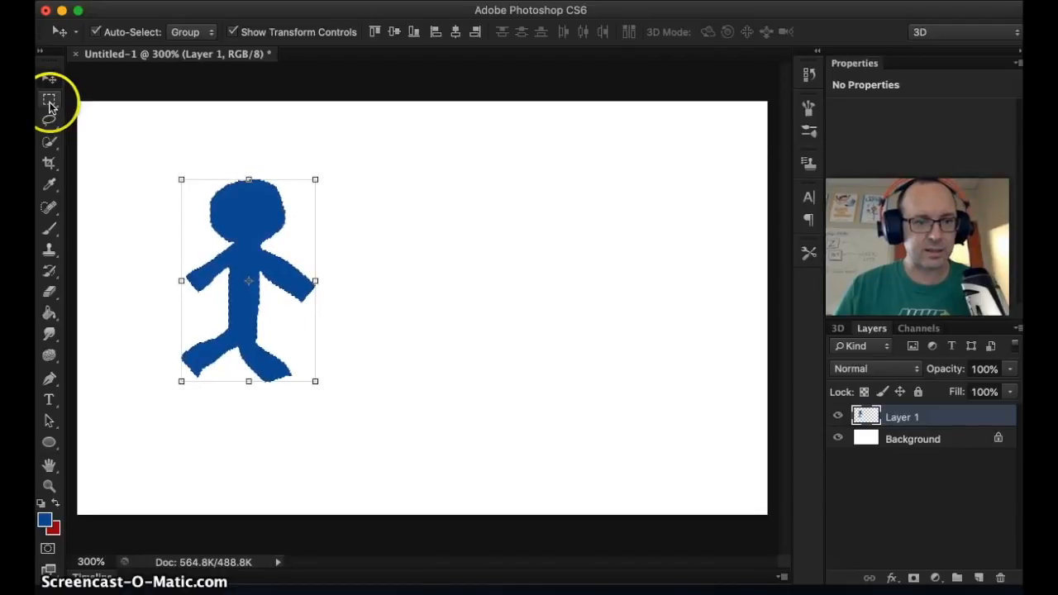
pyautogui.click(48, 99)
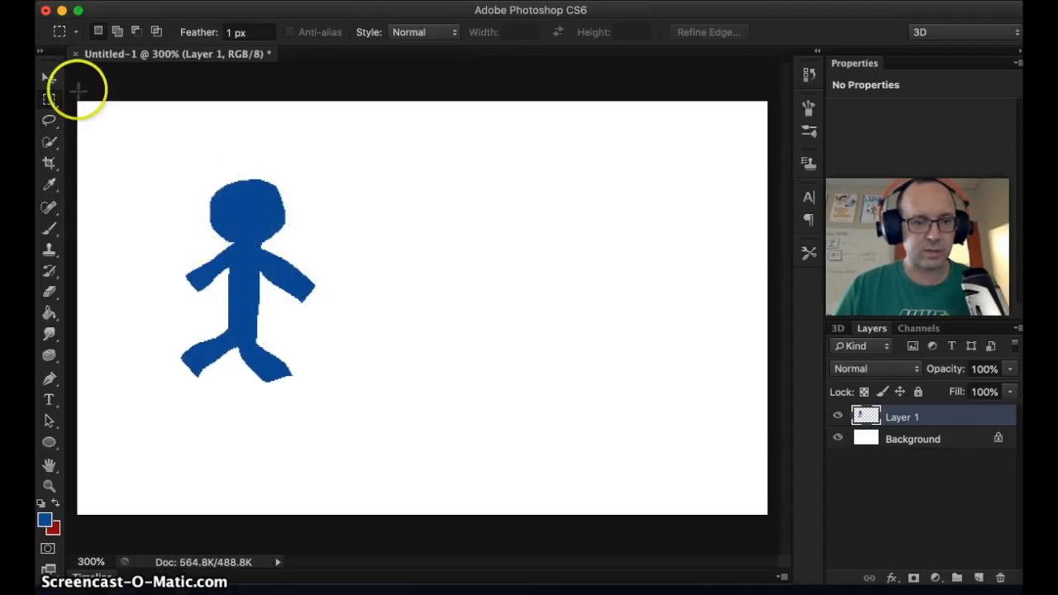
pyautogui.click(48, 77)
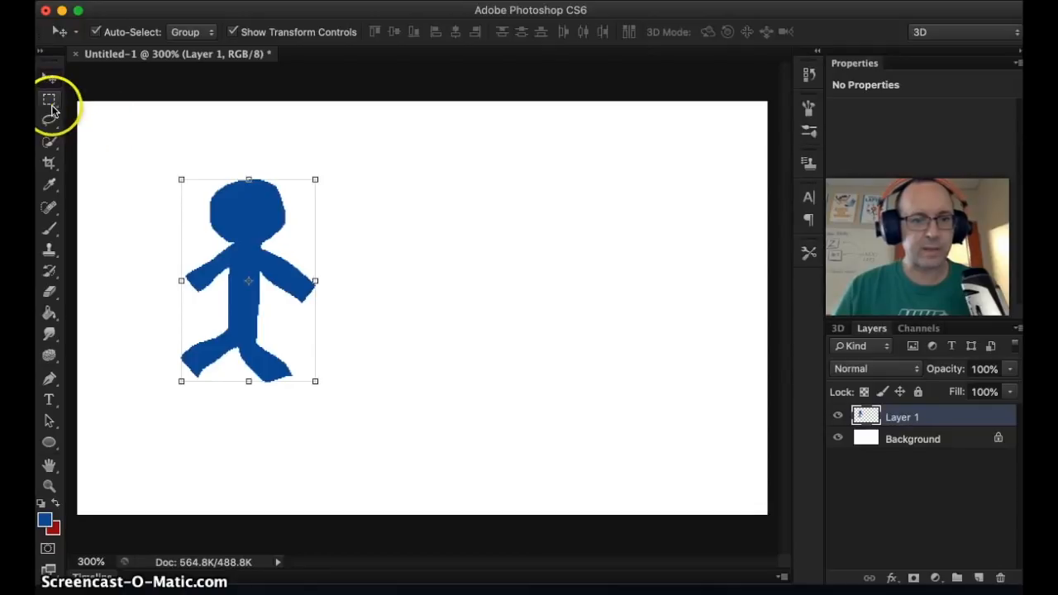
pyautogui.click(48, 79)
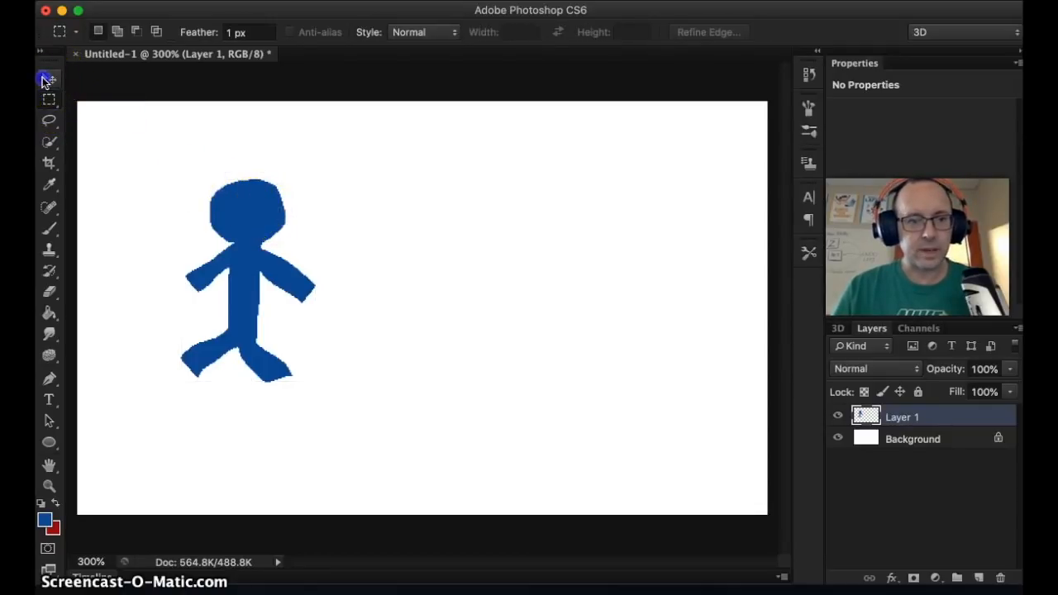
pyautogui.click(48, 79)
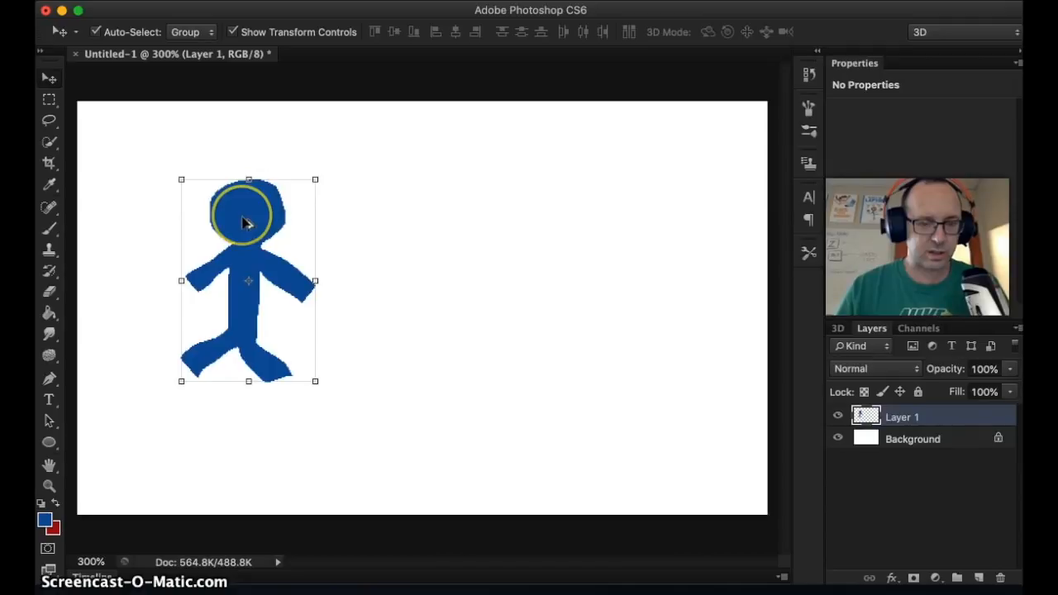
pyautogui.moveTo(248, 232); pyautogui.dragTo(376, 227)
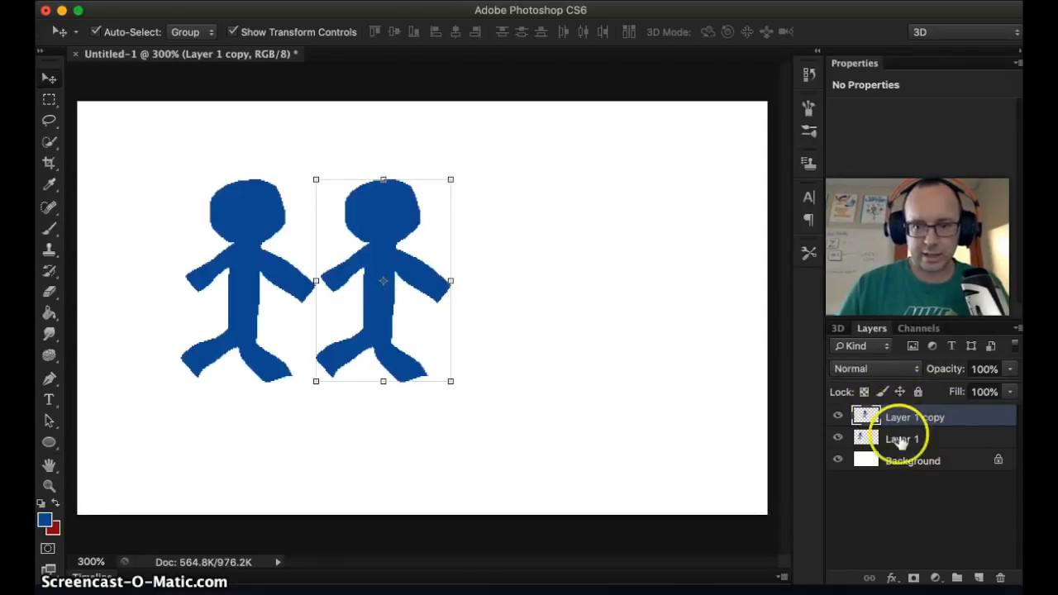
pyautogui.click(900, 439)
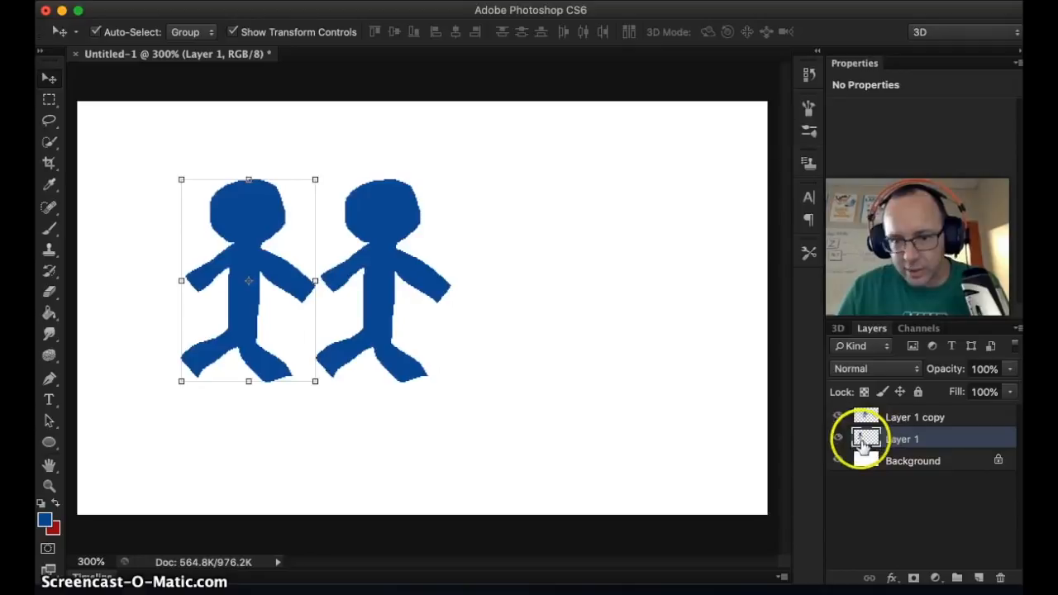
pyautogui.click(914, 416)
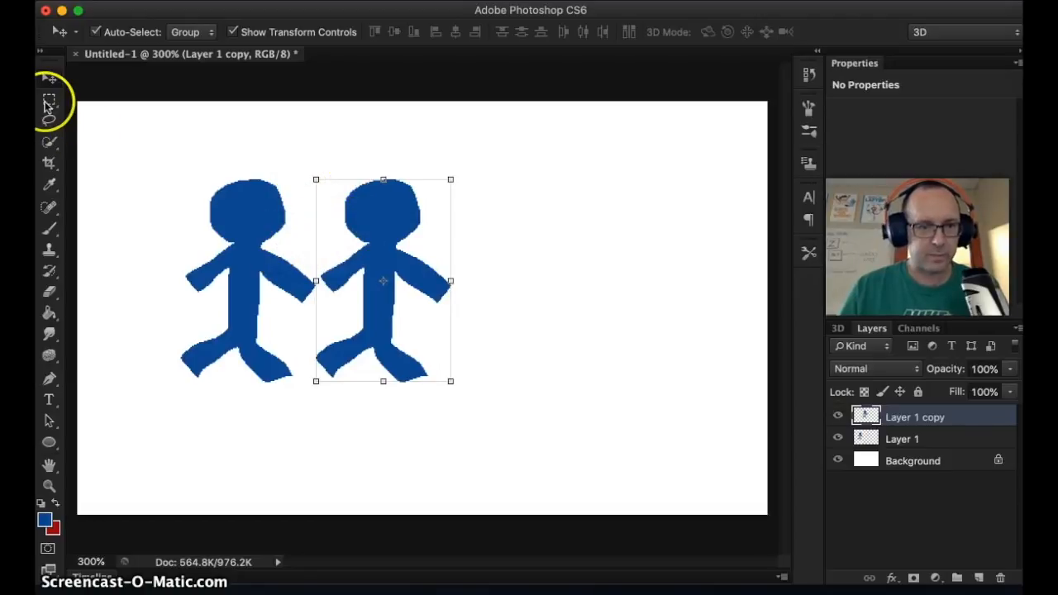
pyautogui.moveTo(56, 240)
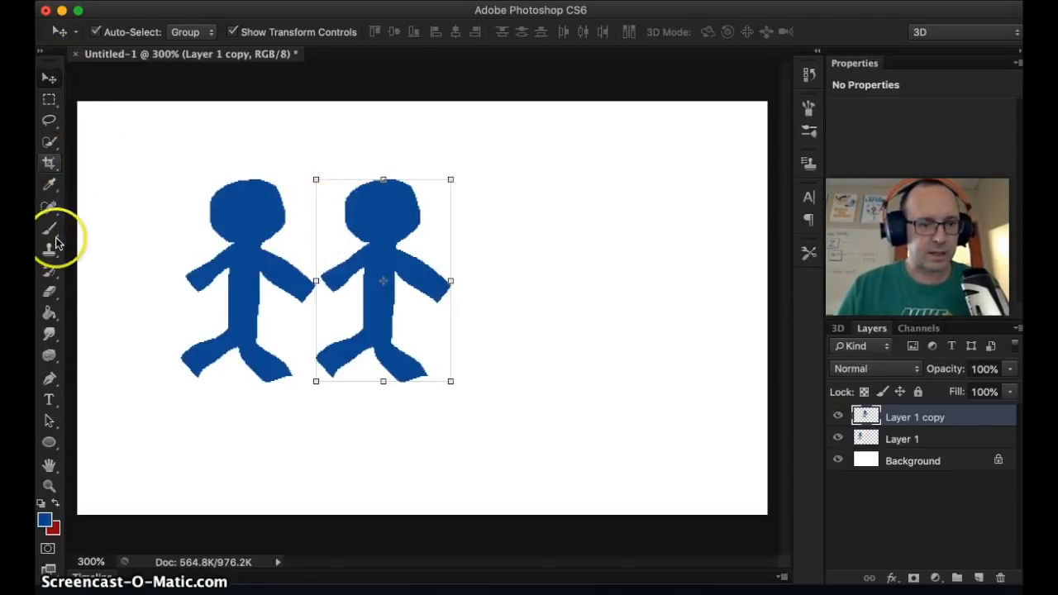
# Pick bright green as the foreground colour and fill the copied figure
pyautogui.click(48, 313)
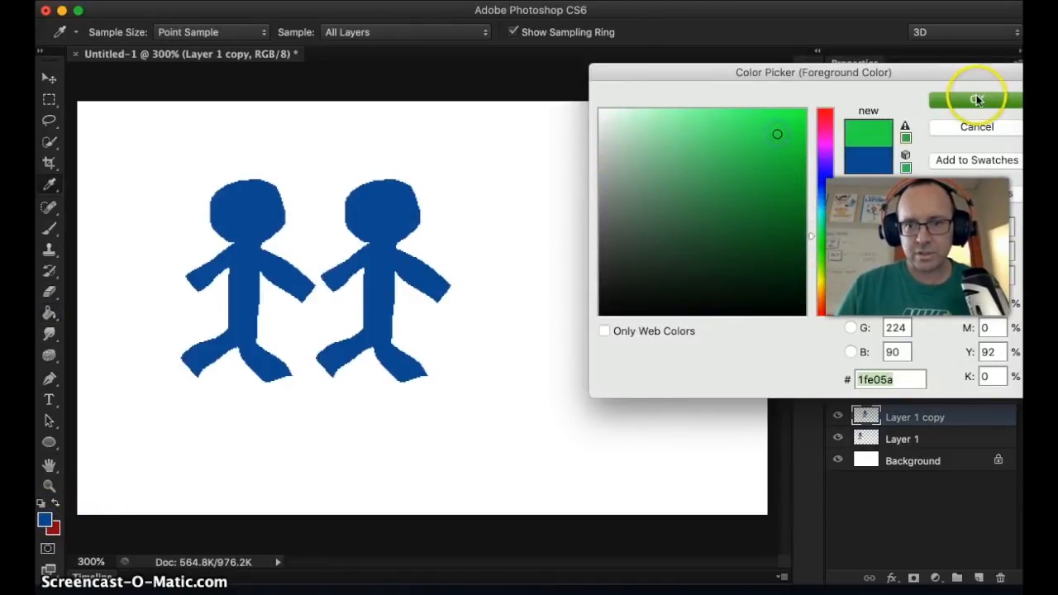
pyautogui.click(977, 97)
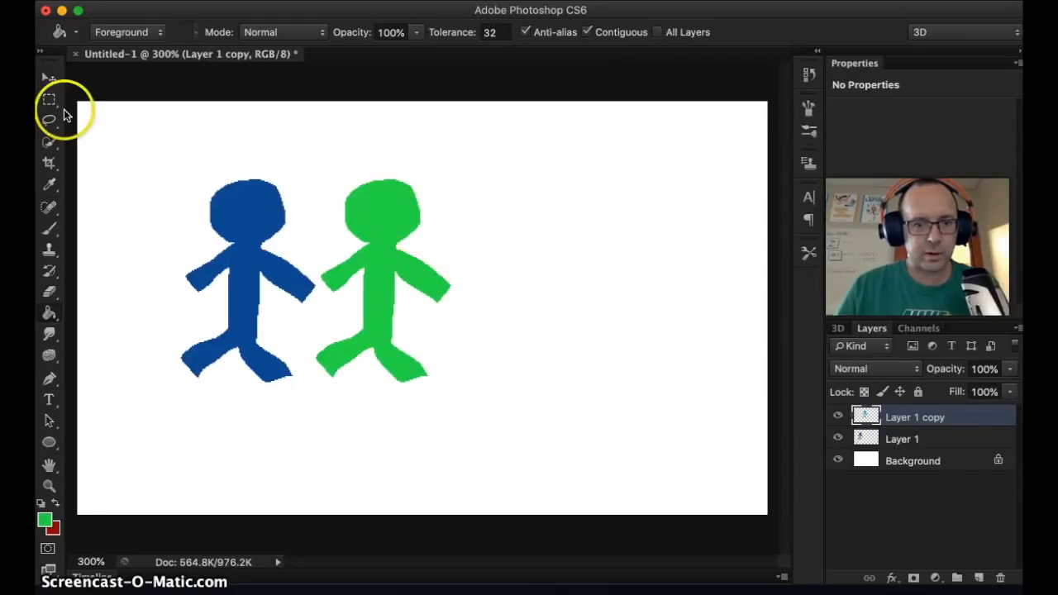
pyautogui.click(48, 77)
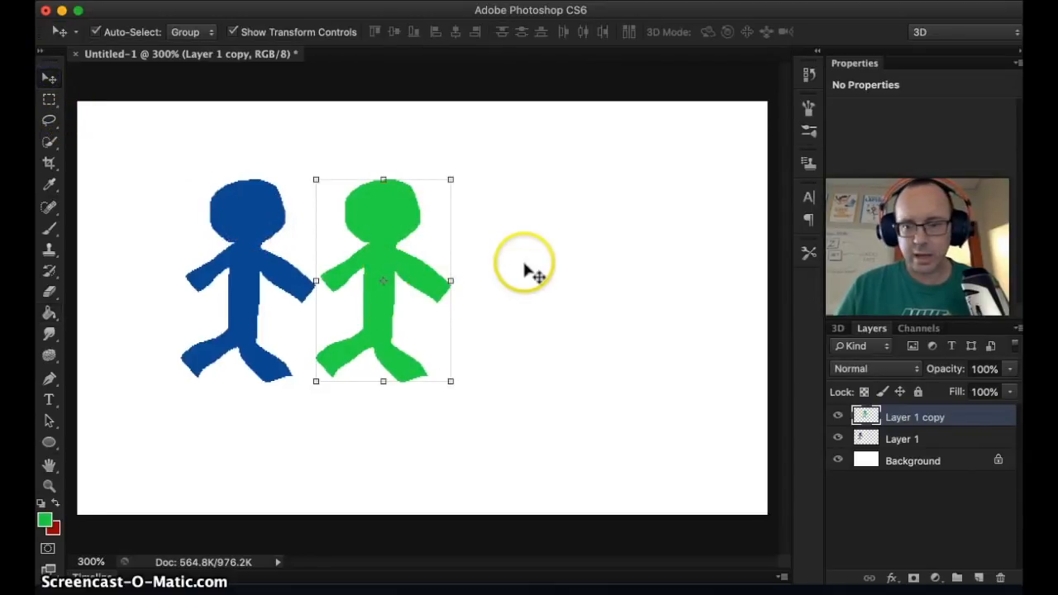
pyautogui.moveTo(393, 227)
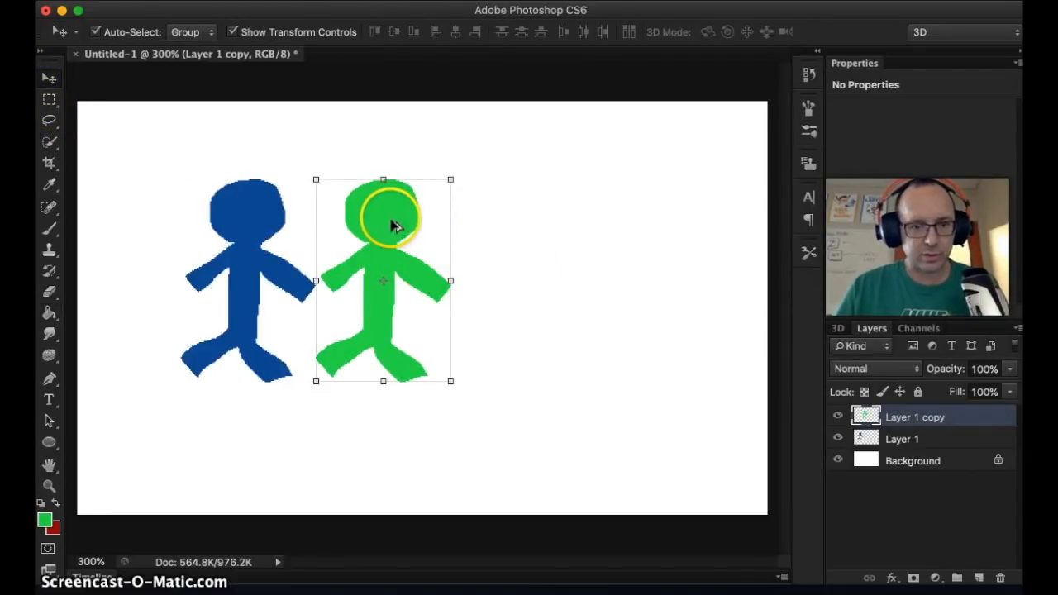
# Alt-drag the green figure right to make Layer 1 copy 2, and select the middle layer
pyautogui.moveTo(383, 224); pyautogui.dragTo(527, 227)
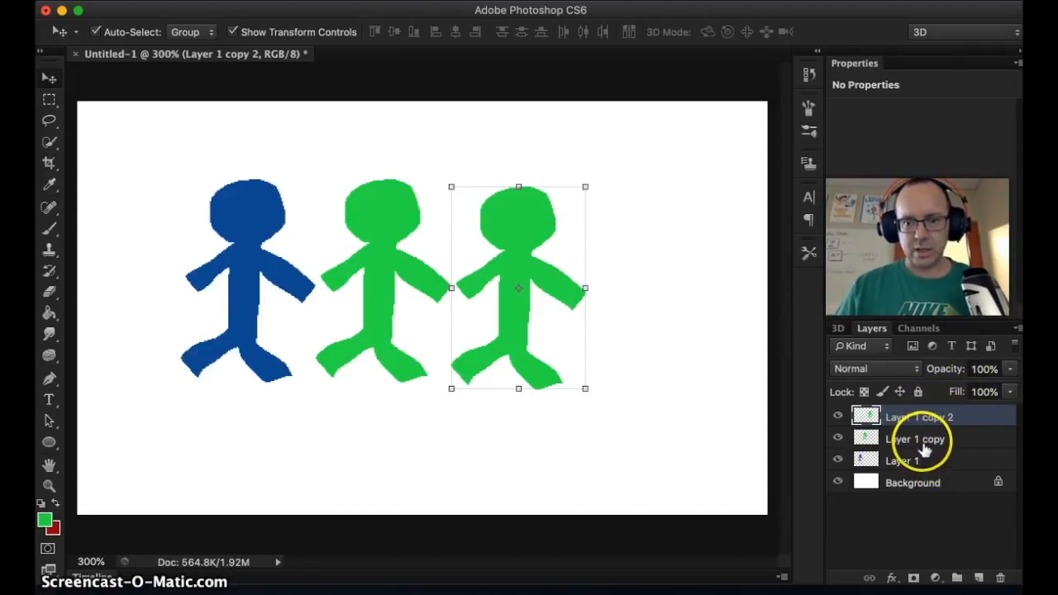
pyautogui.click(915, 438)
pyautogui.write('Purple')
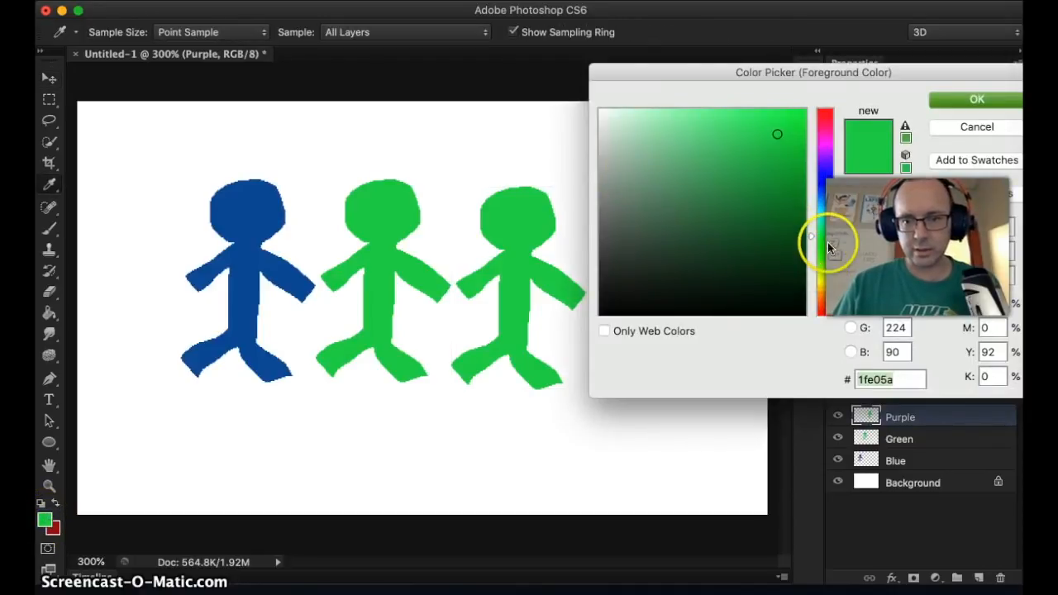
# Choose purple as the foreground colour for the third figure
pyautogui.moveTo(824, 235); pyautogui.dragTo(823, 165)
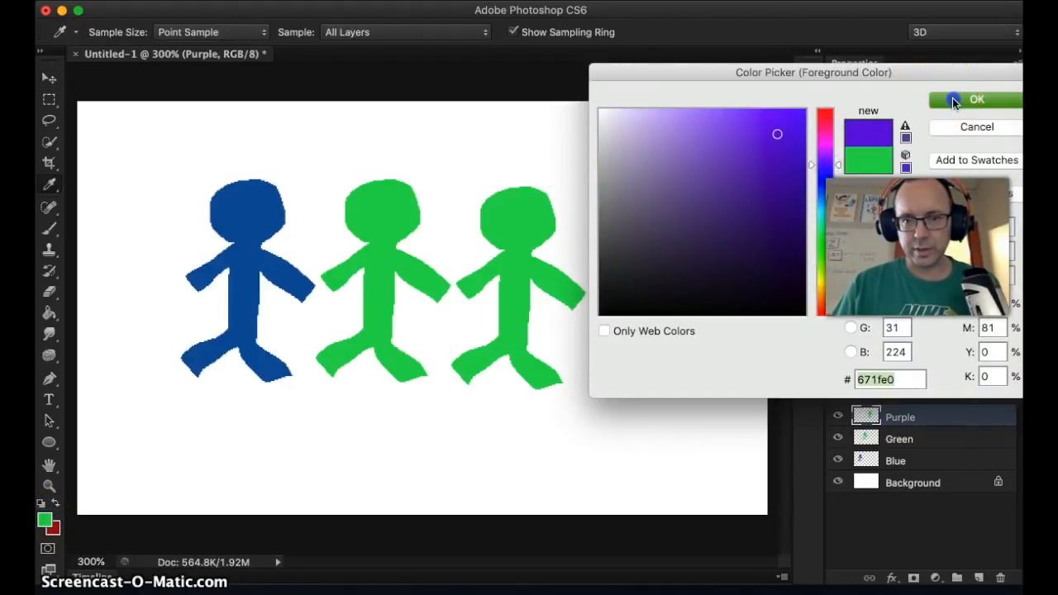
pyautogui.click(976, 100)
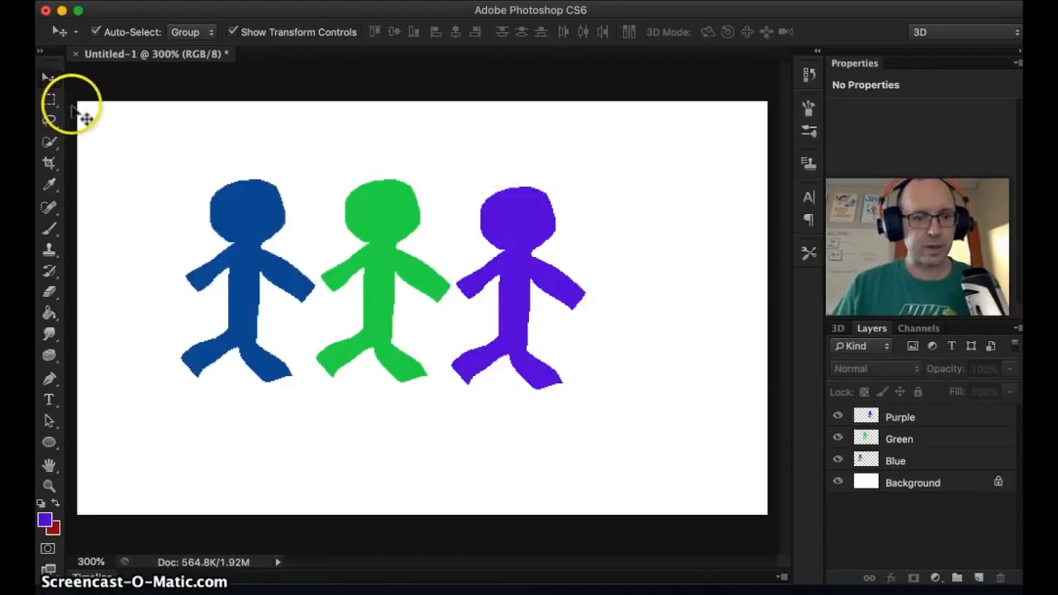
pyautogui.moveTo(546, 360)
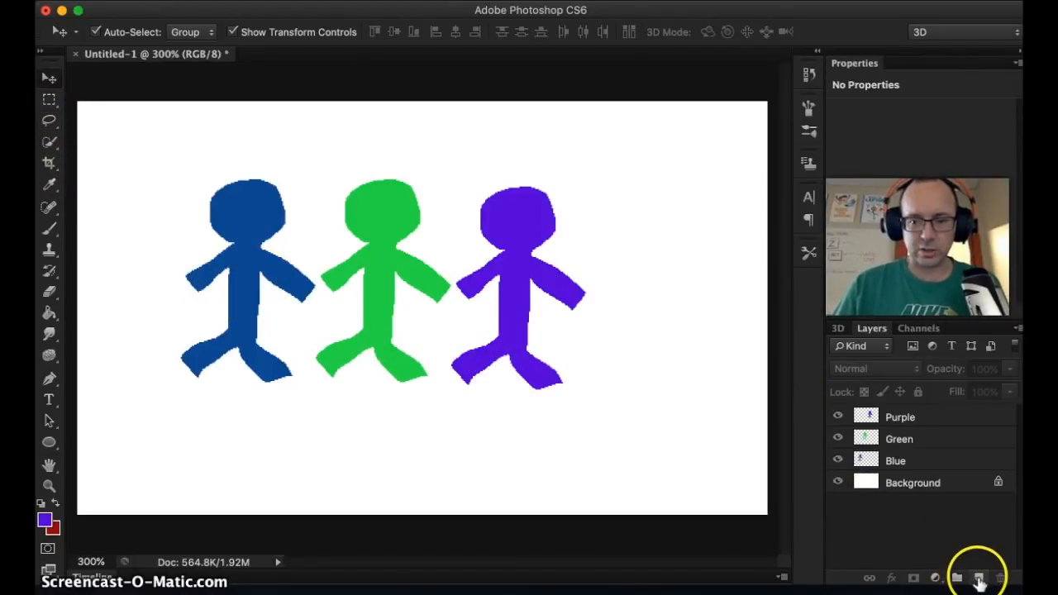
# Add a new top layer and marquee-select the lower band of the canvas
pyautogui.click(978, 577)
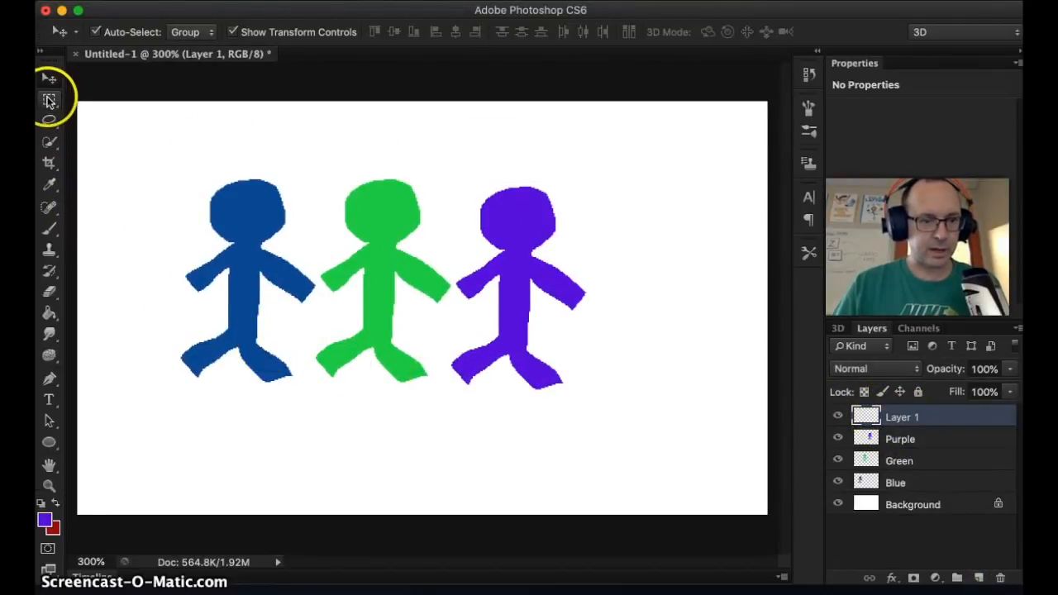
pyautogui.click(48, 99)
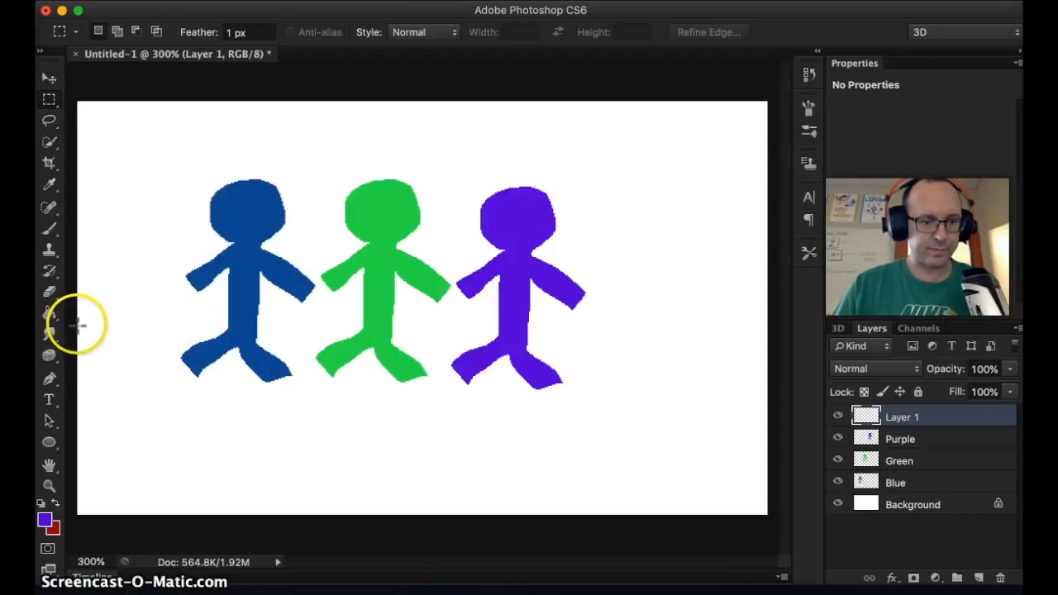
pyautogui.moveTo(79, 324); pyautogui.dragTo(570, 478)
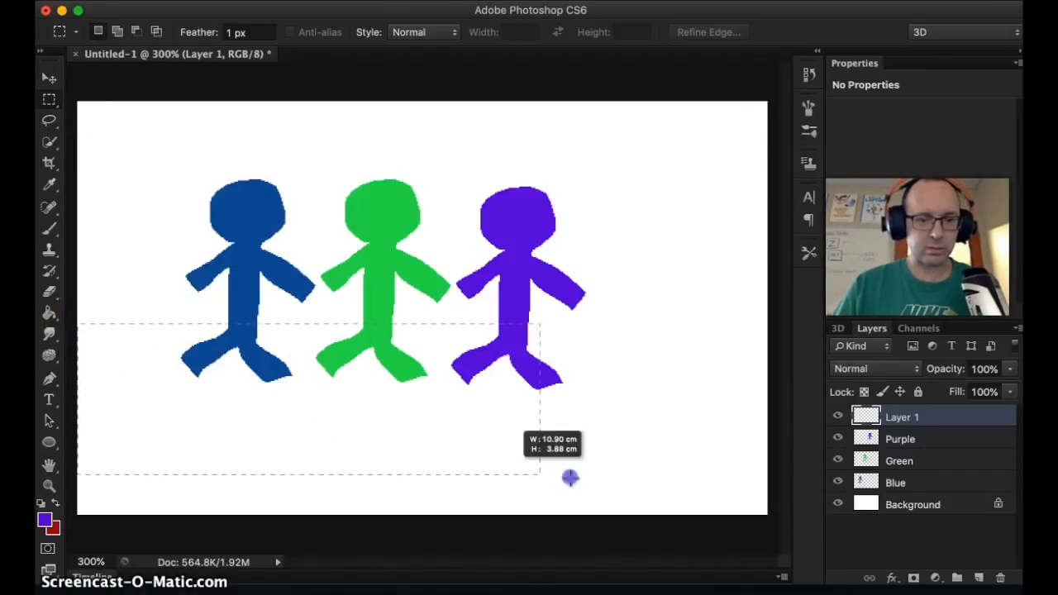
pyautogui.moveTo(570, 477); pyautogui.dragTo(765, 509)
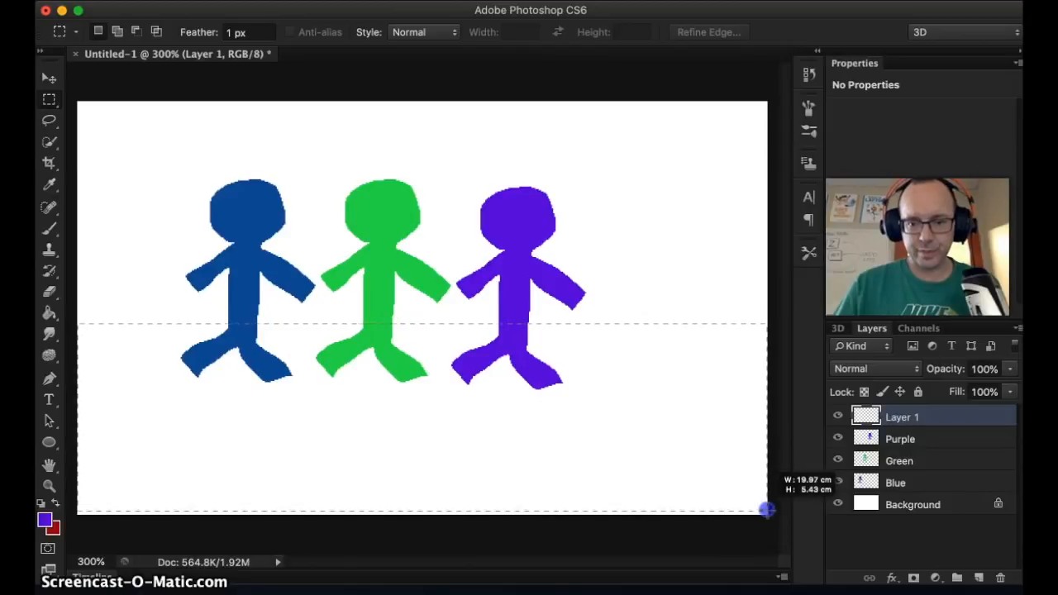
pyautogui.moveTo(766, 510); pyautogui.dragTo(768, 518)
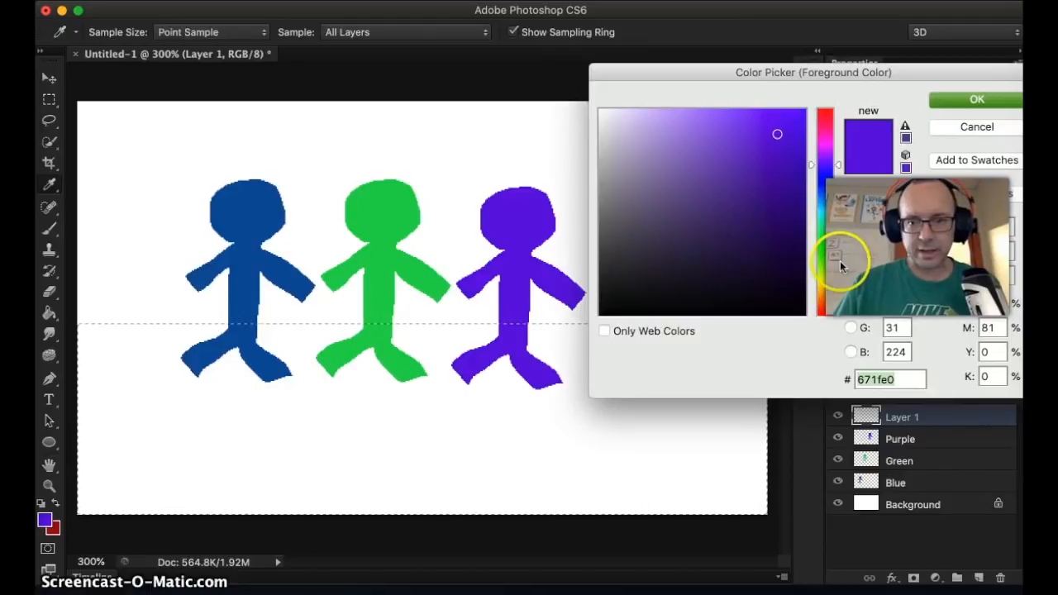
# Choose a dark grass green and fill the lower canvas selection with it
pyautogui.click(701, 196)
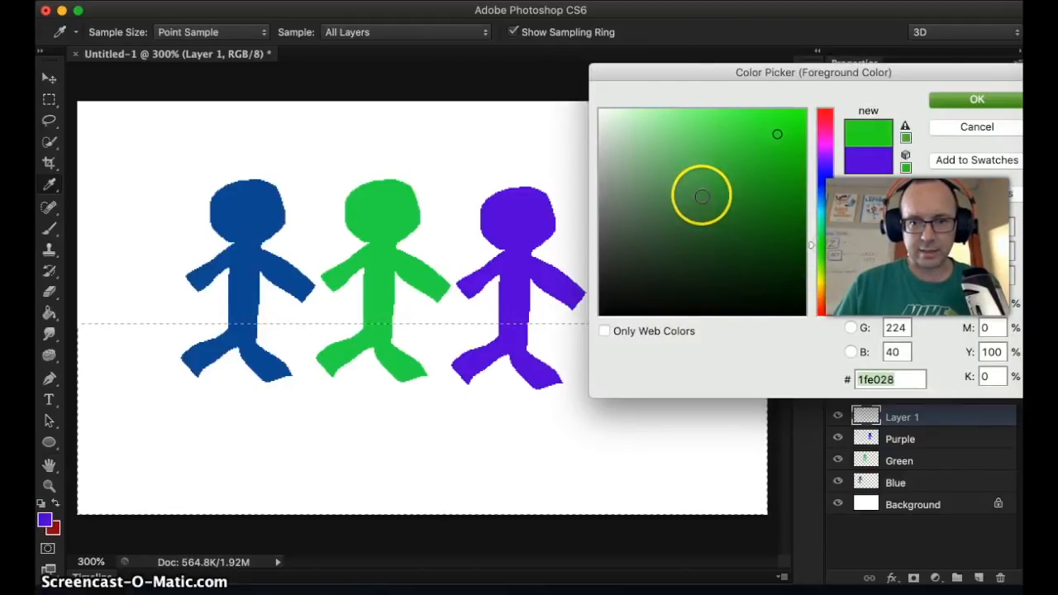
pyautogui.click(700, 196)
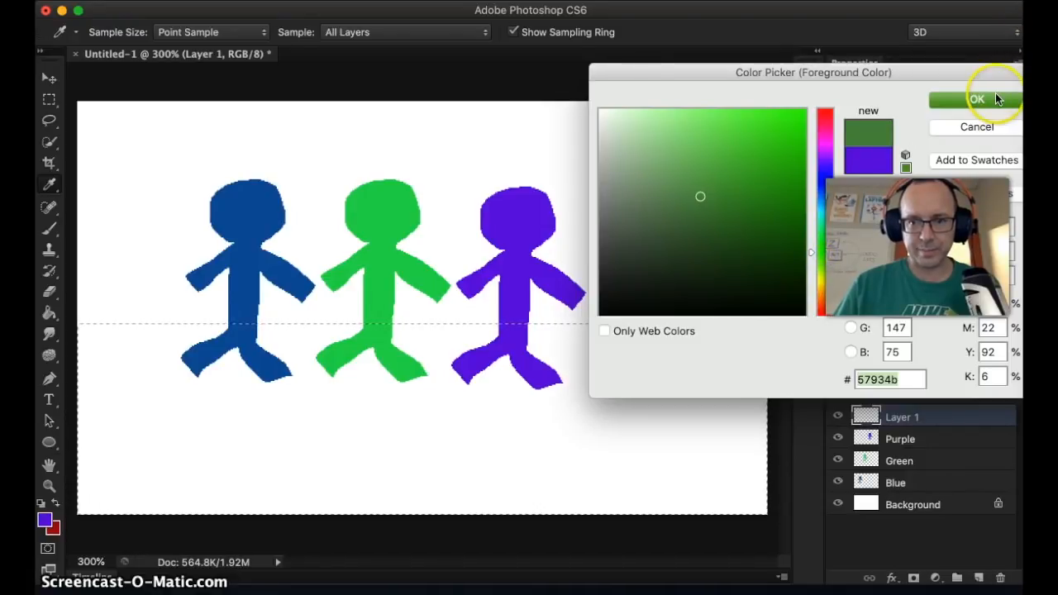
pyautogui.click(975, 99)
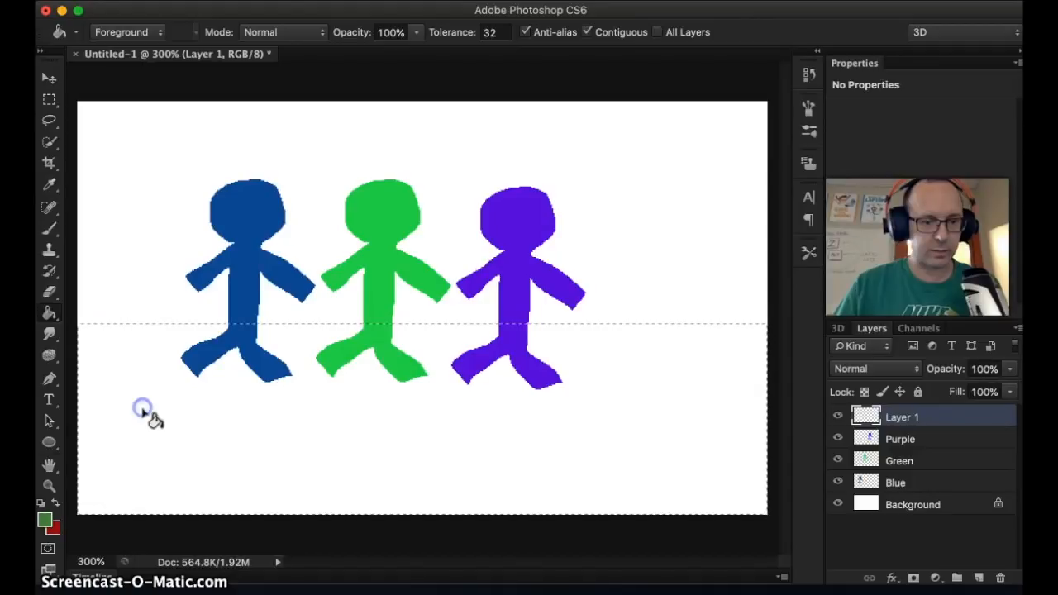
pyautogui.click(48, 78)
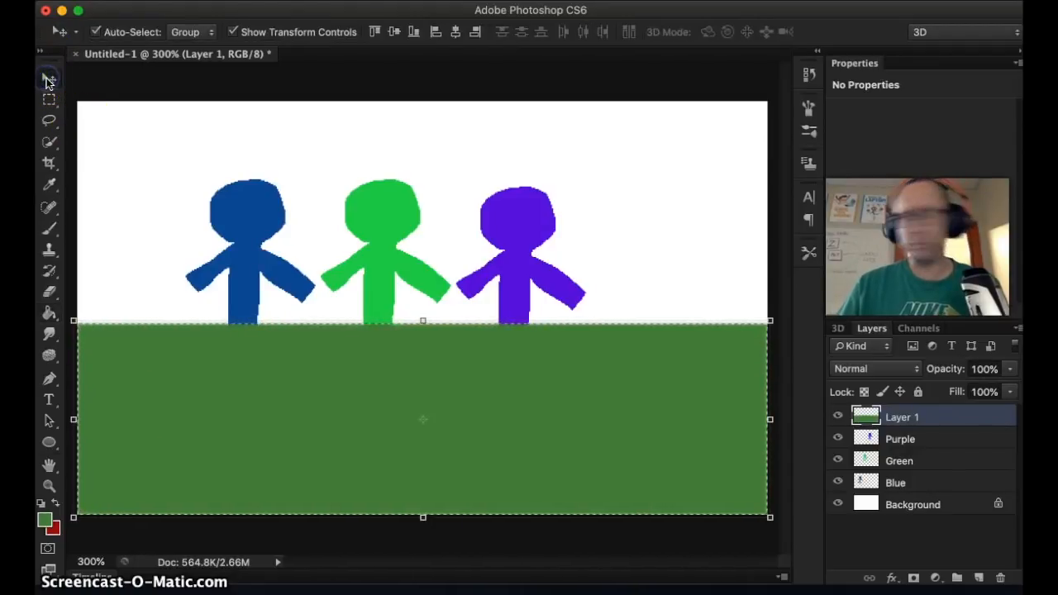
pyautogui.moveTo(137, 124)
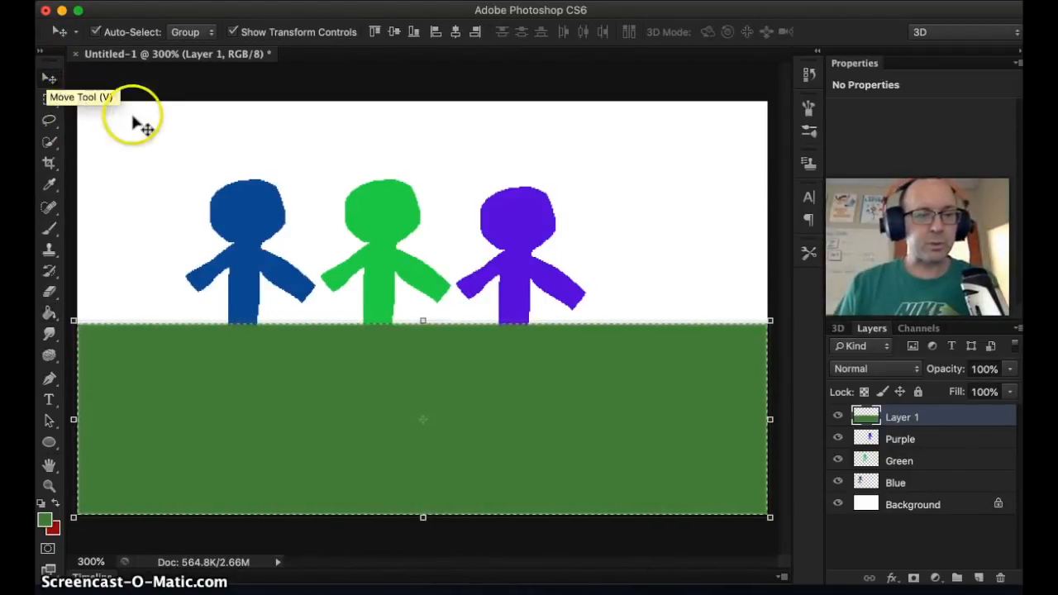
pyautogui.moveTo(661, 321)
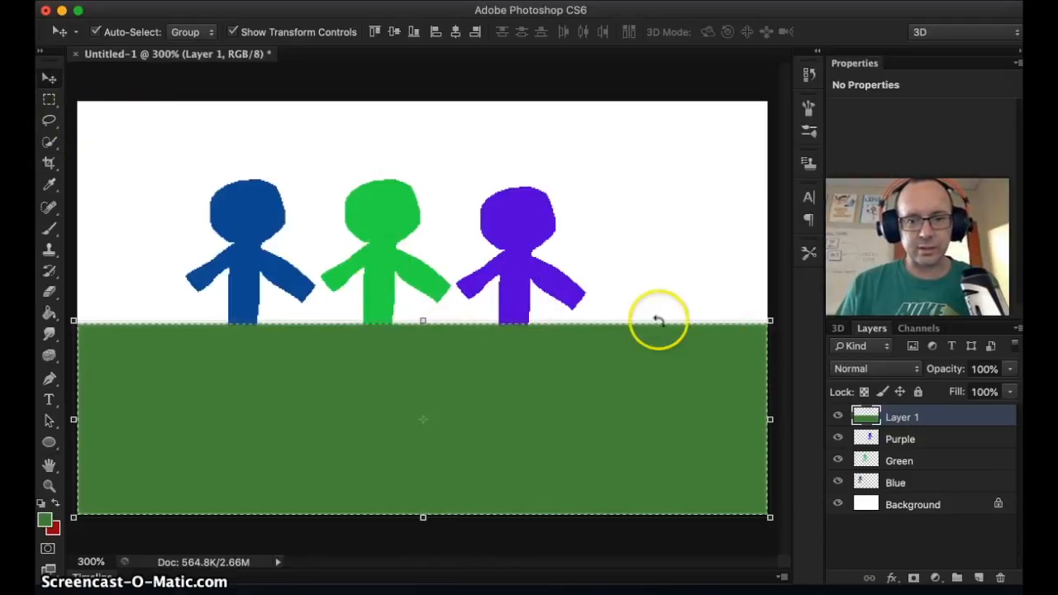
pyautogui.moveTo(909, 417)
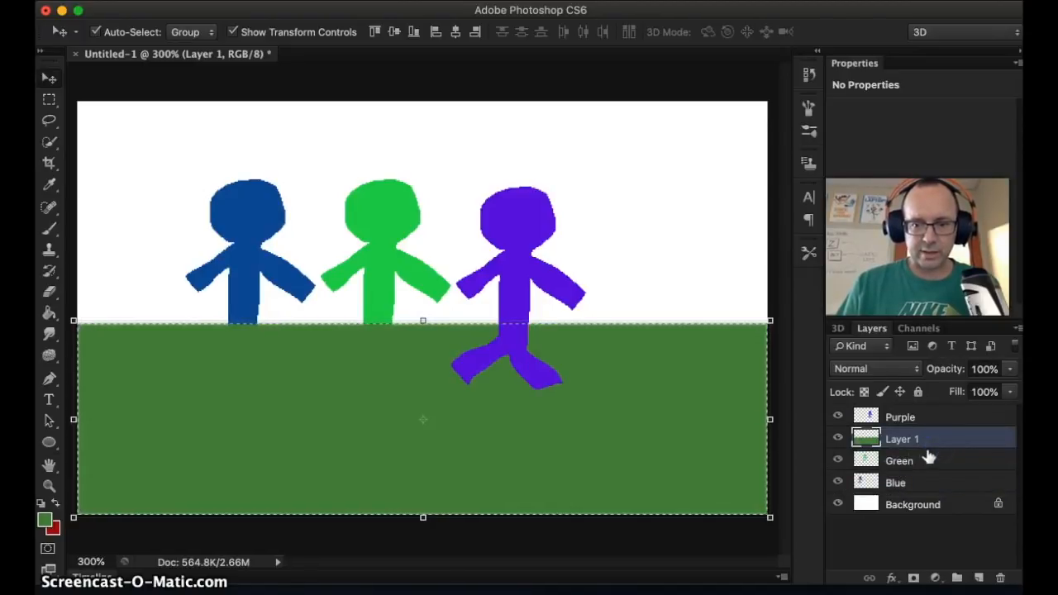
# Move the grass layer beneath the Blue, Green and Purple figure layers
pyautogui.moveTo(901, 439); pyautogui.dragTo(902, 482)
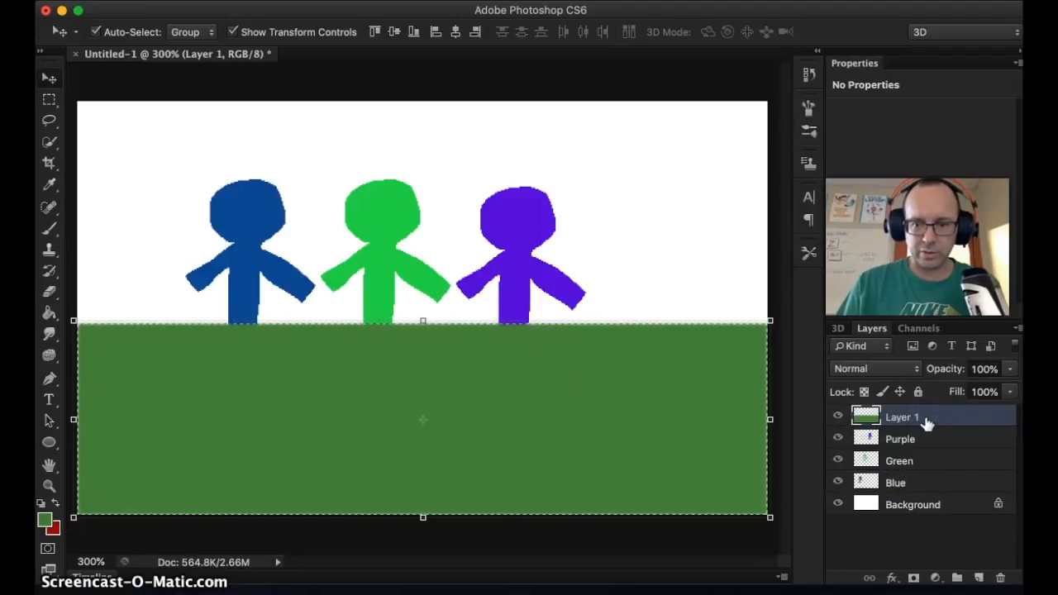
pyautogui.moveTo(902, 417); pyautogui.dragTo(902, 482)
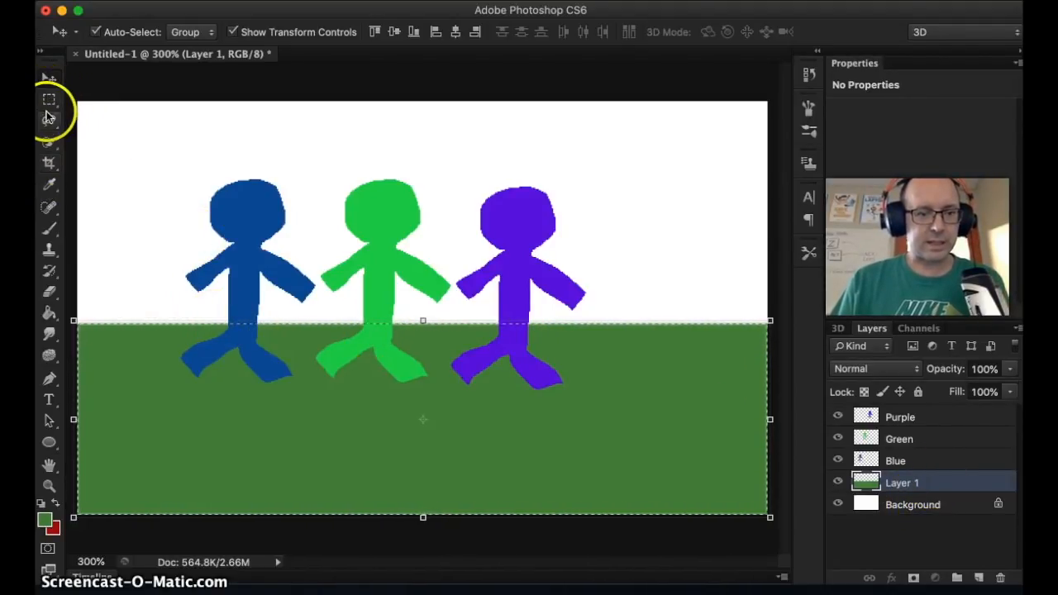
pyautogui.click(48, 121)
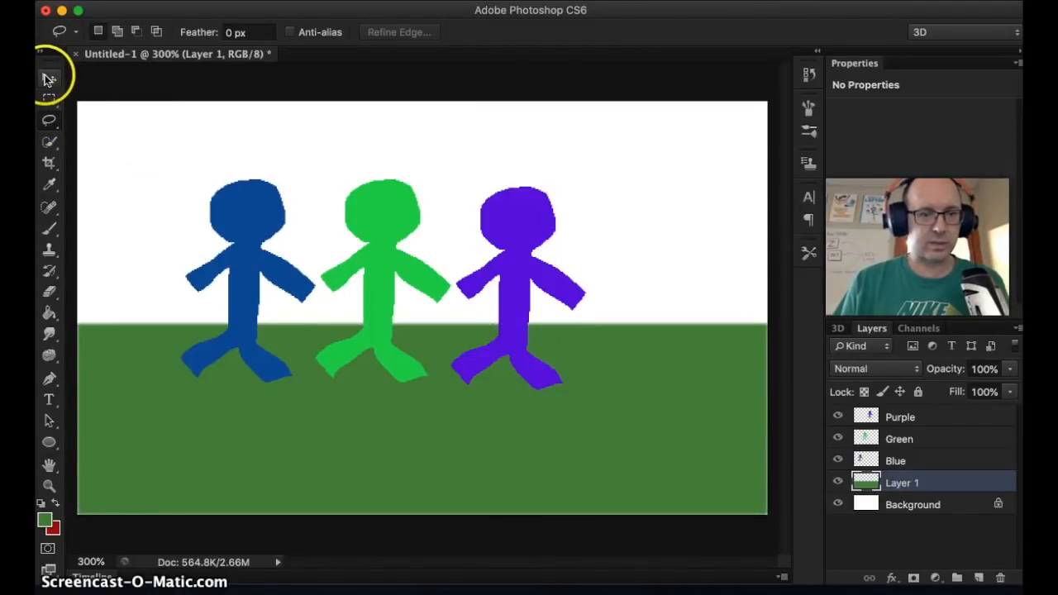
pyautogui.click(48, 77)
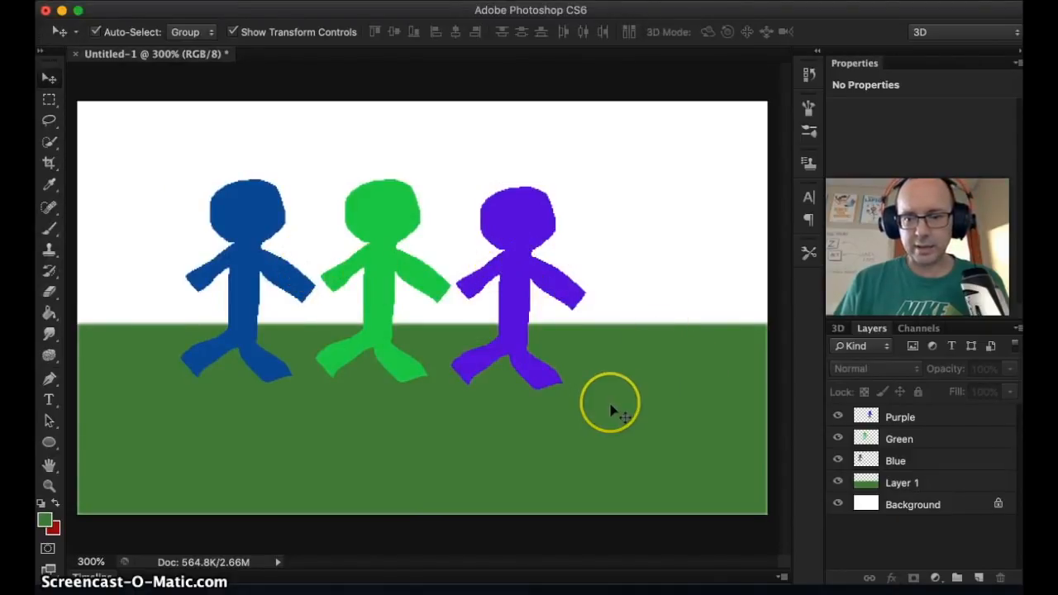
pyautogui.moveTo(752, 428)
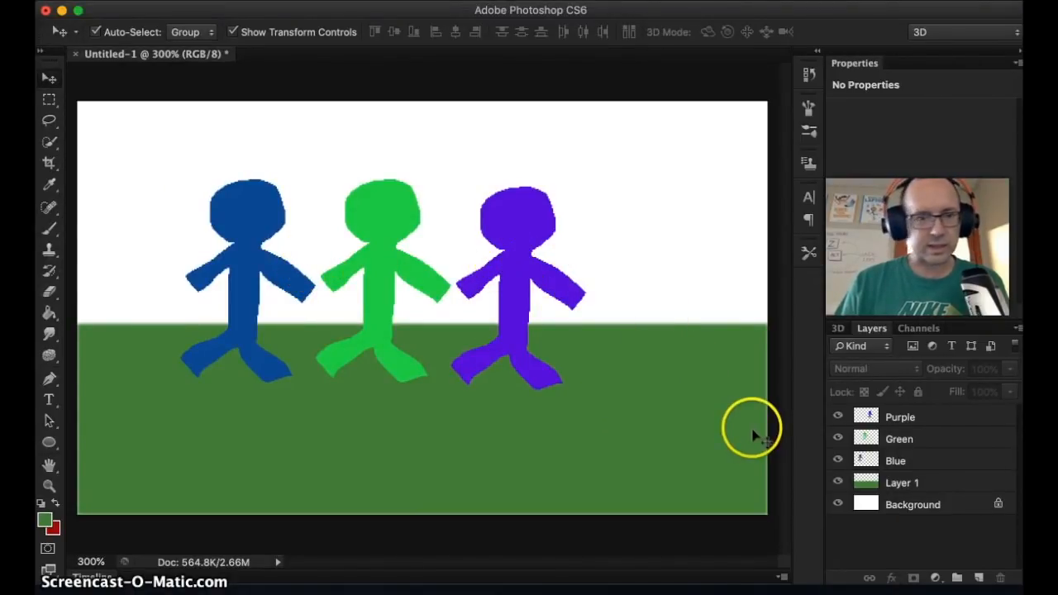
pyautogui.moveTo(173, 207)
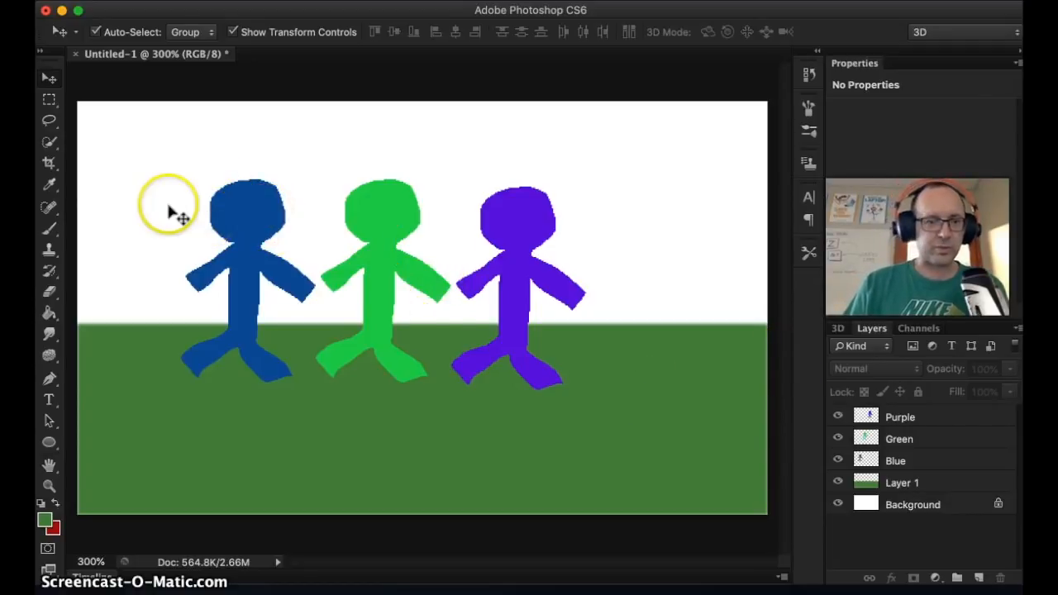
pyautogui.moveTo(48, 296)
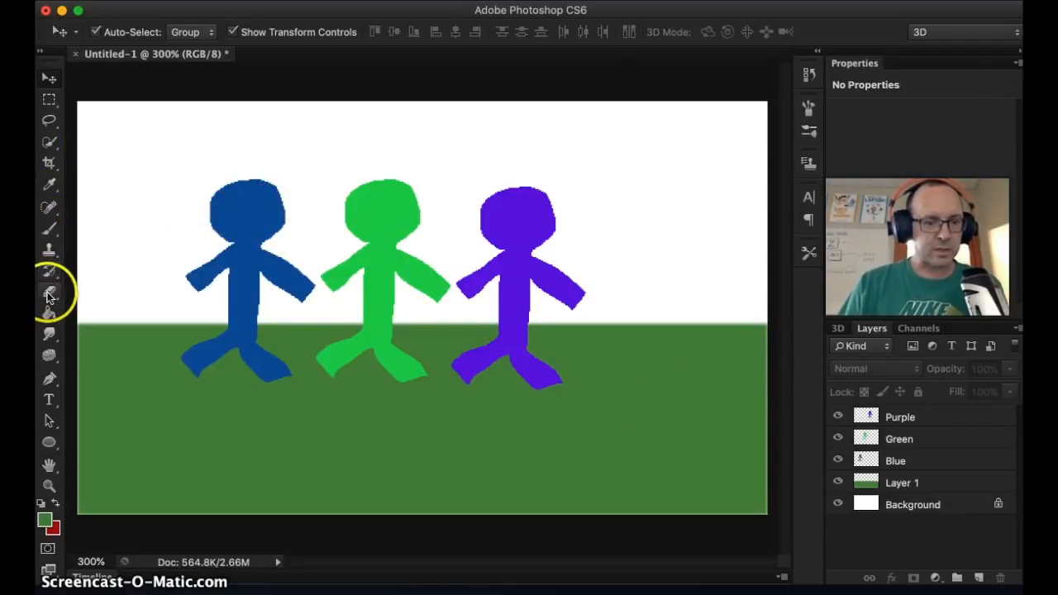
# On the Blue layer, erase two eyes and a smile into the head with a tiny eraser
pyautogui.click(48, 291)
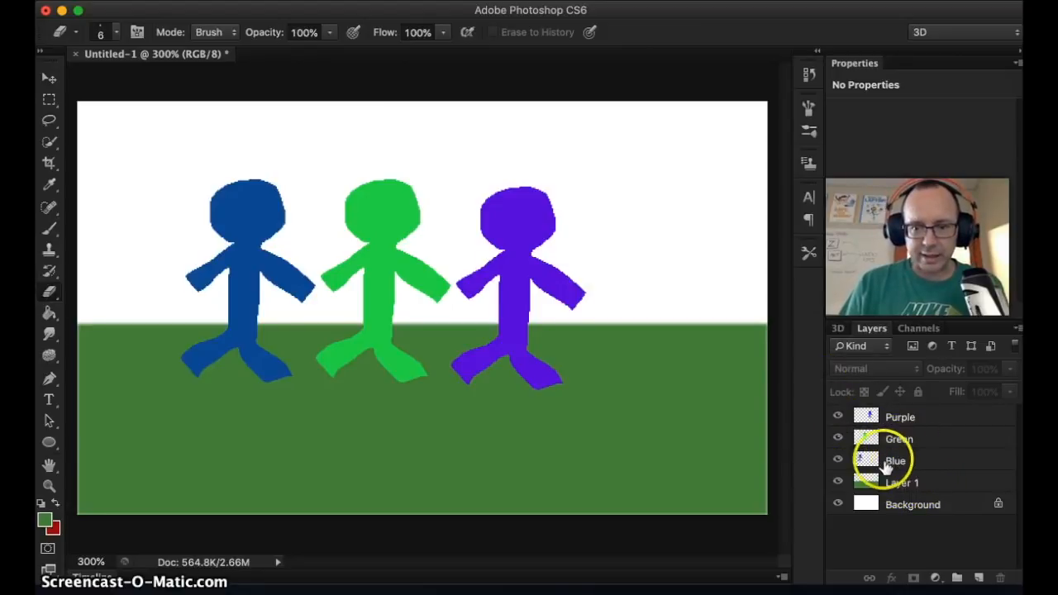
pyautogui.click(895, 460)
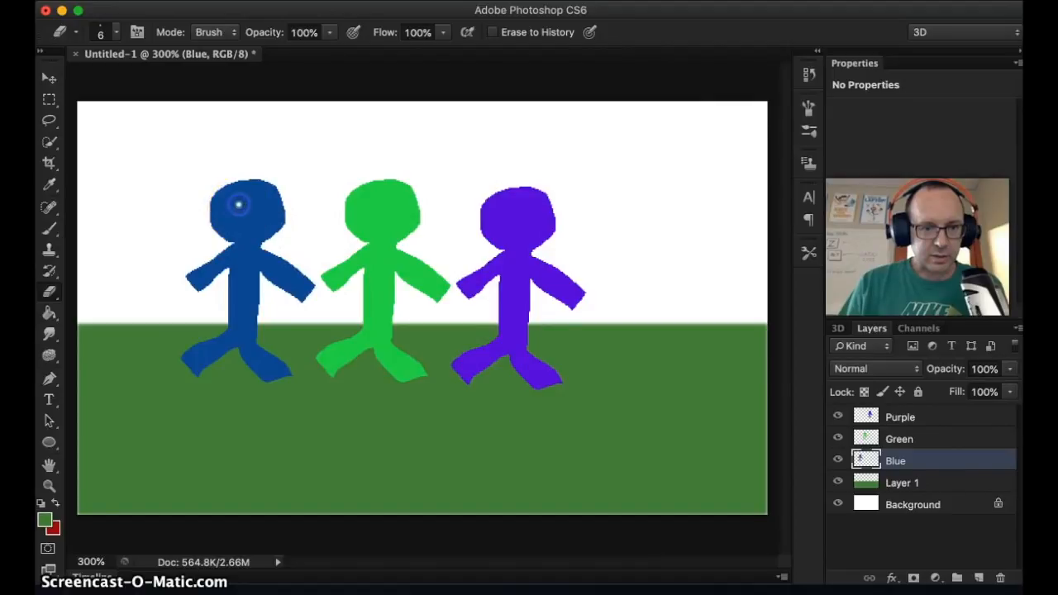
pyautogui.moveTo(252, 202)
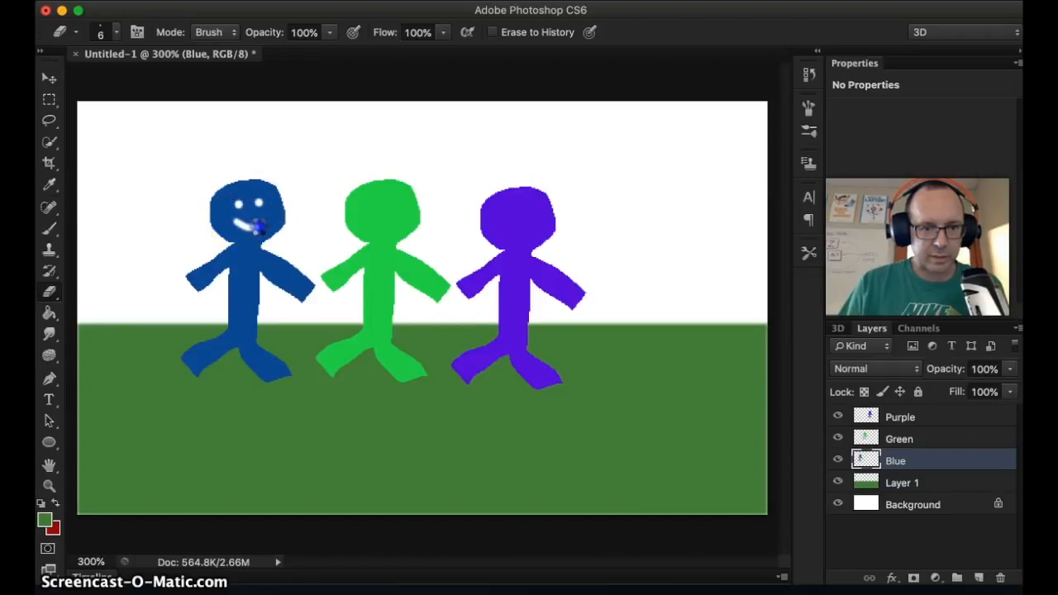
pyautogui.click(256, 227)
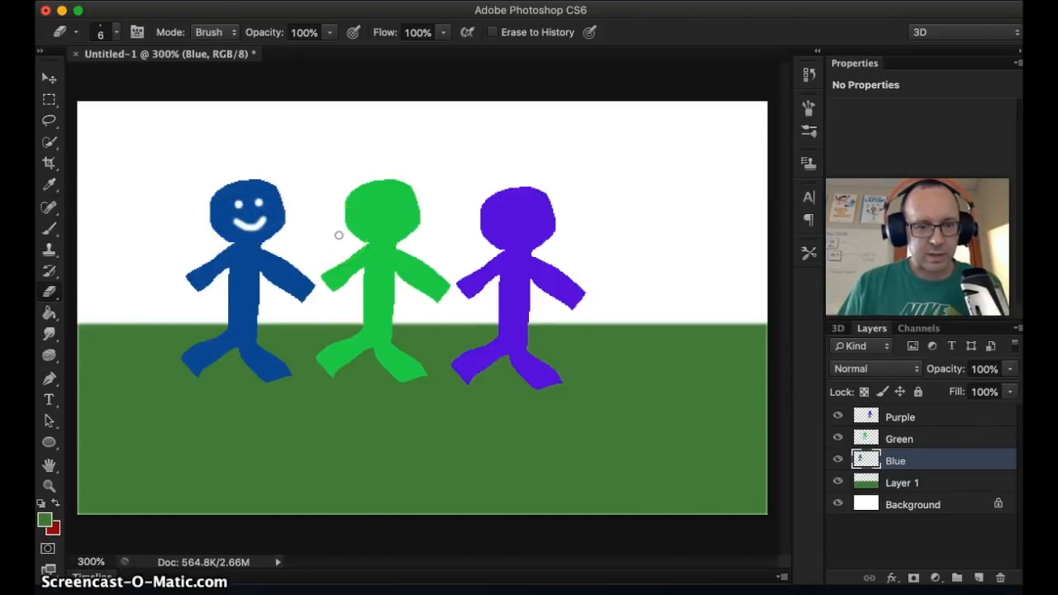
pyautogui.click(114, 32)
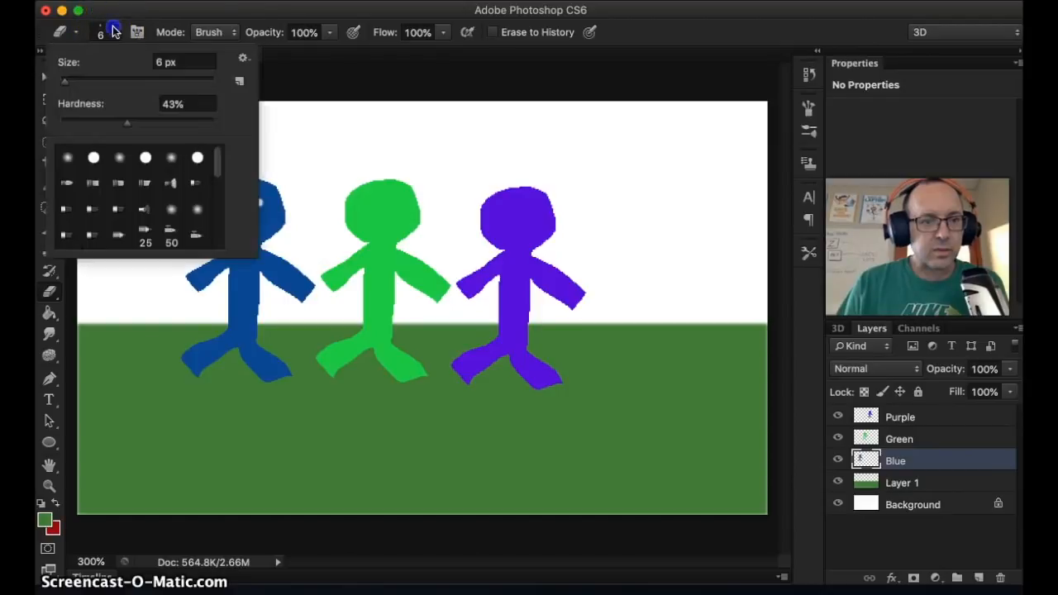
pyautogui.moveTo(126, 122); pyautogui.dragTo(220, 122)
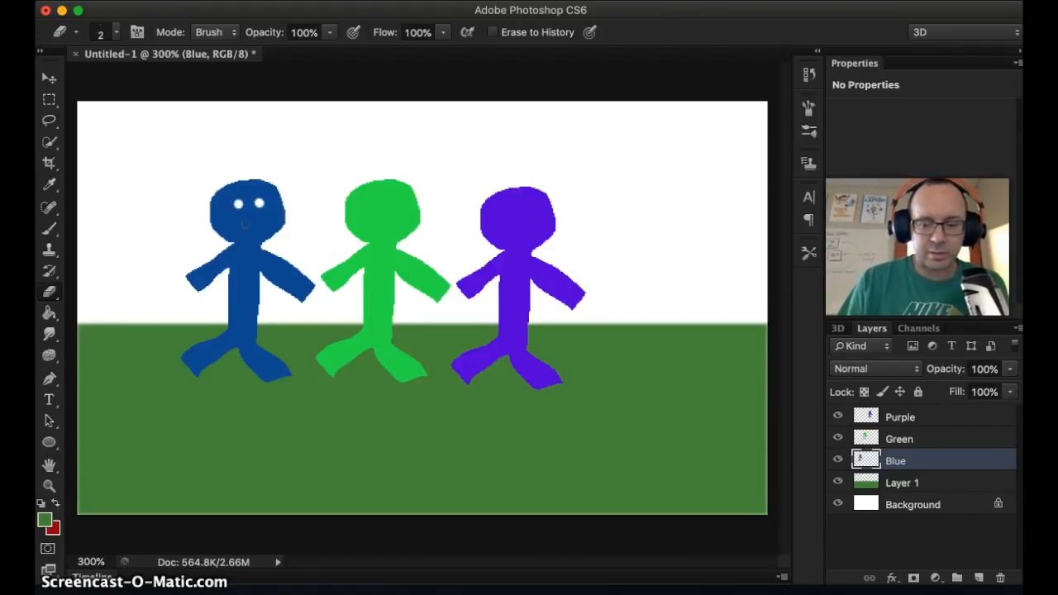
pyautogui.click(252, 221)
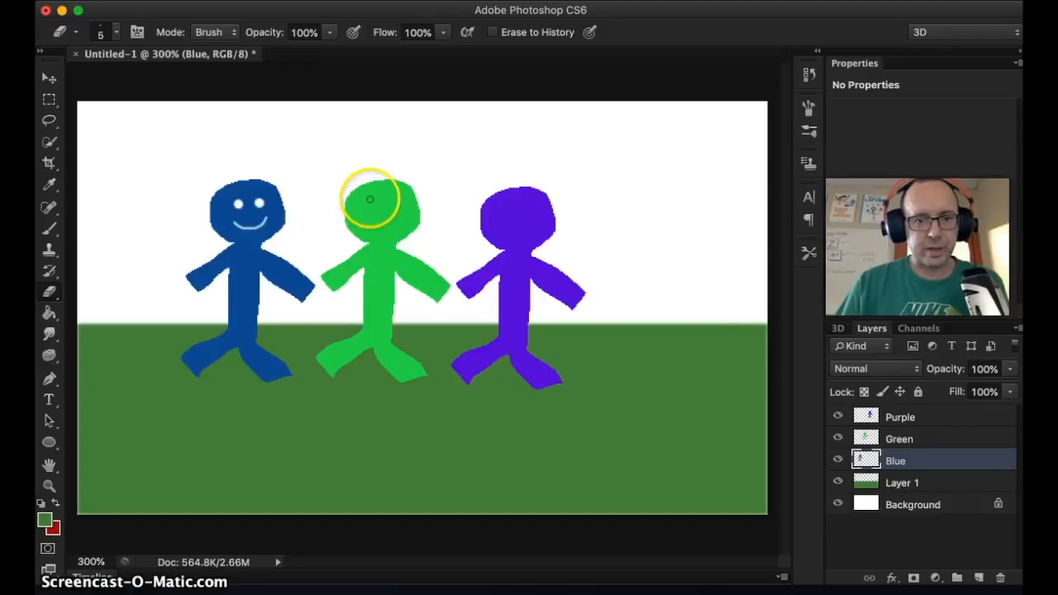
pyautogui.click(370, 209)
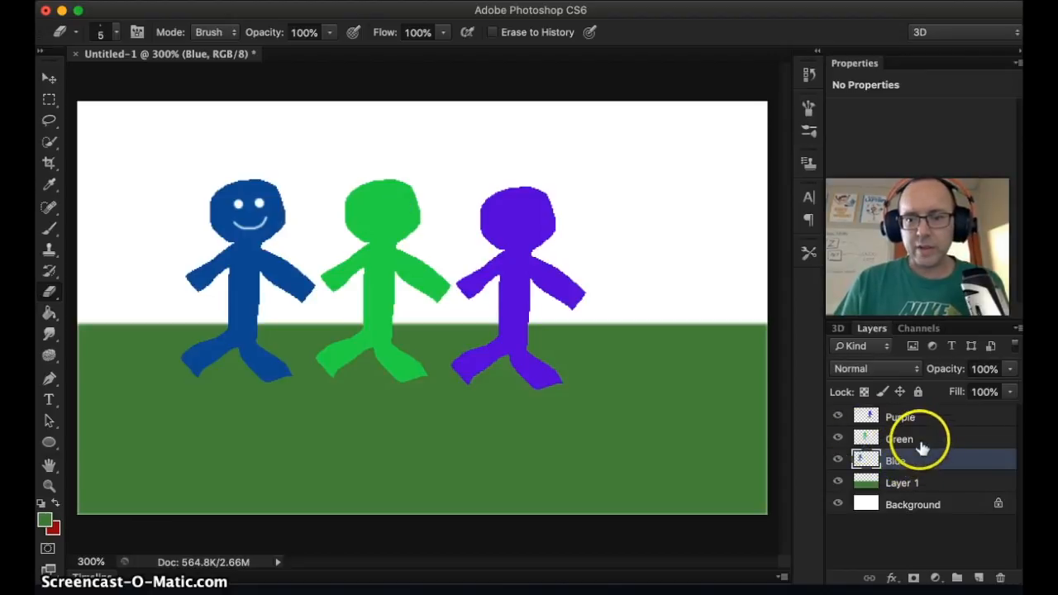
# On the Green layer, erase an eye and a mouth into the green head
pyautogui.click(898, 439)
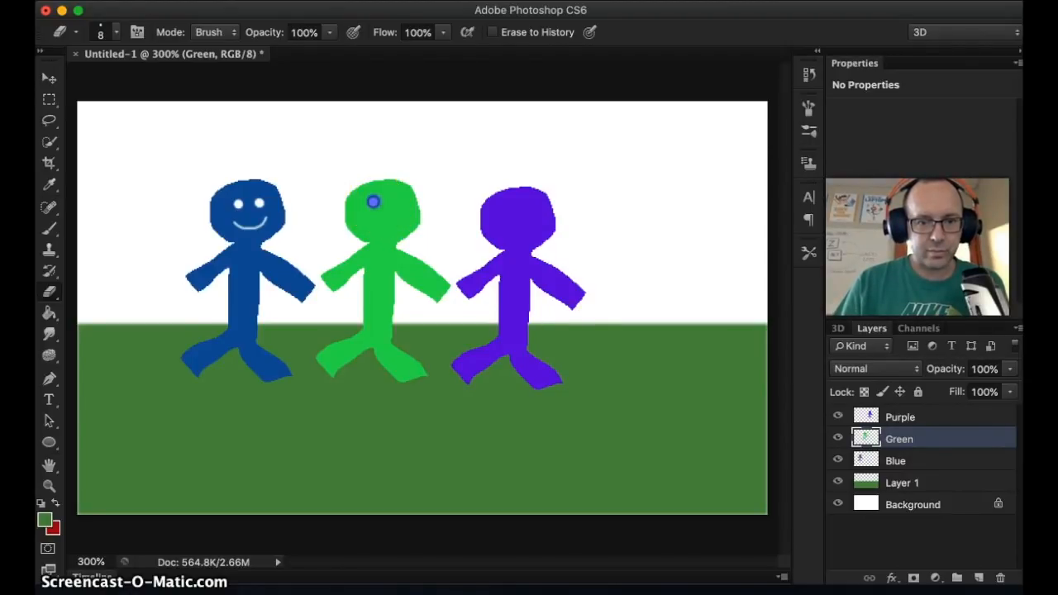
pyautogui.click(393, 201)
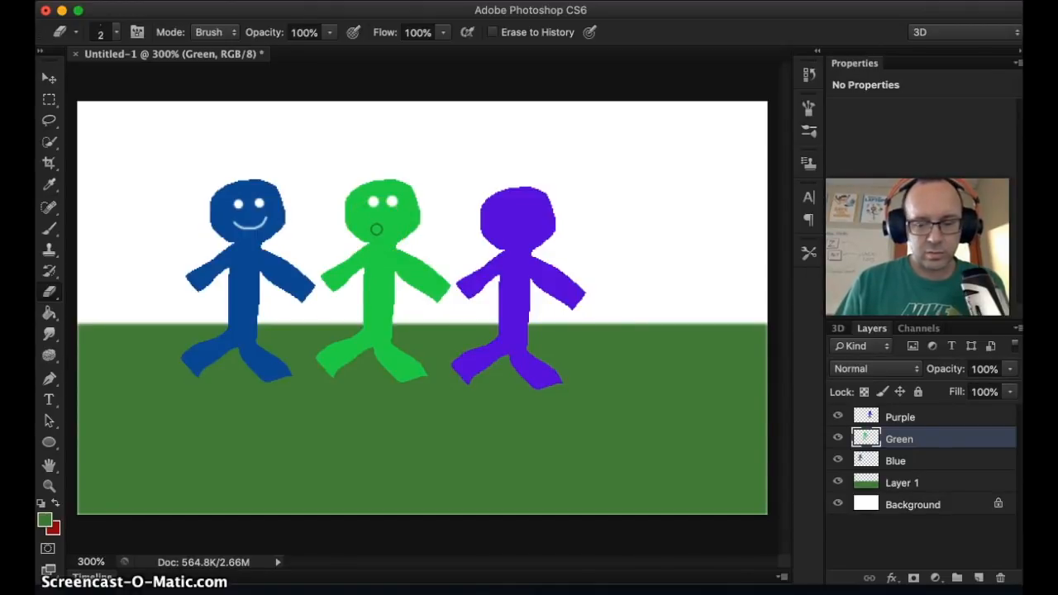
pyautogui.click(381, 227)
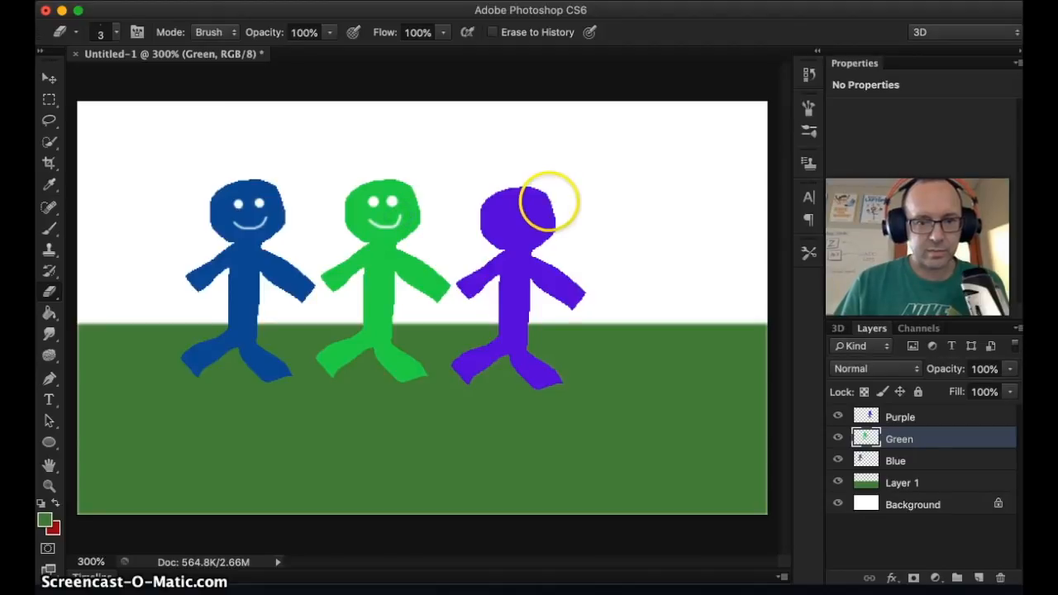
pyautogui.click(48, 78)
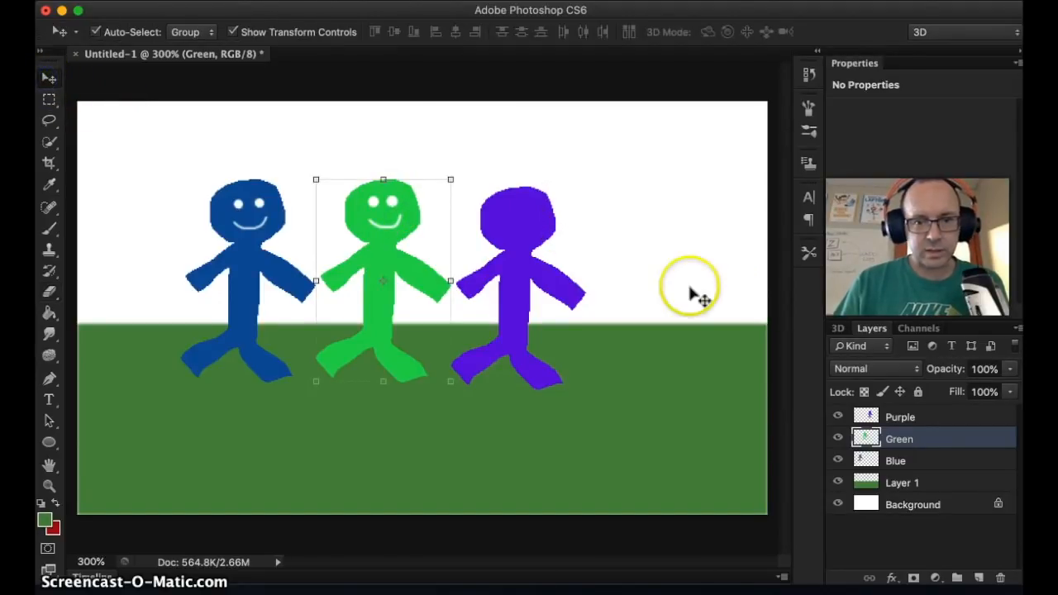
# Select the Purple layer and erase eyes into the purple figure's head
pyautogui.click(518, 248)
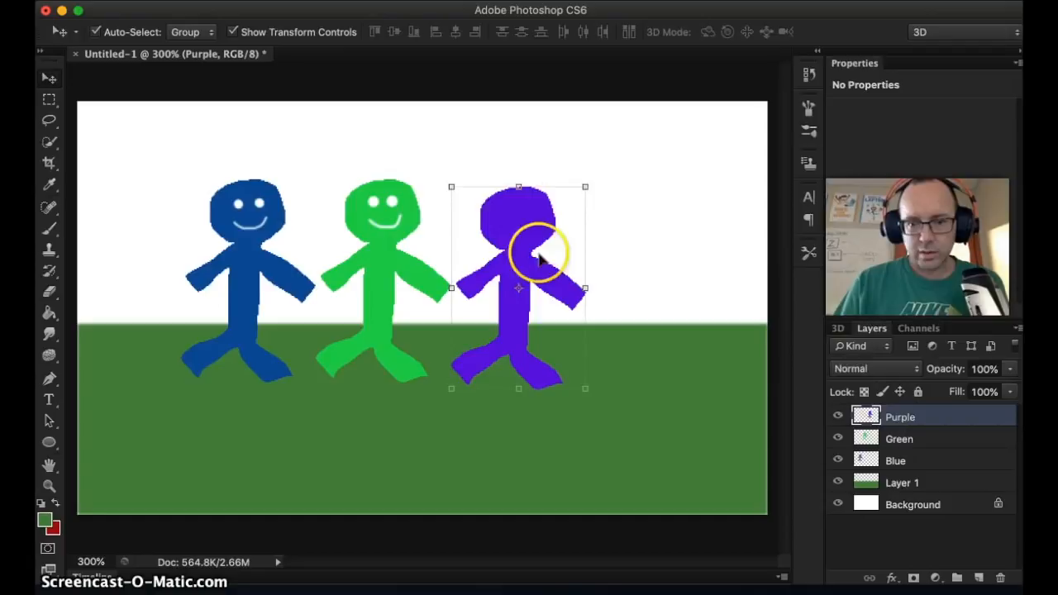
pyautogui.click(895, 460)
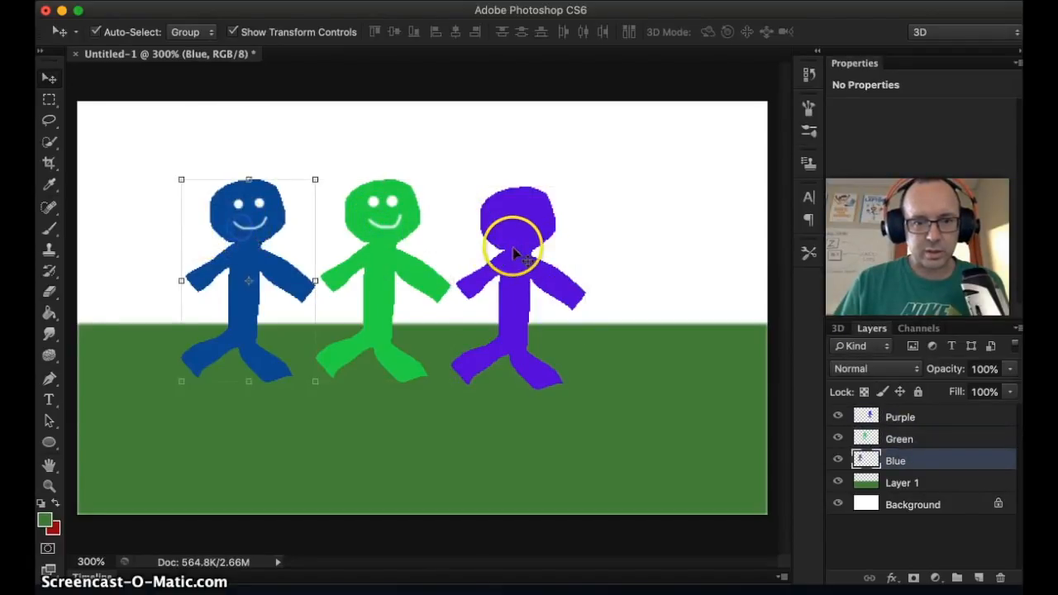
pyautogui.click(898, 439)
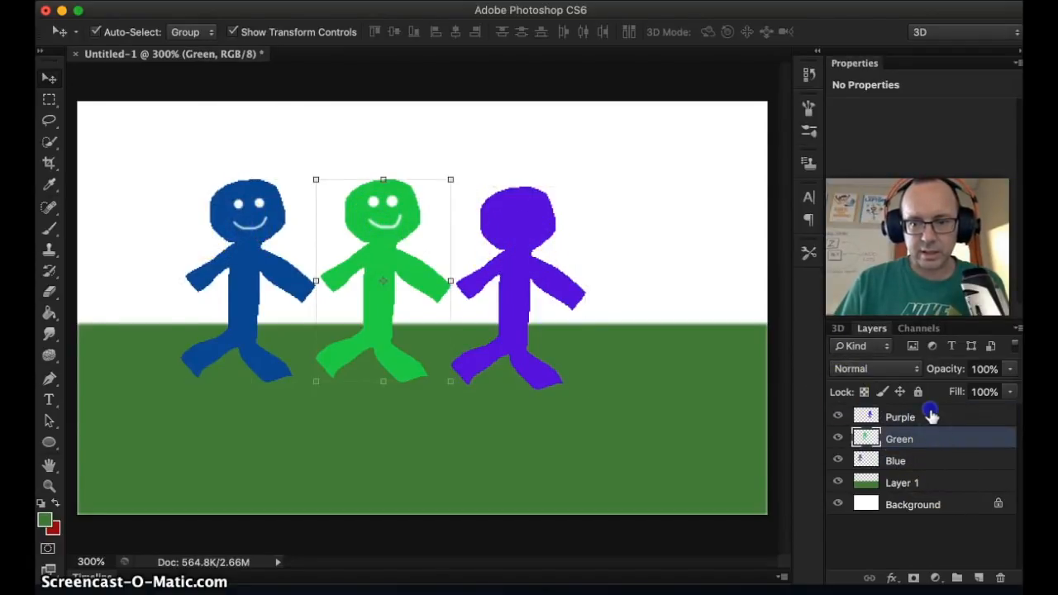
pyautogui.click(900, 416)
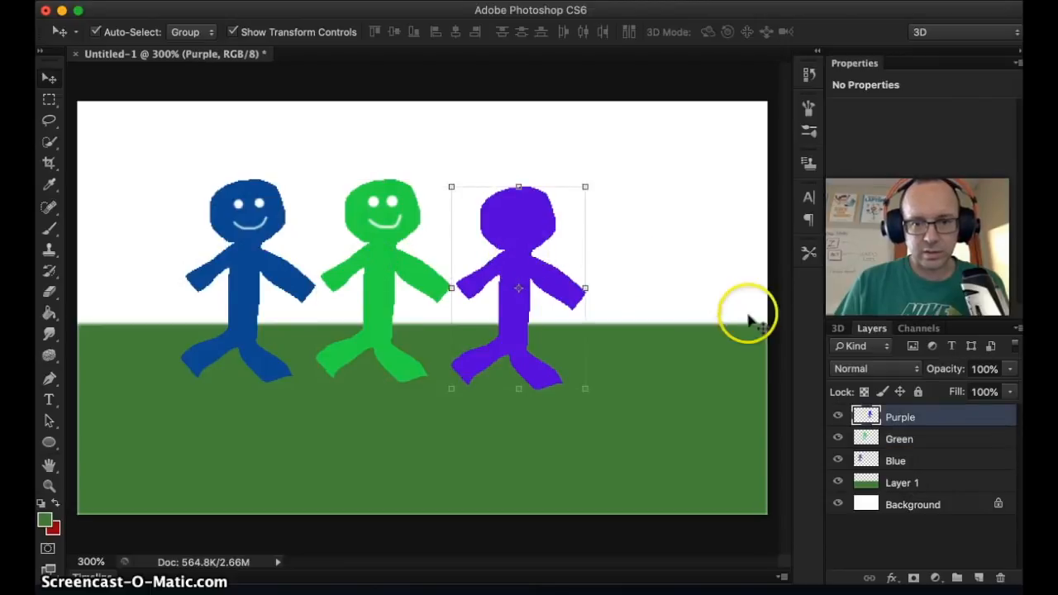
pyautogui.moveTo(202, 136)
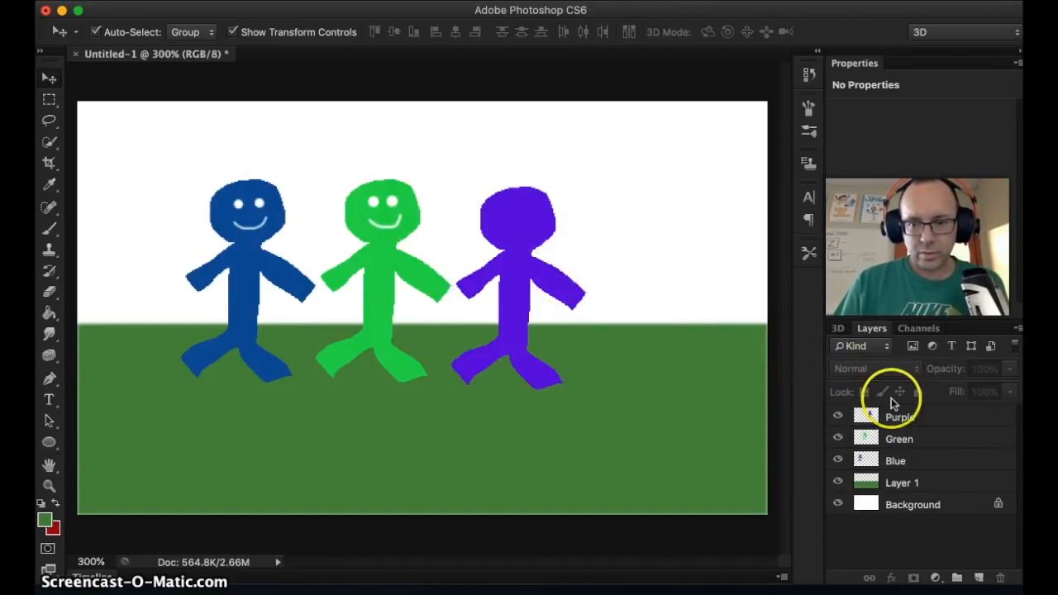
pyautogui.click(898, 416)
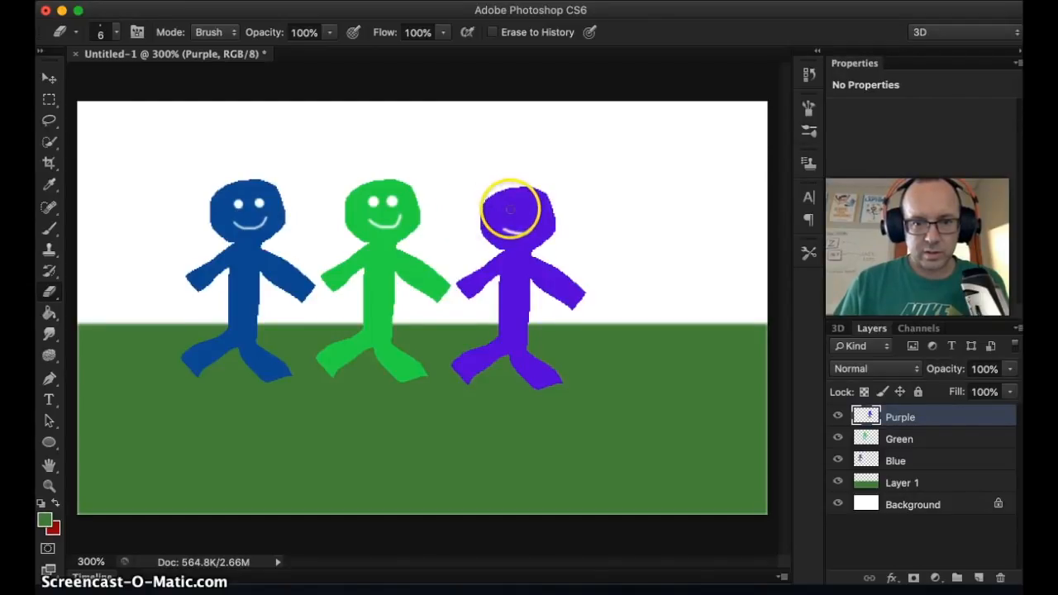
pyautogui.click(510, 209)
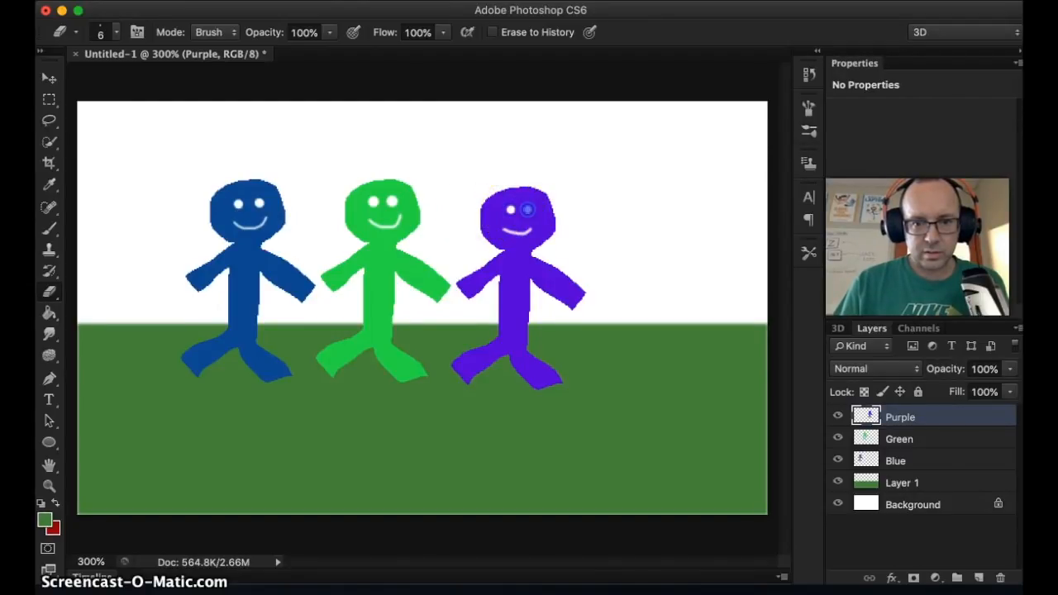
pyautogui.click(48, 76)
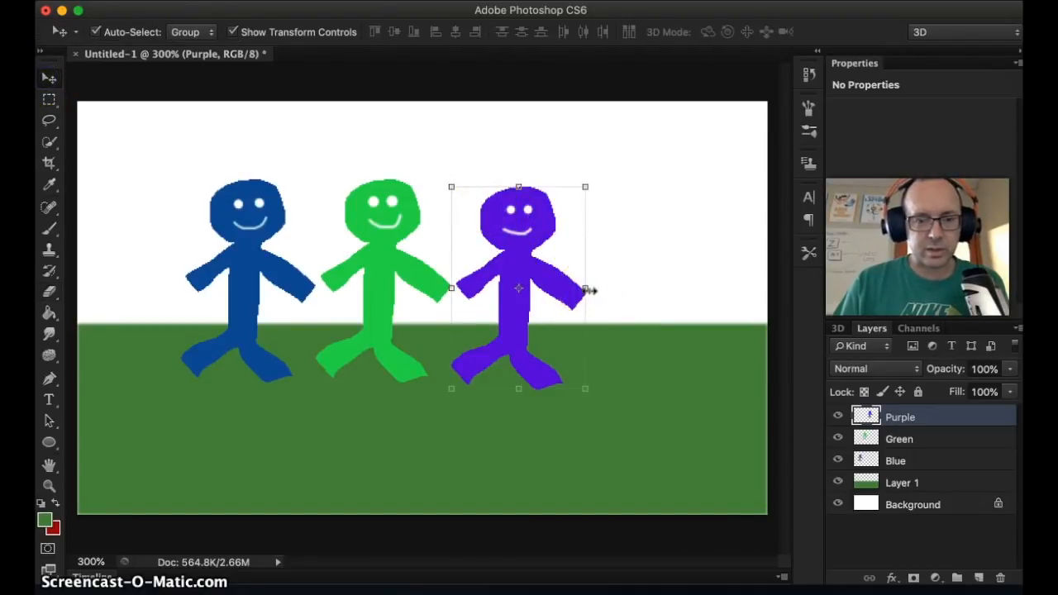
# Drag the purple figure's side handle across to mirror it, and reposition it beside the green figure
pyautogui.moveTo(585, 288); pyautogui.dragTo(475, 287)
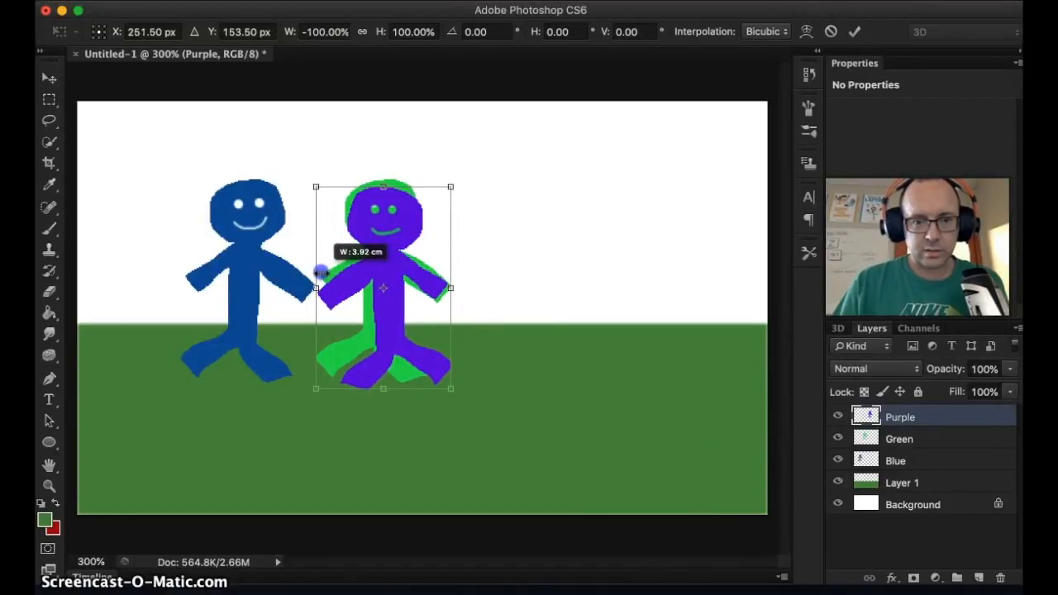
pyautogui.moveTo(382, 287); pyautogui.dragTo(518, 279)
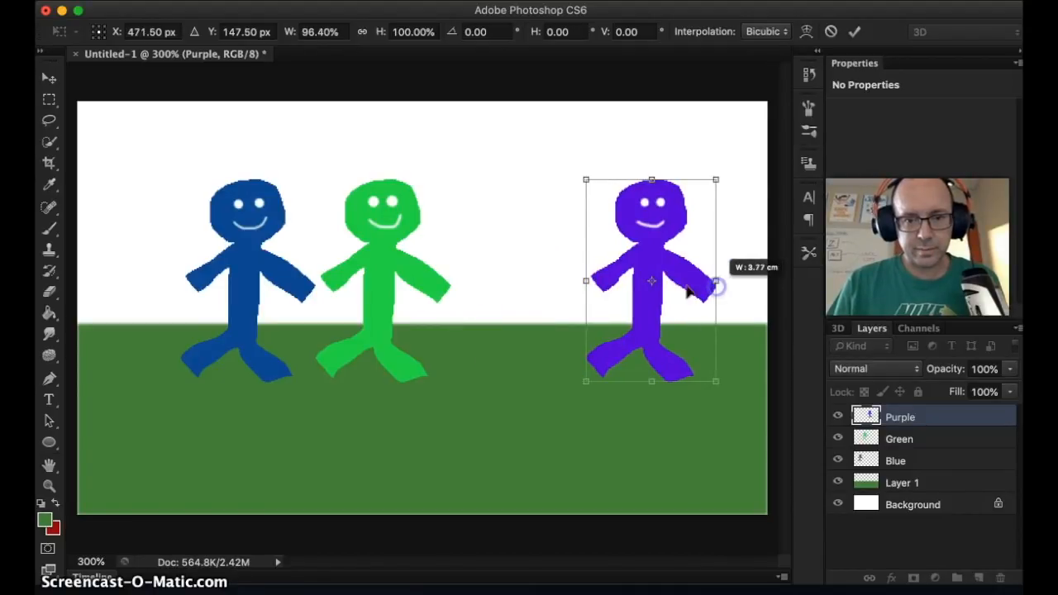
pyautogui.moveTo(652, 285); pyautogui.dragTo(516, 279)
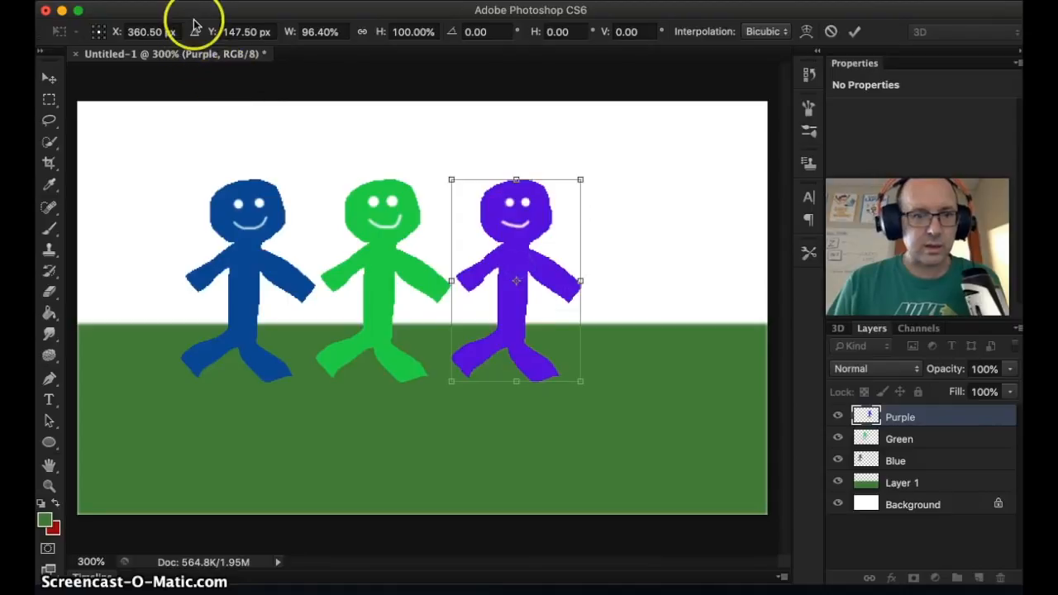
pyautogui.click(215, 340)
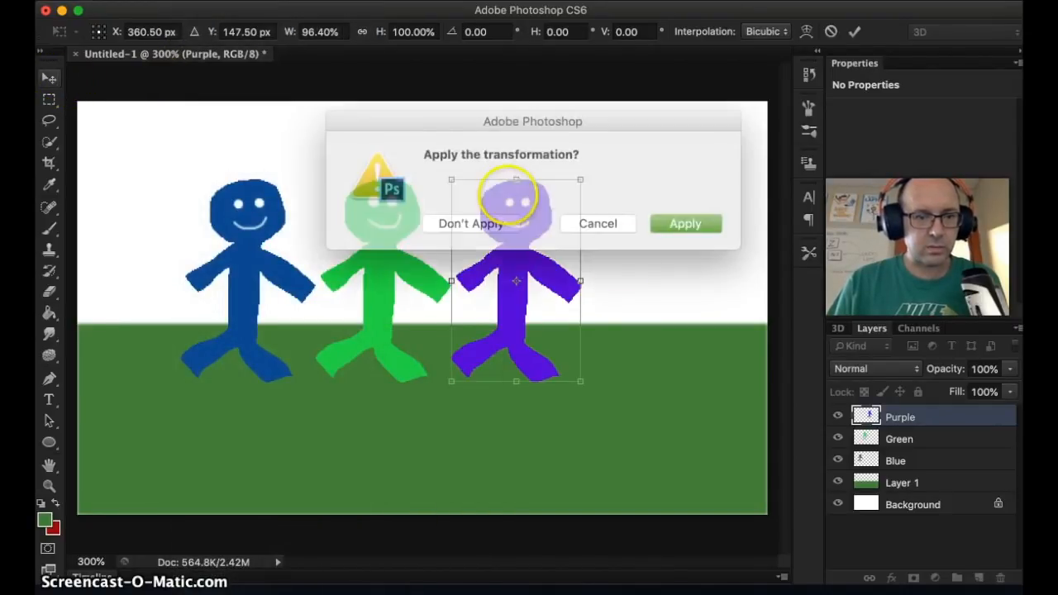
# Commit the purple figure's flip so its hand meets the green figure's, then select it
pyautogui.click(684, 223)
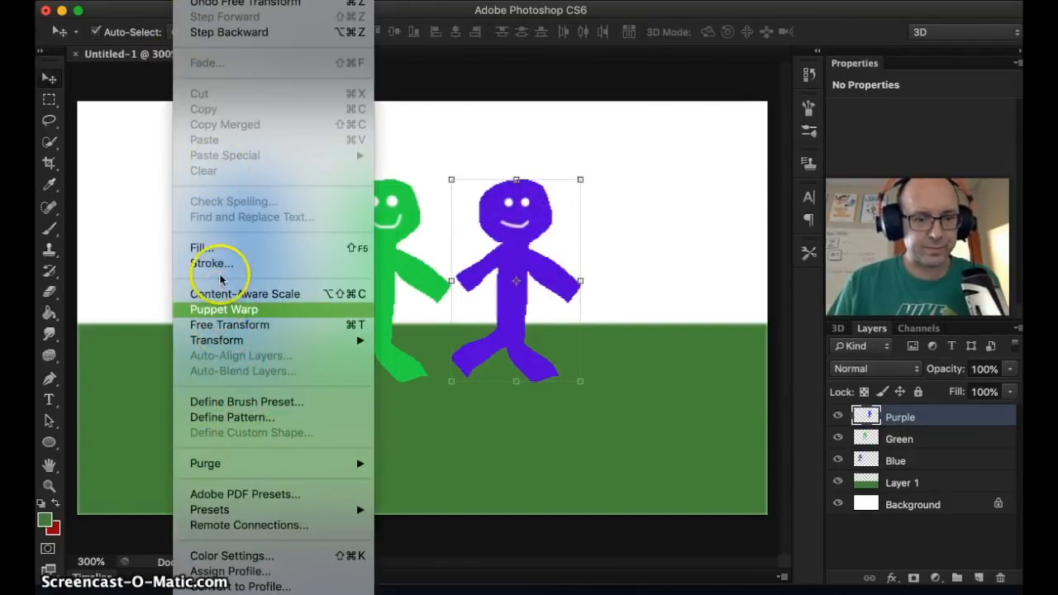
pyautogui.moveTo(216, 340)
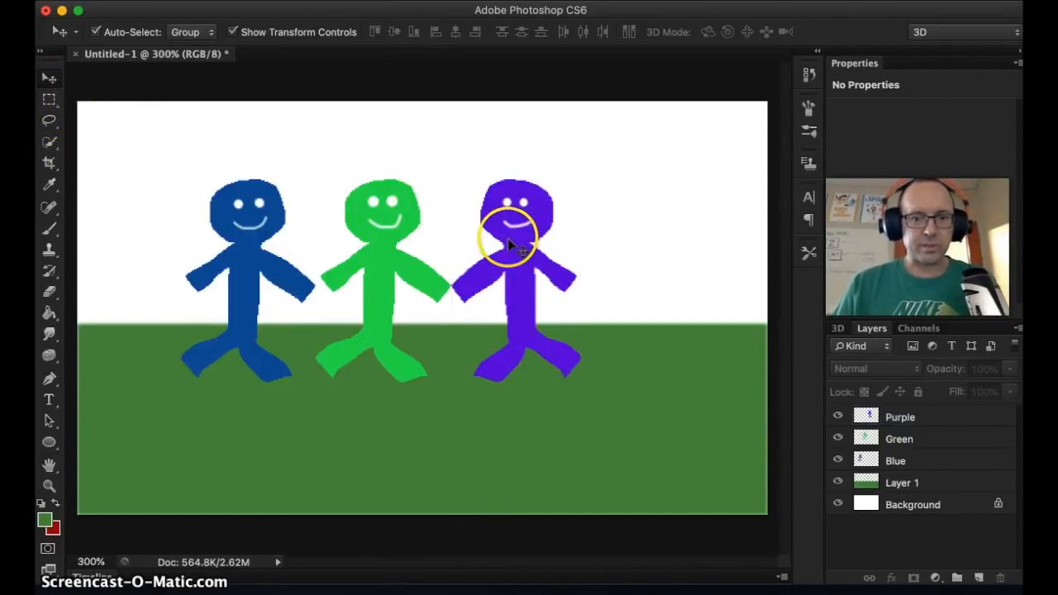
pyautogui.click(512, 240)
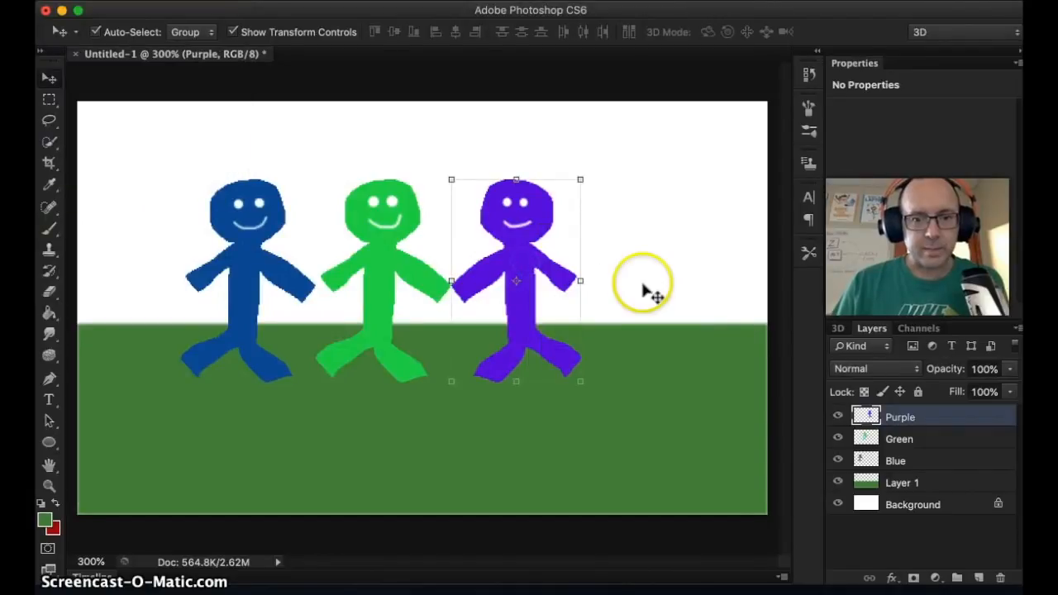
pyautogui.moveTo(676, 237)
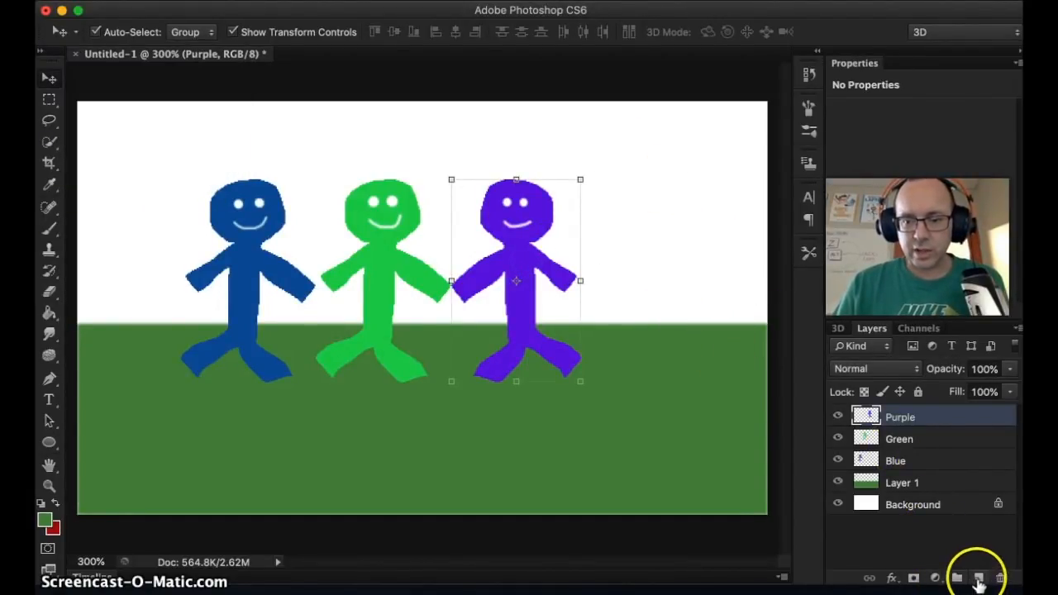
# Add a new layer above Purple and set the foreground colour to light blue 4fb2f0
pyautogui.click(977, 578)
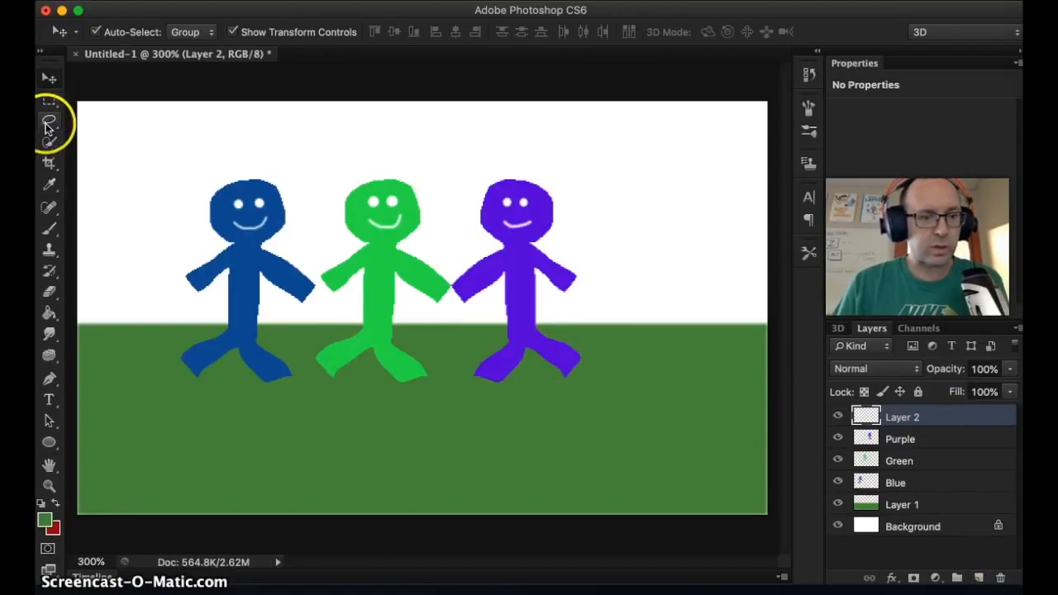
pyautogui.moveTo(607, 339)
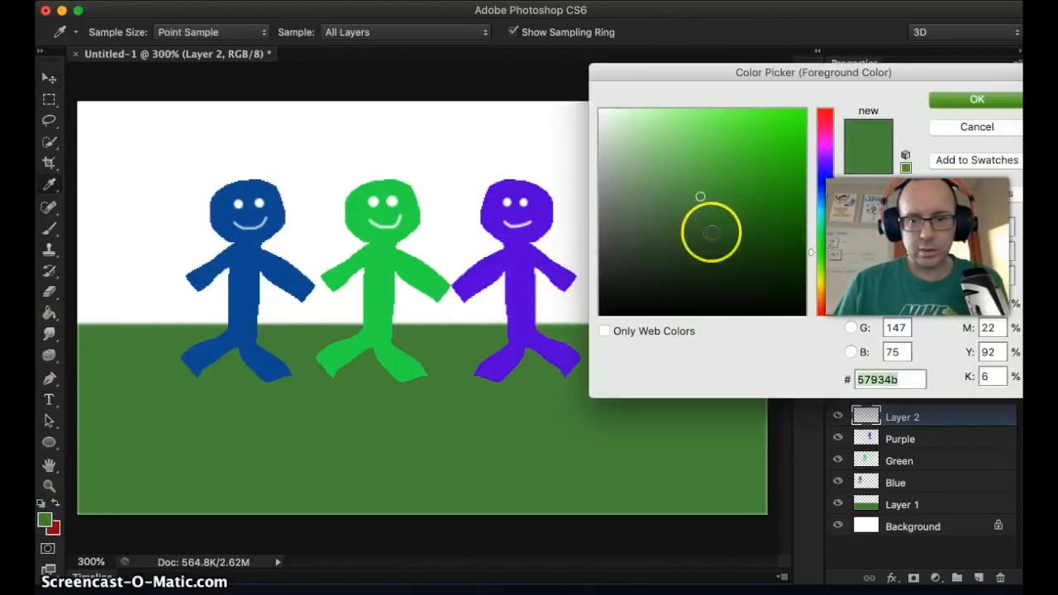
pyautogui.click(694, 123)
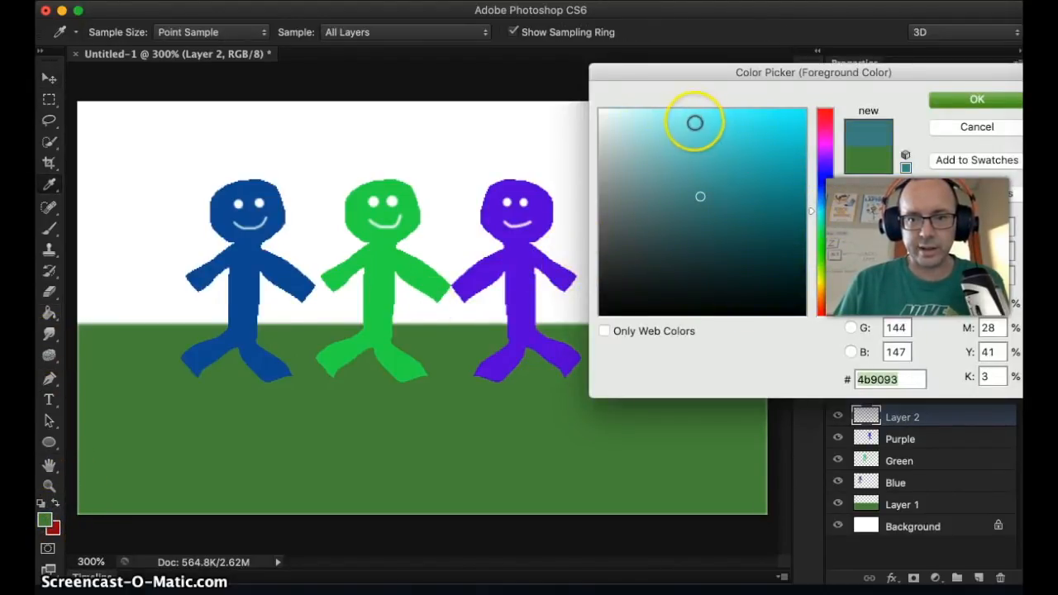
pyautogui.click(665, 156)
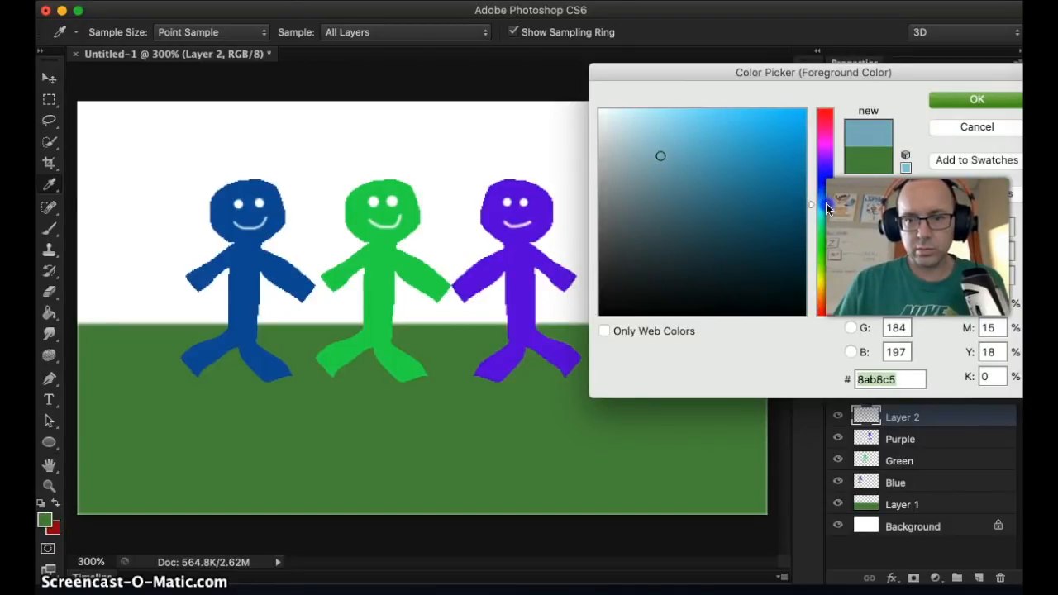
pyautogui.click(744, 120)
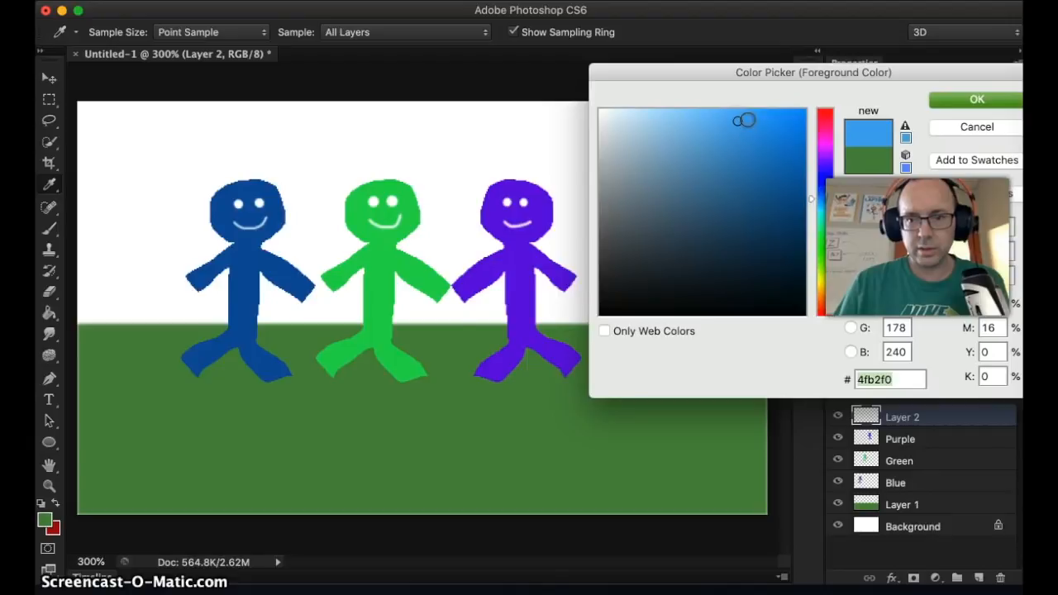
pyautogui.click(975, 98)
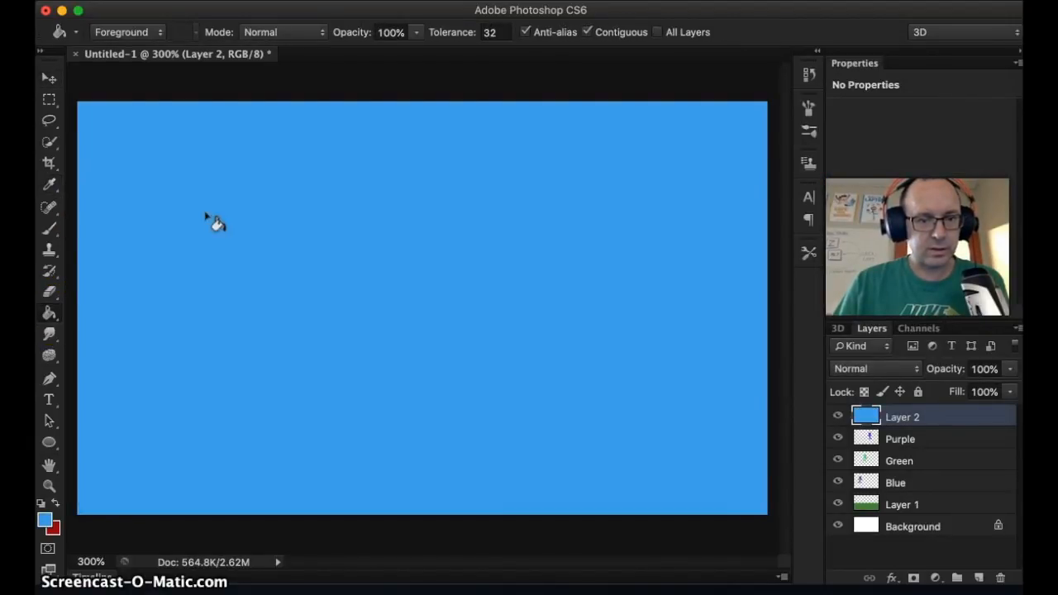
# Return to the Move tool with the sky-blue Layer 2 still covering the canvas
pyautogui.click(48, 78)
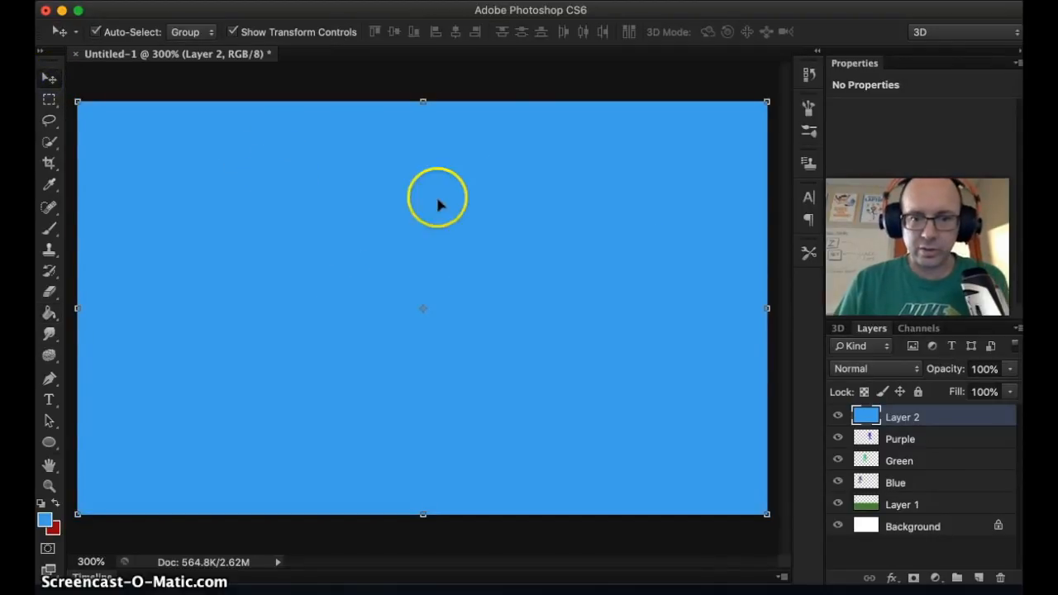
pyautogui.moveTo(913, 422)
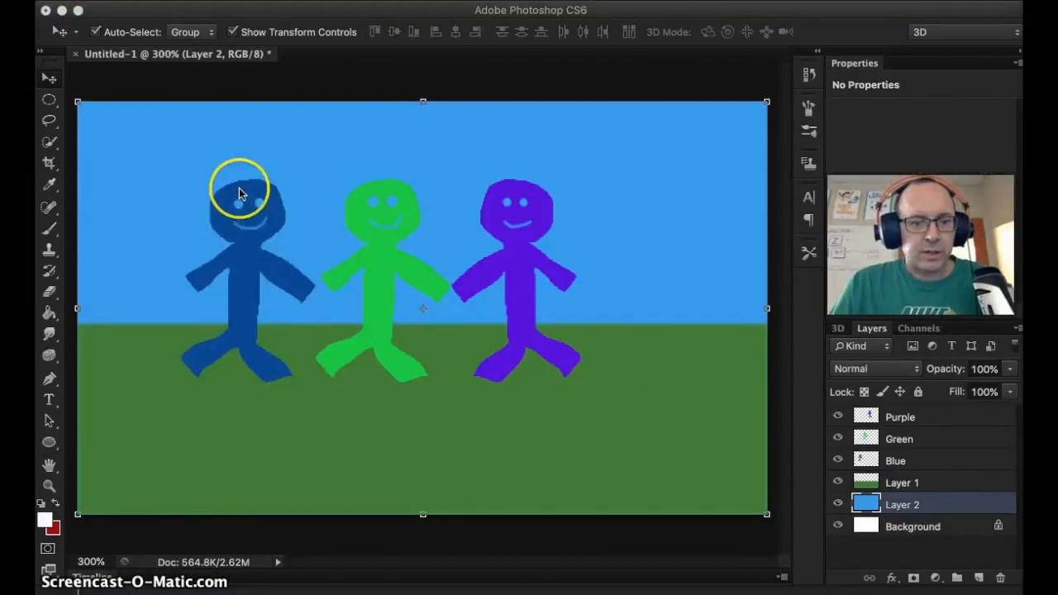
pyautogui.moveTo(727, 343)
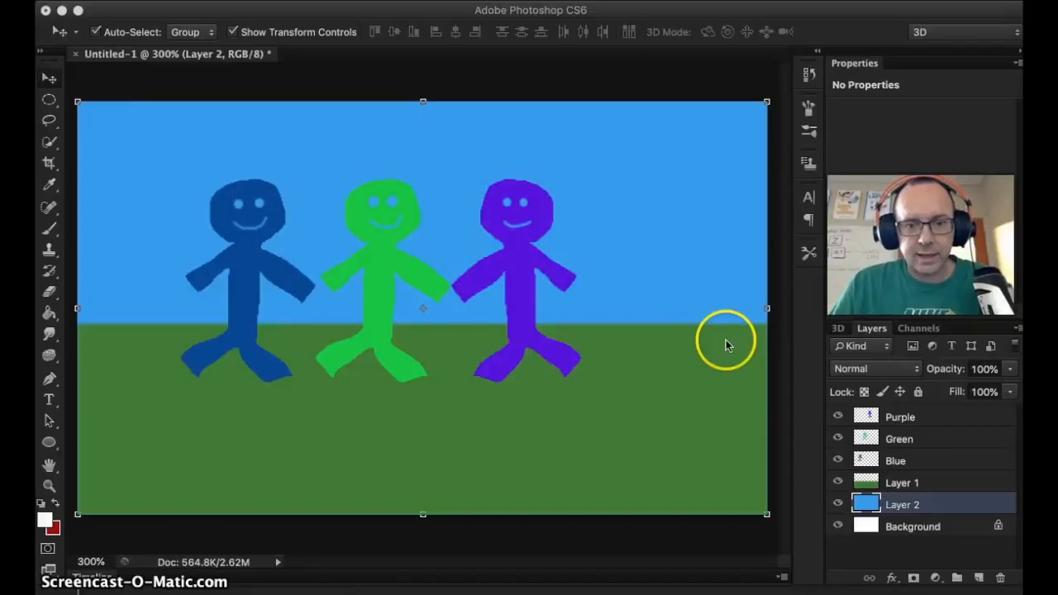
pyautogui.moveTo(924, 492)
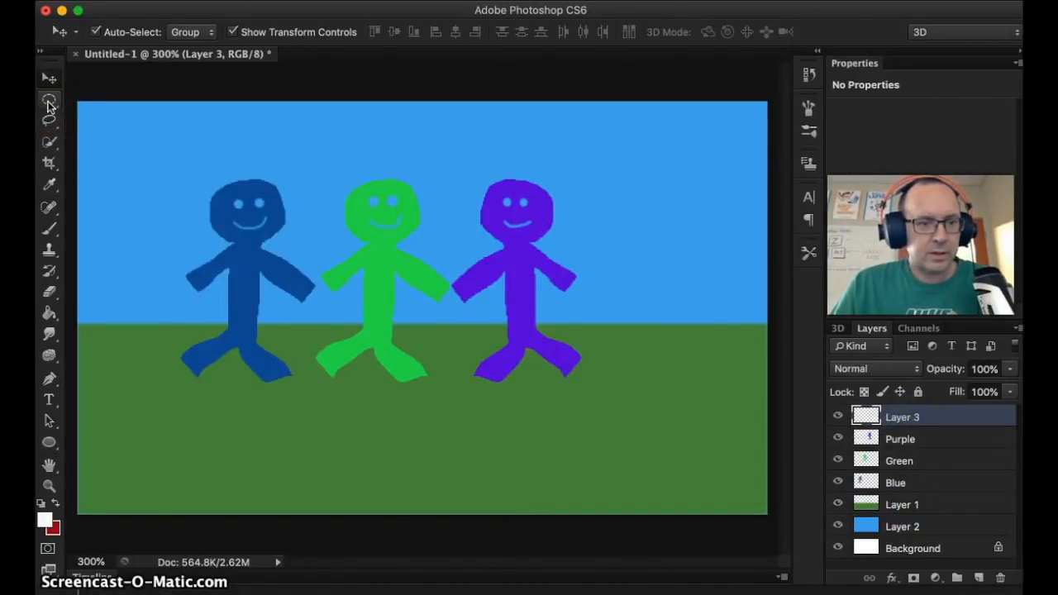
pyautogui.moveTo(48, 101)
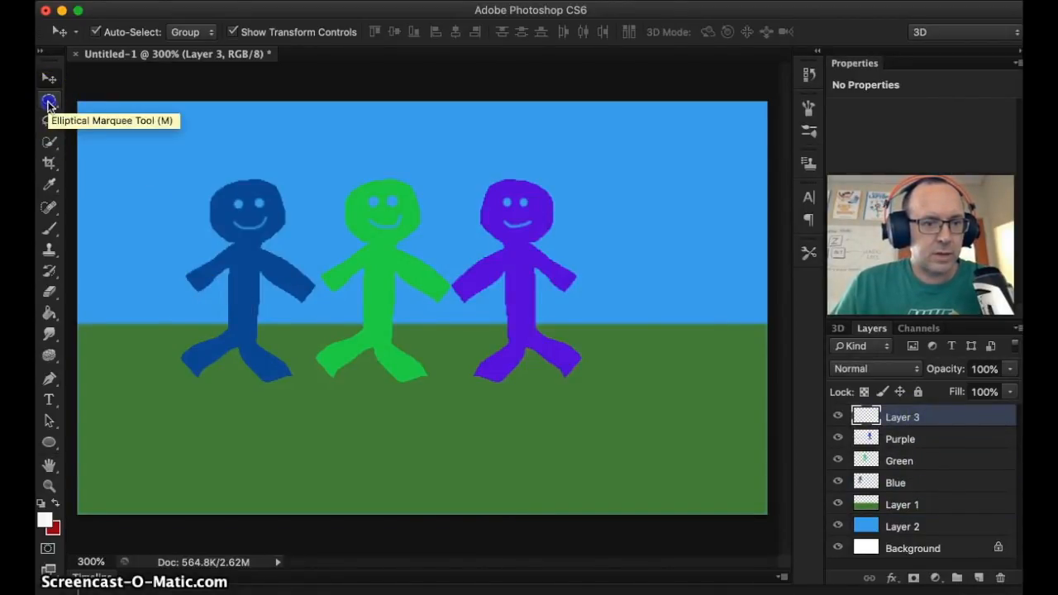
# Fill white ovals over the blue and green figures' faces on Layer 3
pyautogui.click(48, 100)
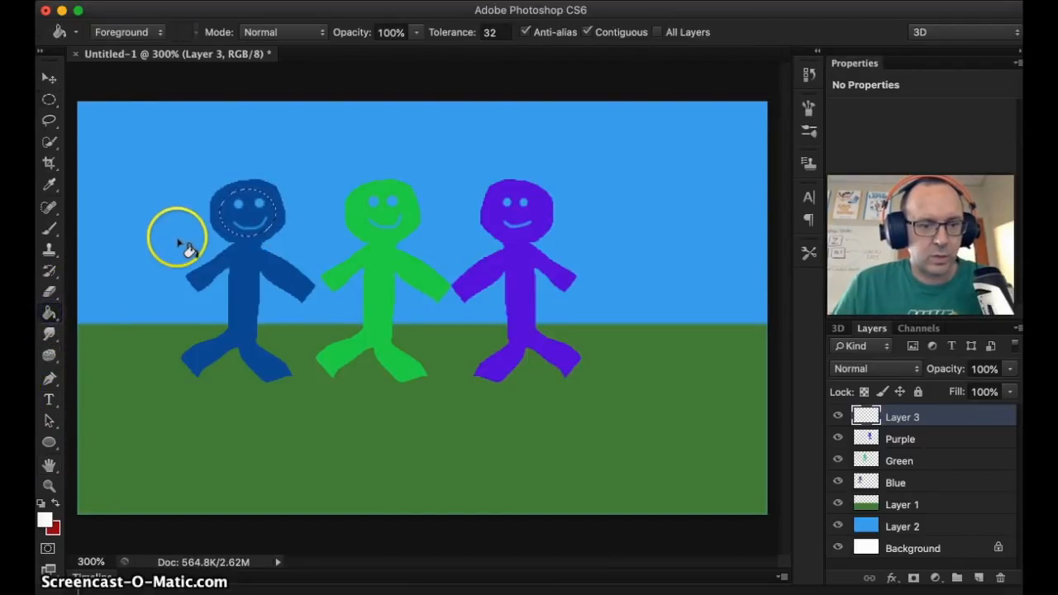
pyautogui.click(247, 211)
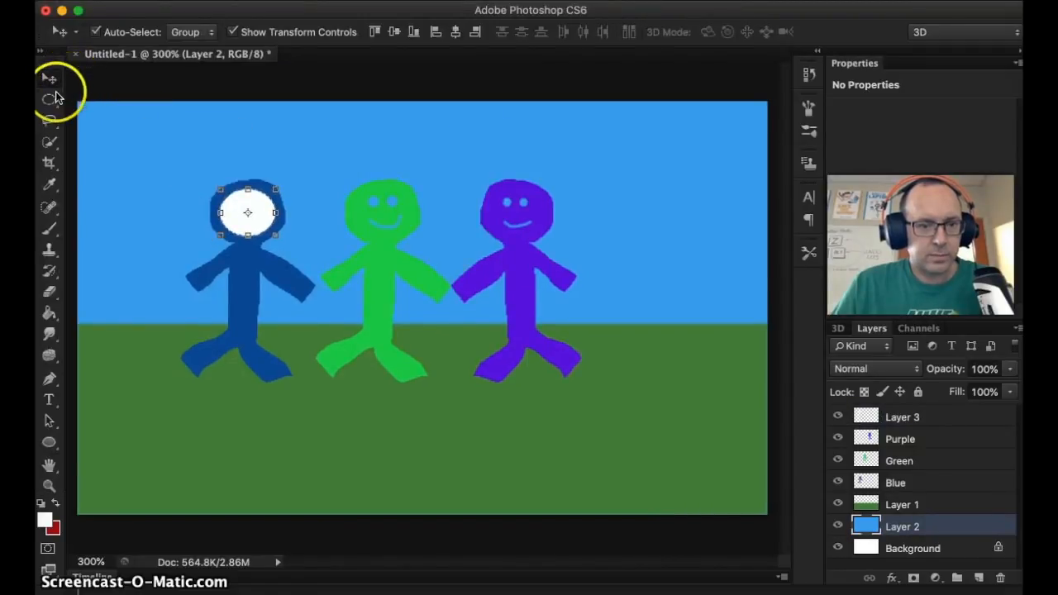
pyautogui.click(48, 99)
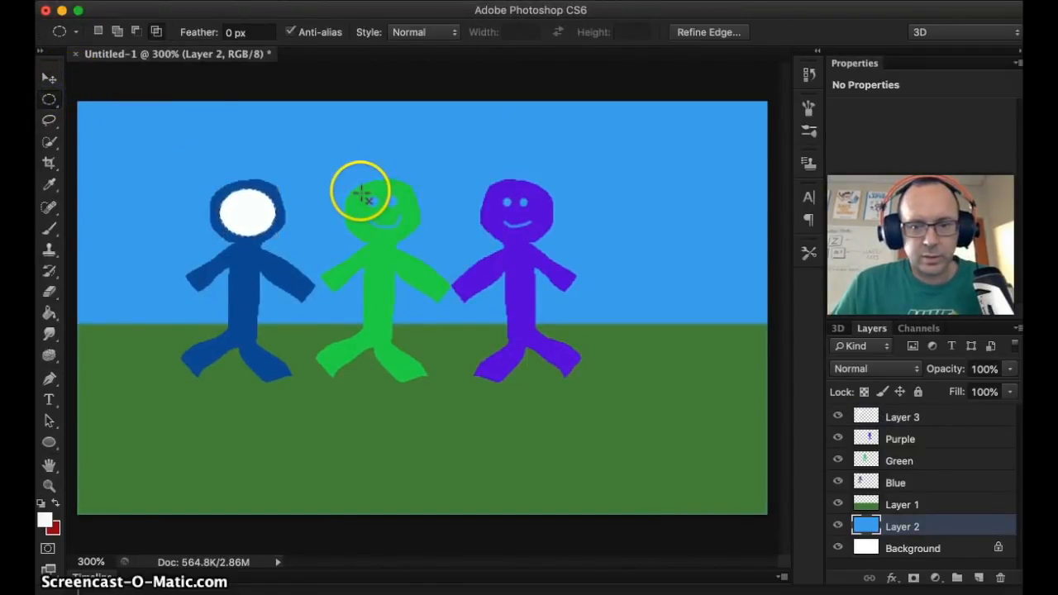
pyautogui.click(901, 416)
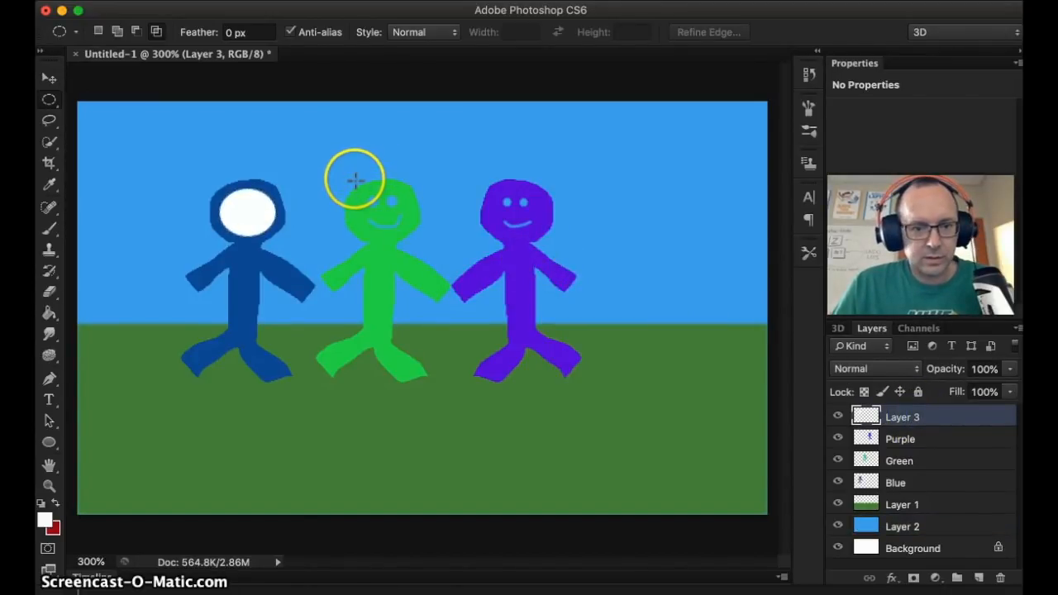
pyautogui.moveTo(356, 177); pyautogui.dragTo(405, 235)
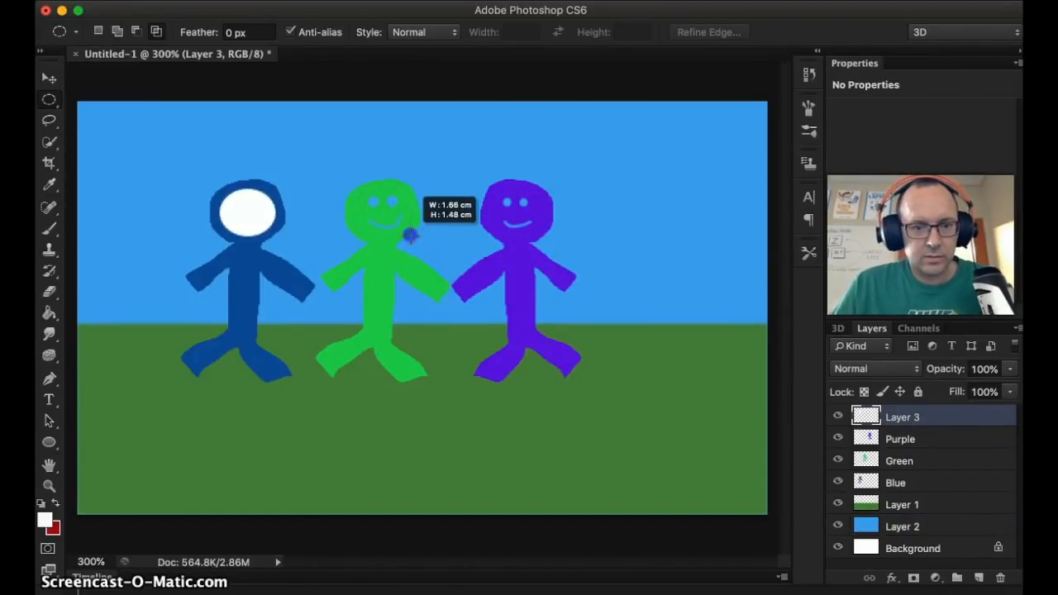
pyautogui.click(48, 312)
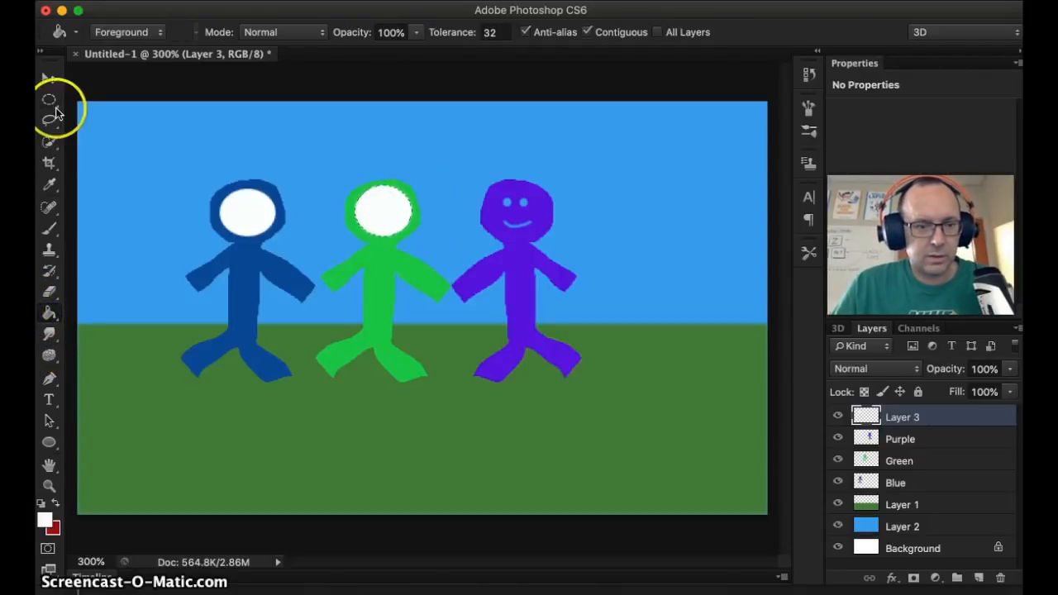
# Select an oval over the purple figure's face and fill it white
pyautogui.click(49, 78)
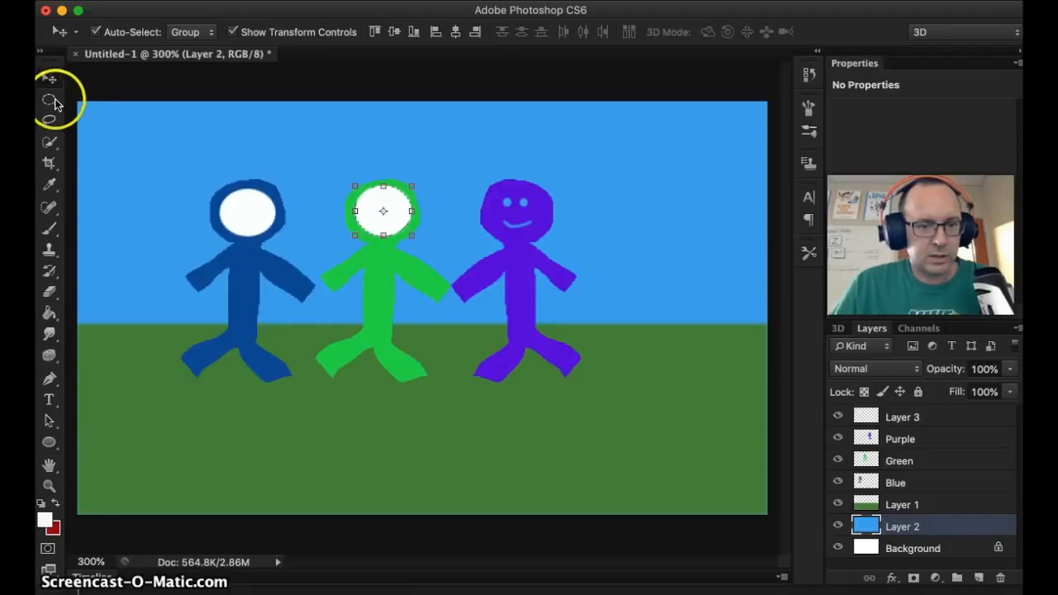
pyautogui.click(48, 99)
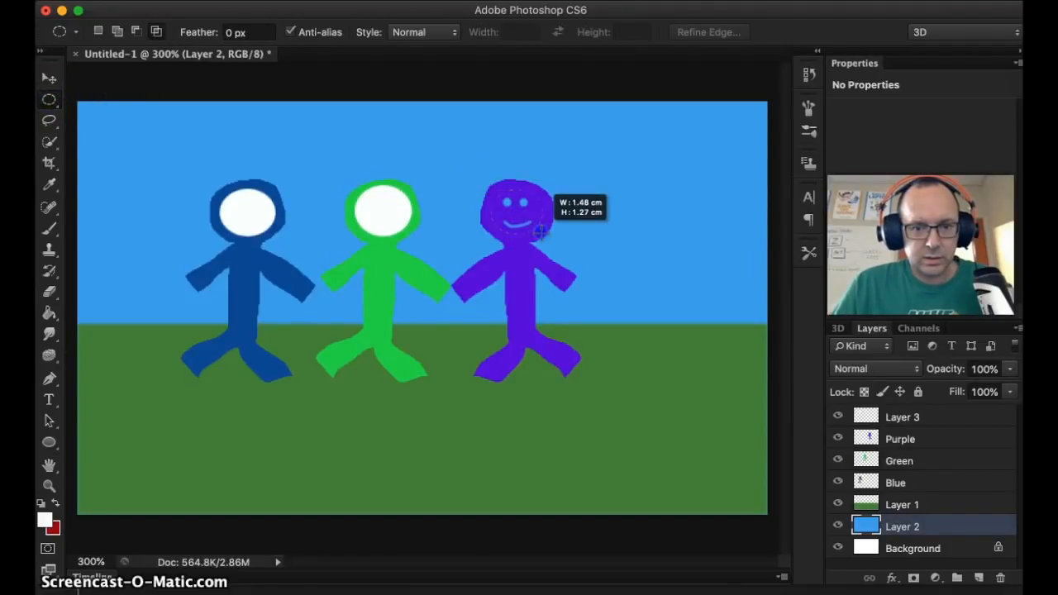
pyautogui.click(49, 312)
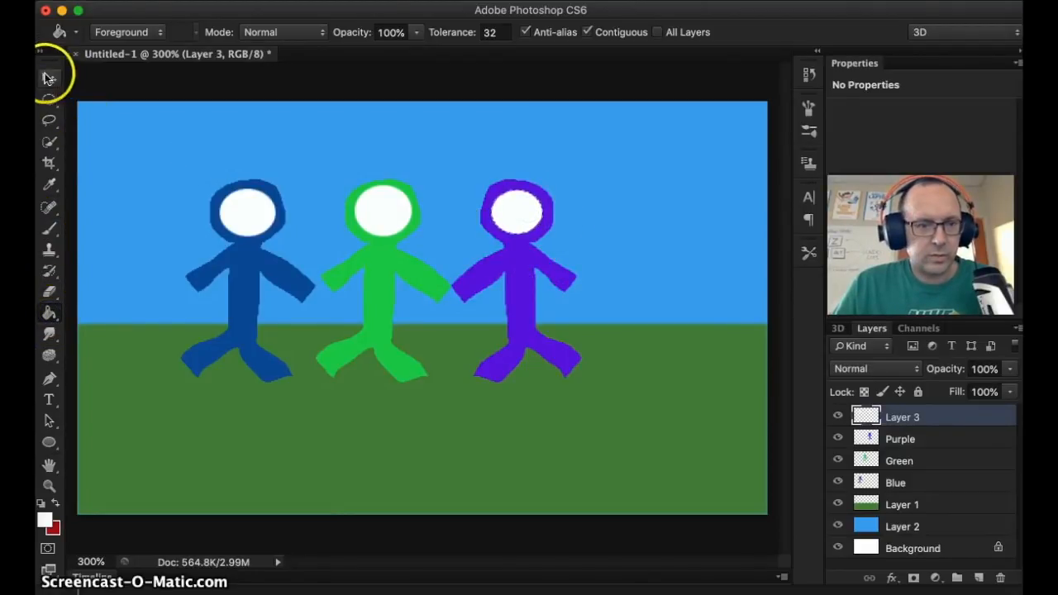
pyautogui.click(48, 78)
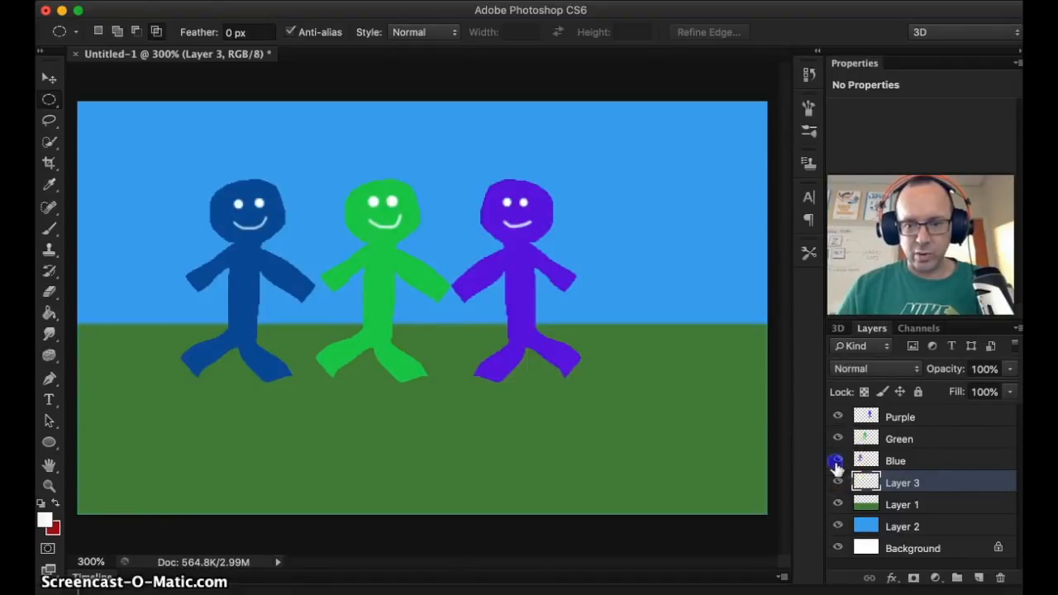
# Hide and re-show the Green layer to check the white oval behind it
pyautogui.click(837, 438)
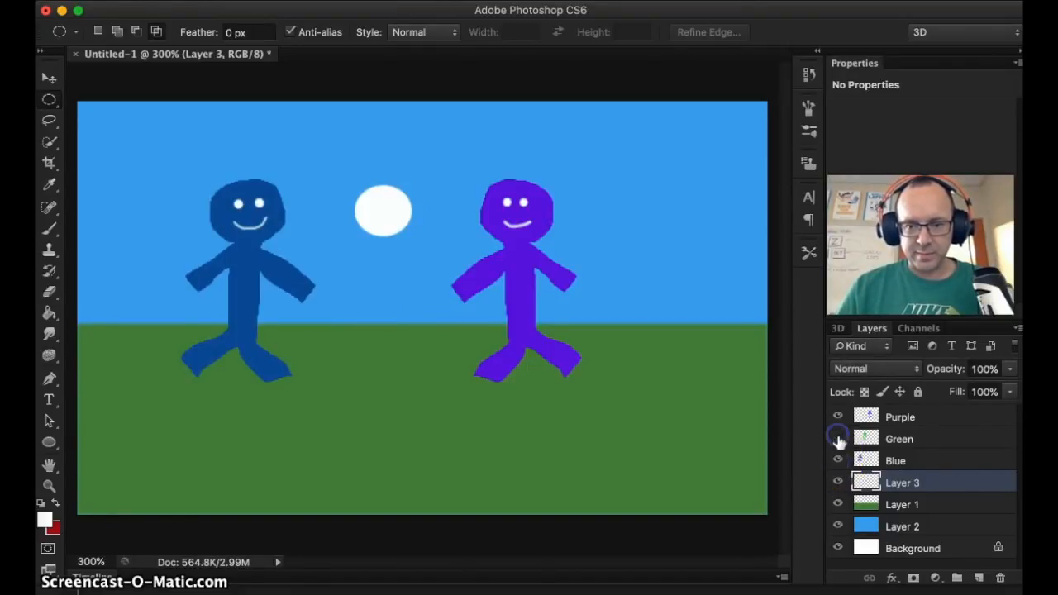
pyautogui.click(837, 439)
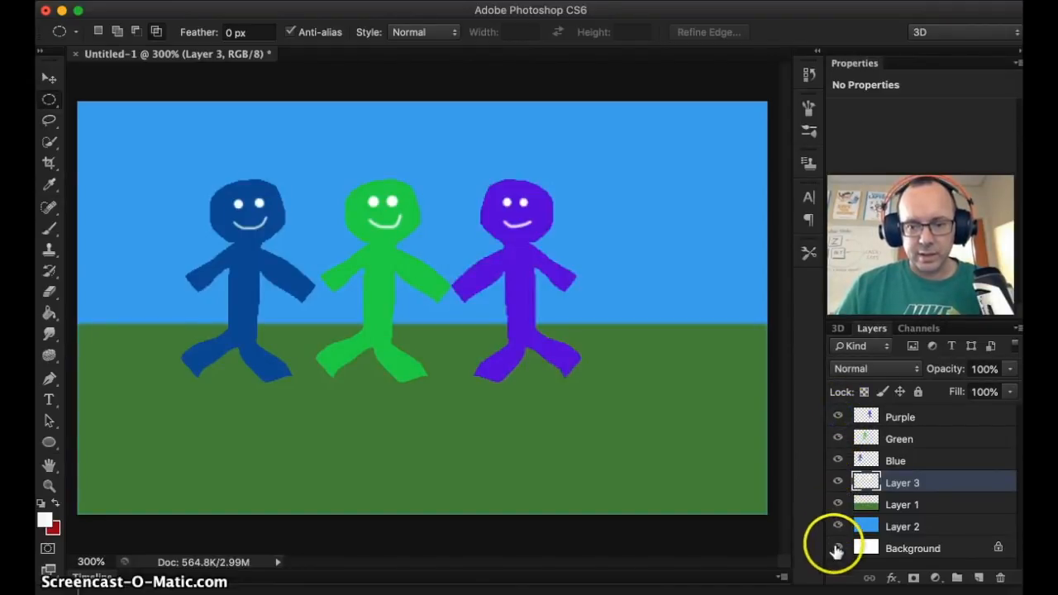
pyautogui.moveTo(837, 505)
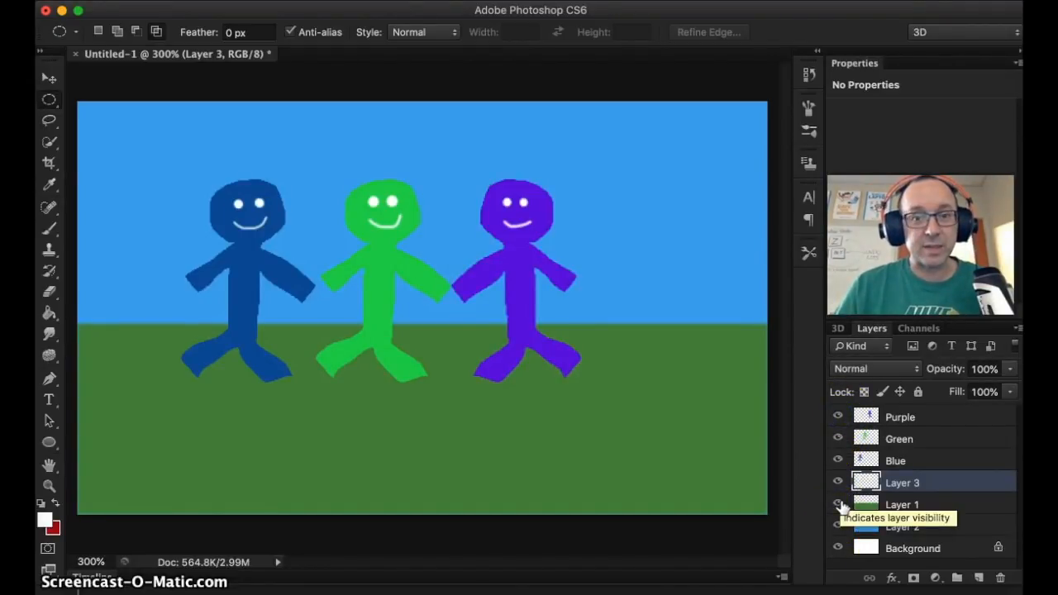